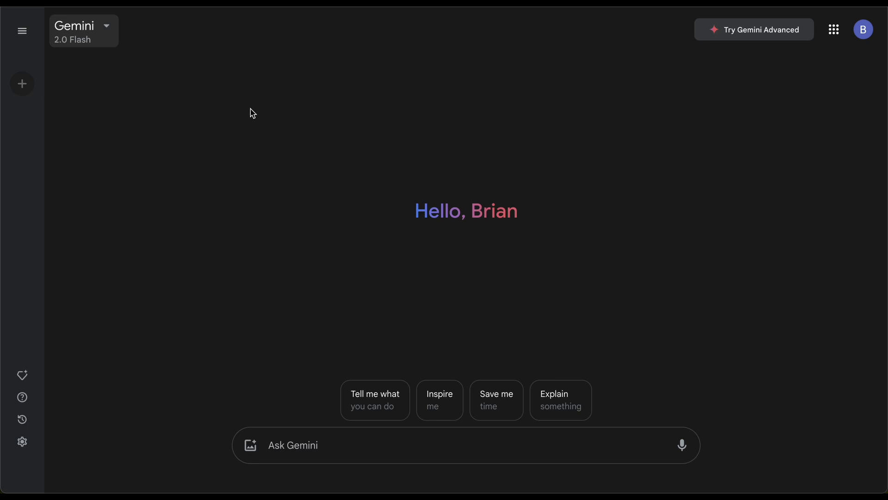
{"action": "mouse_move", "coordinate": [105, 30]}
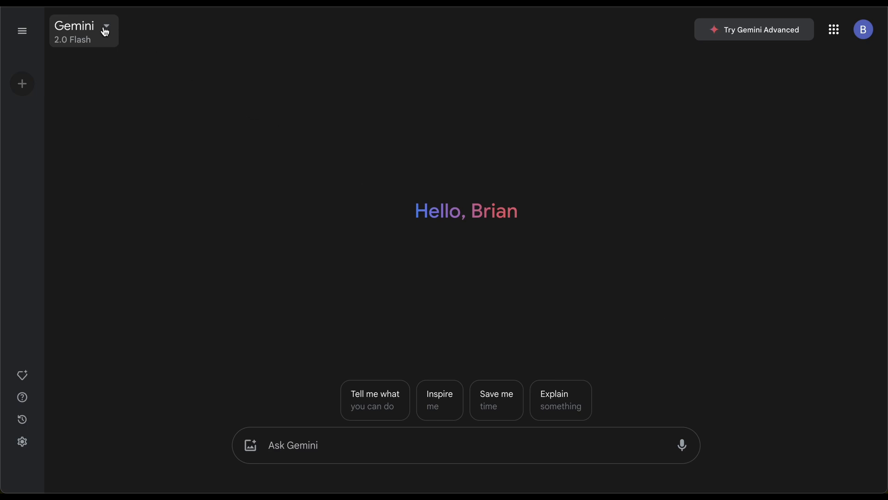
- Show the Gemini model list with 2.0 Flash as the current model
{"action": "left_click", "coordinate": [84, 31]}
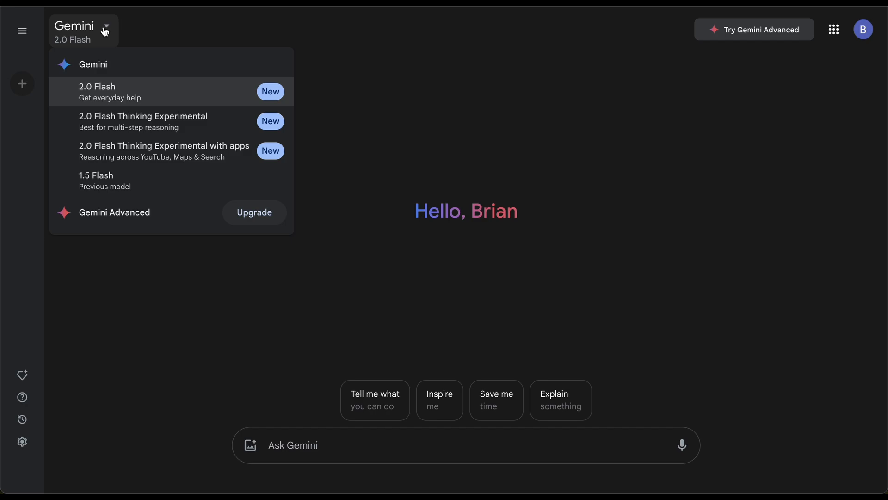
{"action": "mouse_move", "coordinate": [118, 41]}
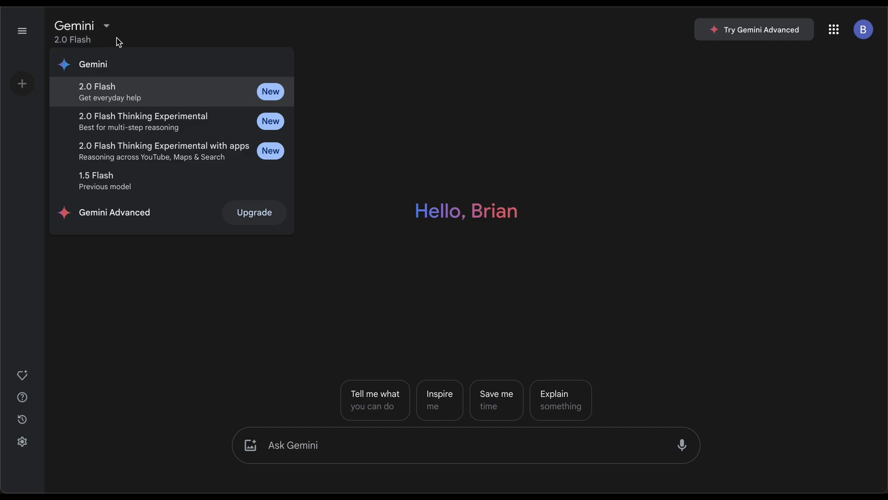
{"action": "mouse_move", "coordinate": [164, 151]}
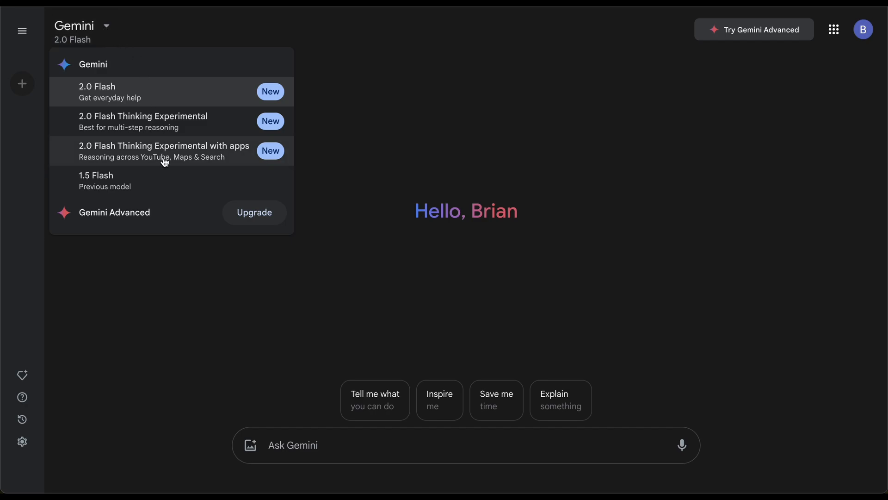
{"action": "mouse_move", "coordinate": [156, 181]}
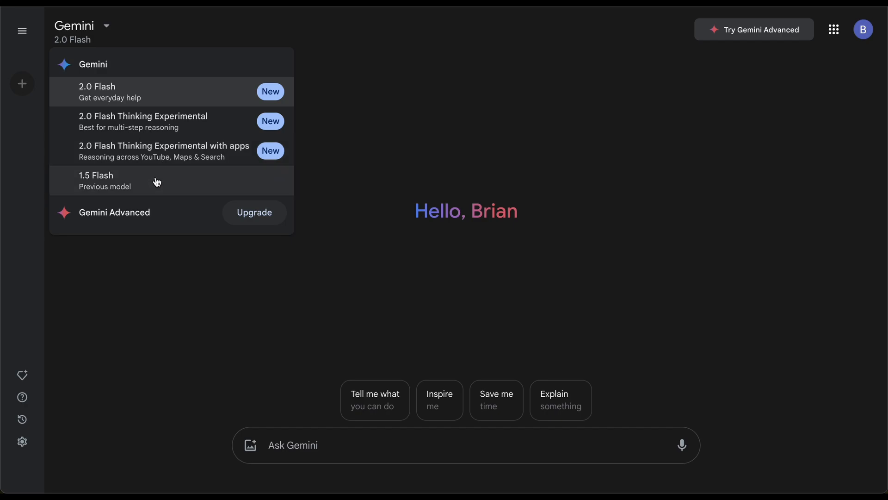
{"action": "mouse_move", "coordinate": [176, 192]}
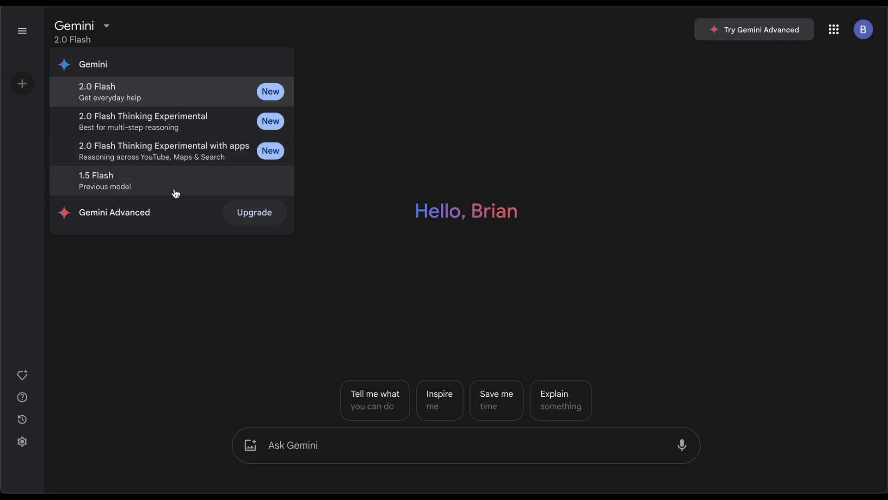
{"action": "mouse_move", "coordinate": [178, 216]}
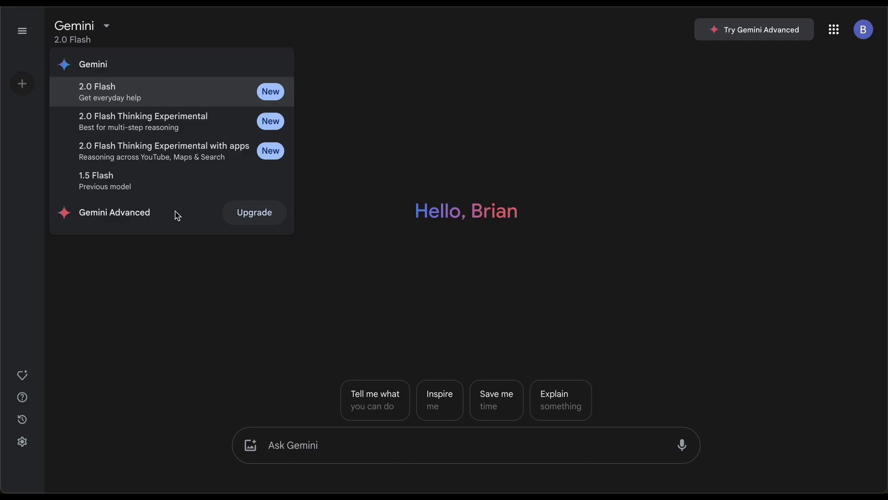
{"action": "mouse_move", "coordinate": [375, 112]}
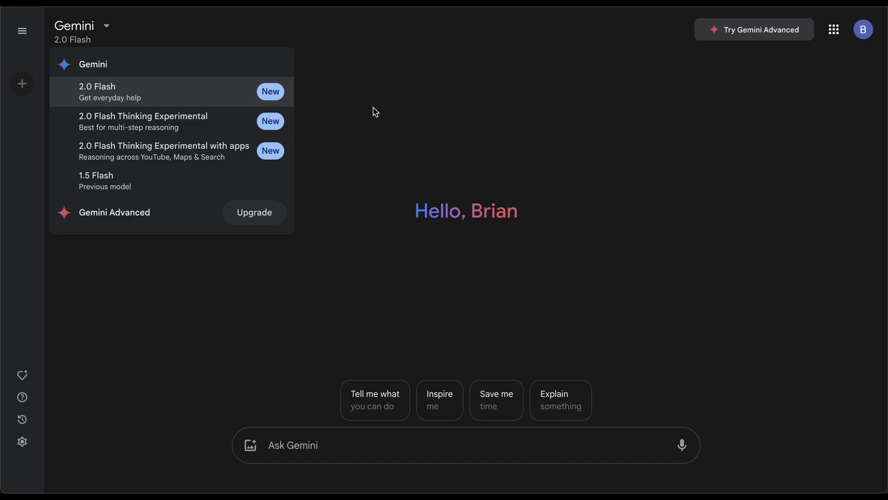
- Dismiss the model list, keeping 2.0 Flash selected
{"action": "left_click", "coordinate": [83, 30]}
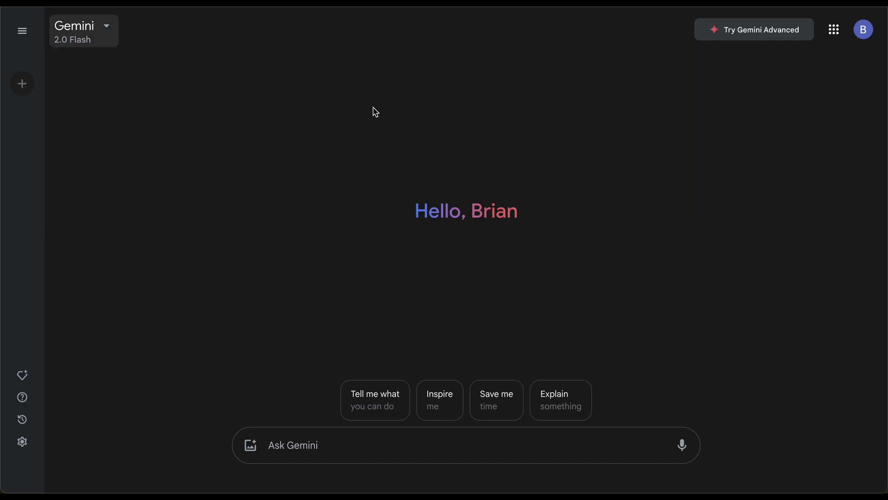
{"action": "mouse_move", "coordinate": [505, 130]}
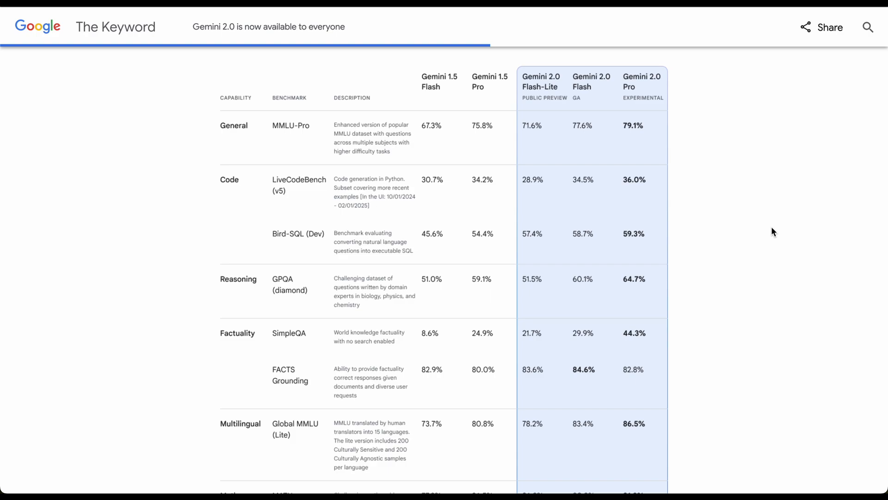
{"action": "mouse_move", "coordinate": [768, 225]}
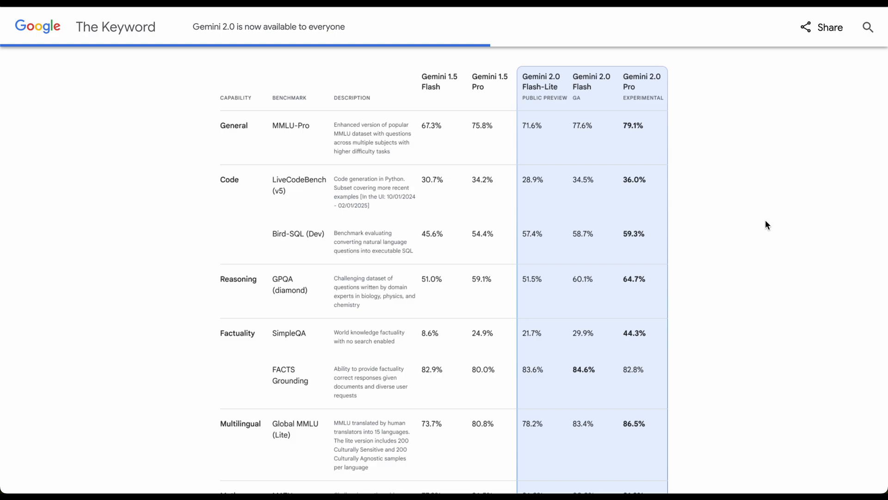
{"action": "mouse_move", "coordinate": [538, 90]}
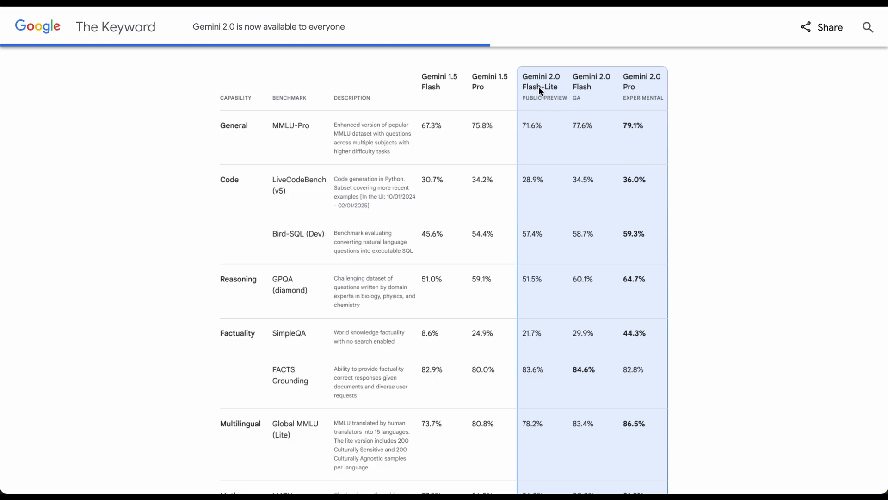
{"action": "mouse_move", "coordinate": [556, 95]}
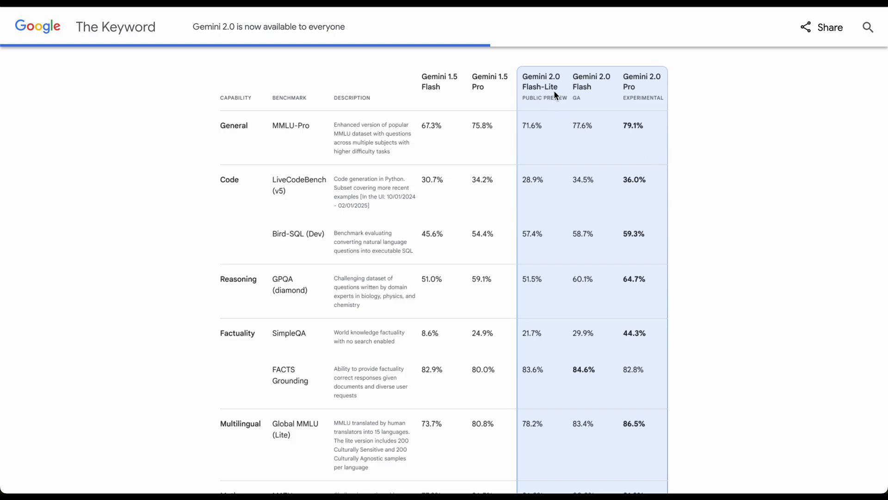
{"action": "mouse_move", "coordinate": [591, 96]}
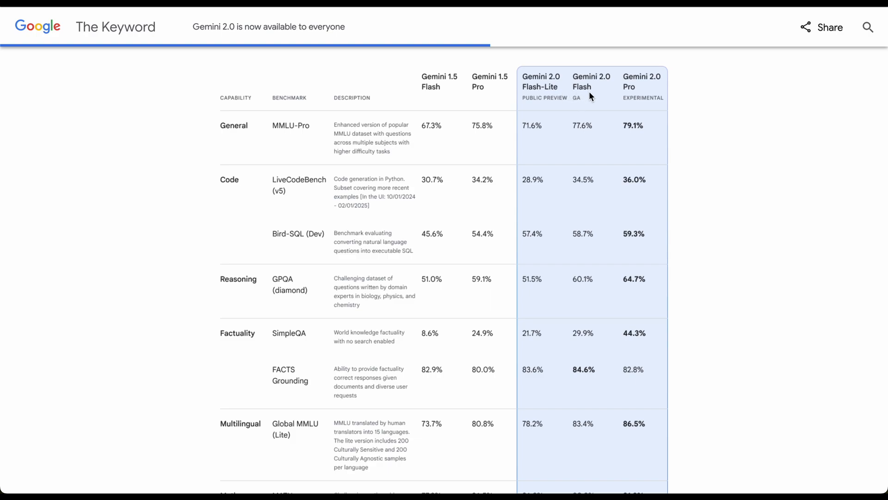
{"action": "mouse_move", "coordinate": [622, 102]}
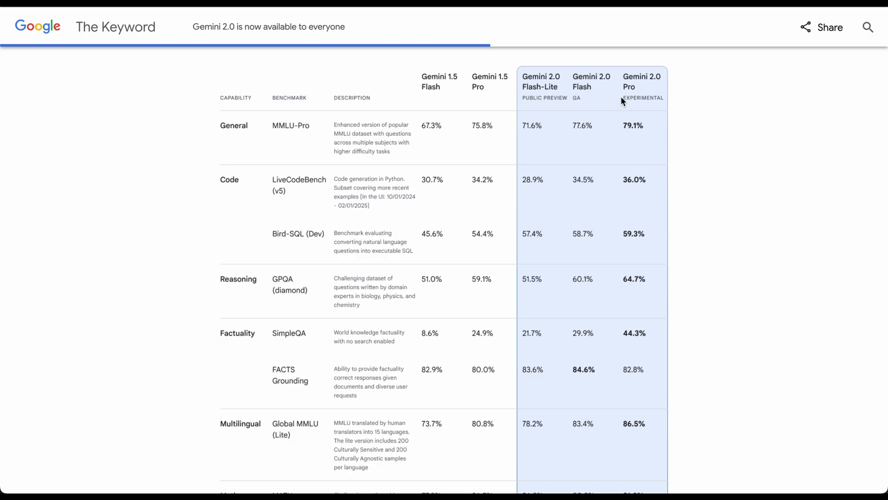
{"action": "mouse_move", "coordinate": [614, 100]}
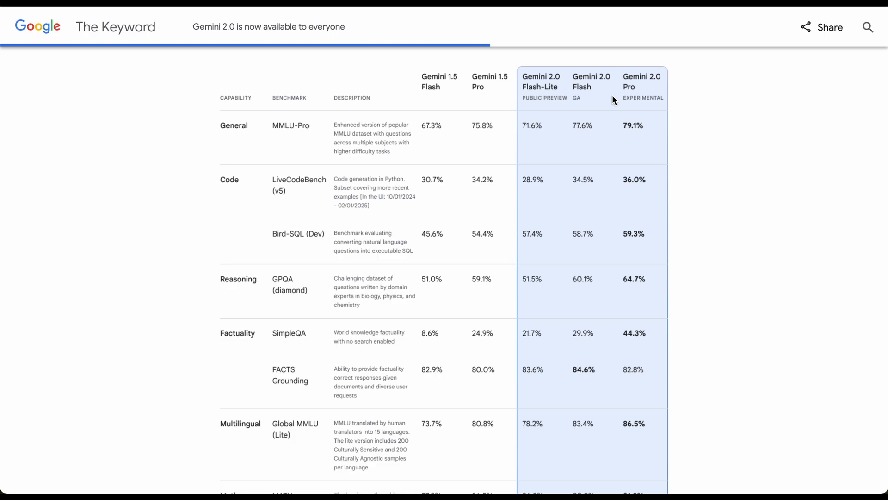
{"action": "mouse_move", "coordinate": [602, 89]}
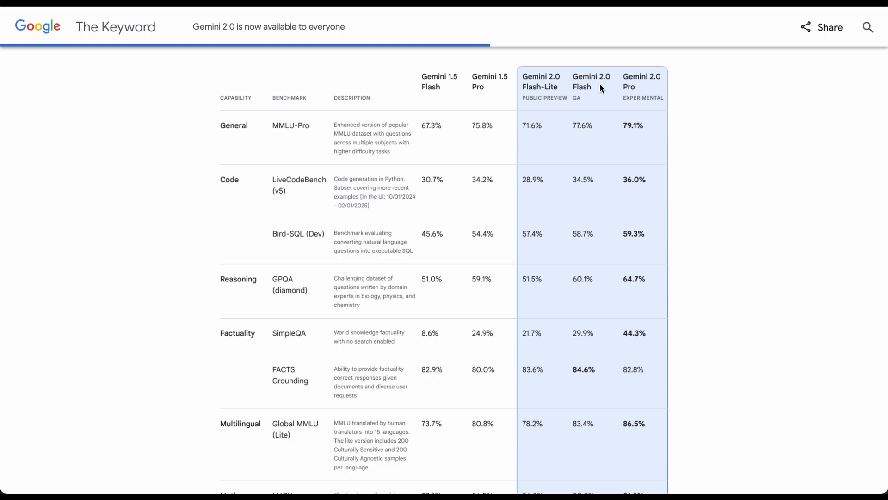
{"action": "mouse_move", "coordinate": [606, 186]}
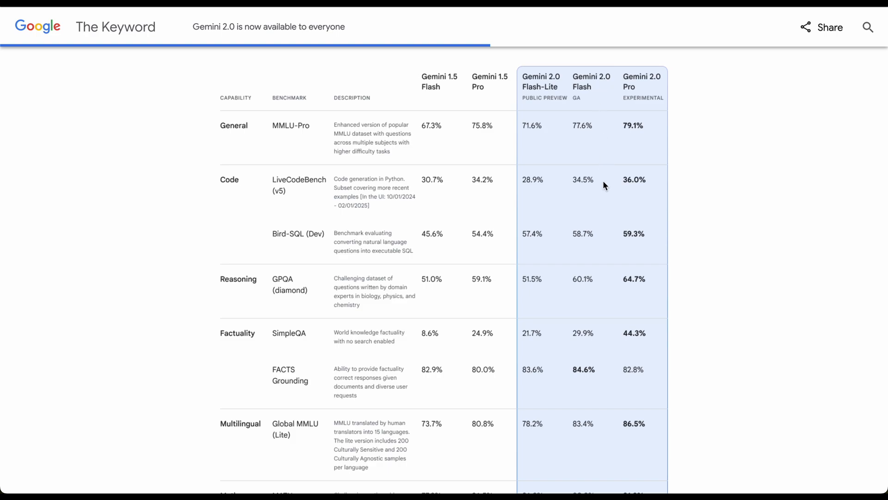
{"action": "mouse_move", "coordinate": [590, 192]}
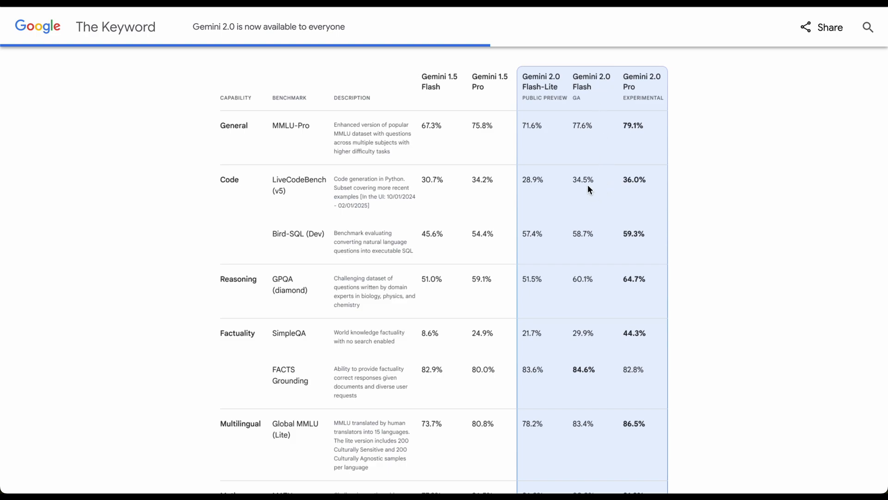
{"action": "mouse_move", "coordinate": [509, 187]}
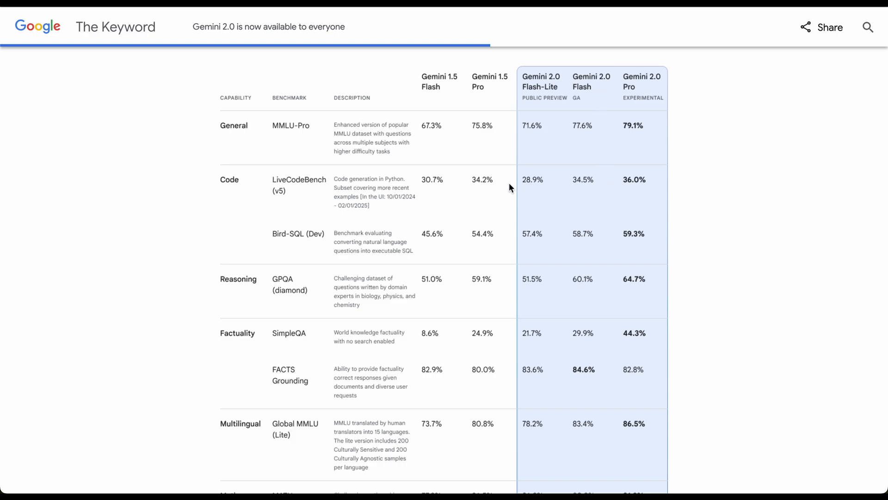
{"action": "mouse_move", "coordinate": [502, 188]}
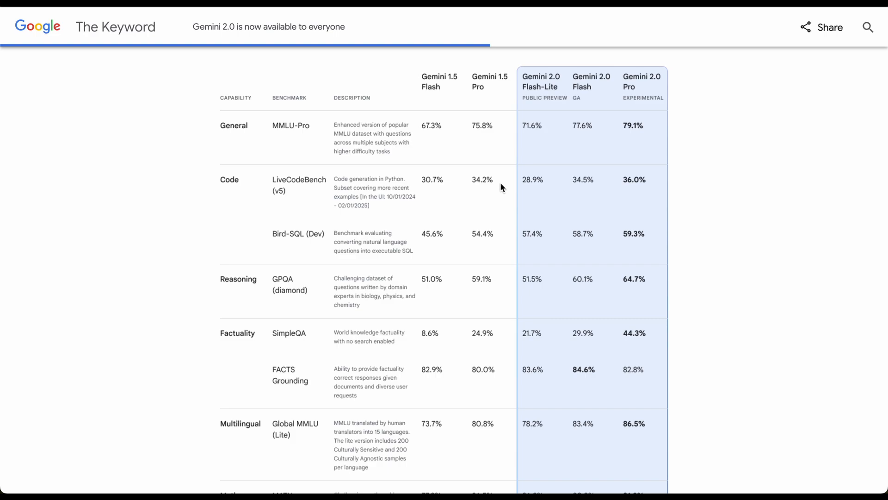
{"action": "mouse_move", "coordinate": [602, 289]}
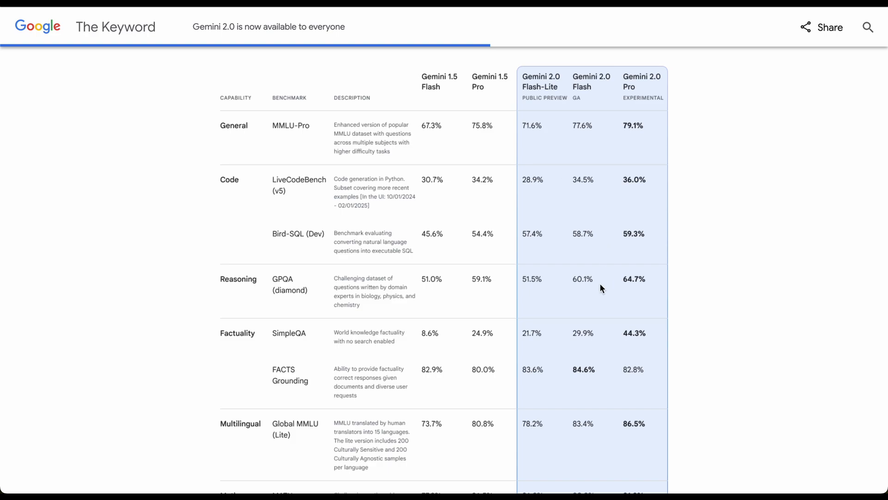
{"action": "mouse_move", "coordinate": [591, 332]}
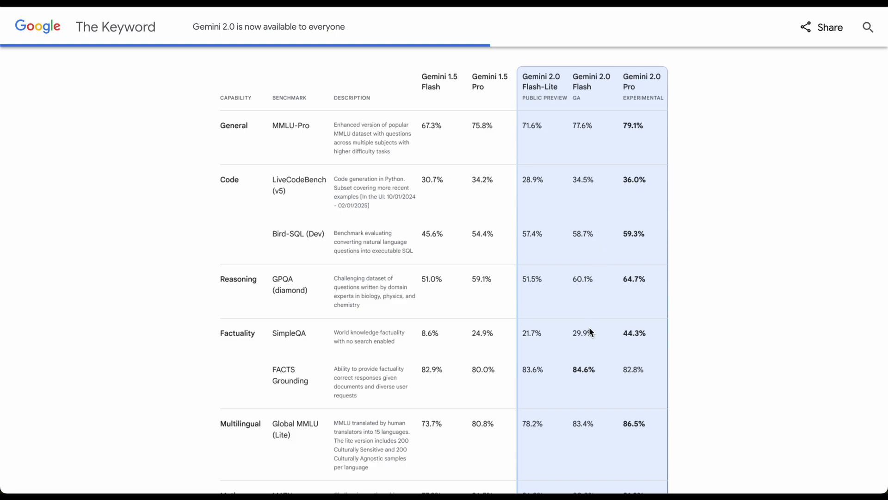
{"action": "mouse_move", "coordinate": [585, 363]}
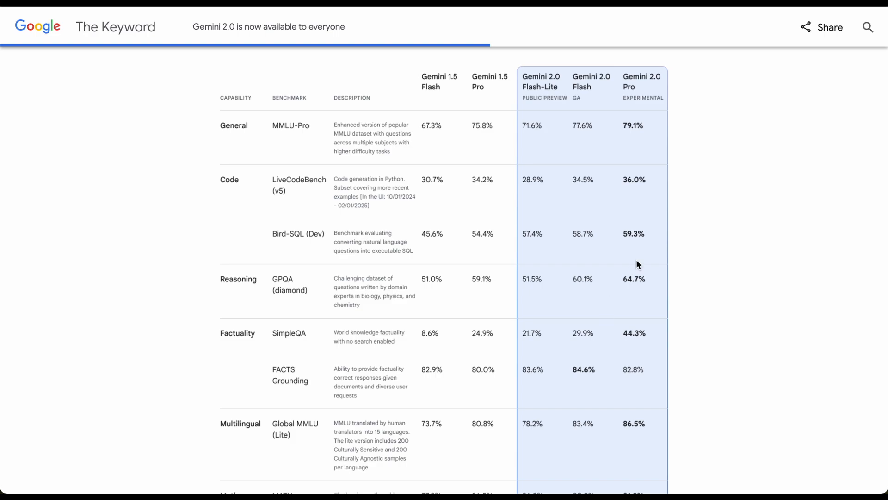
{"action": "mouse_move", "coordinate": [643, 280]}
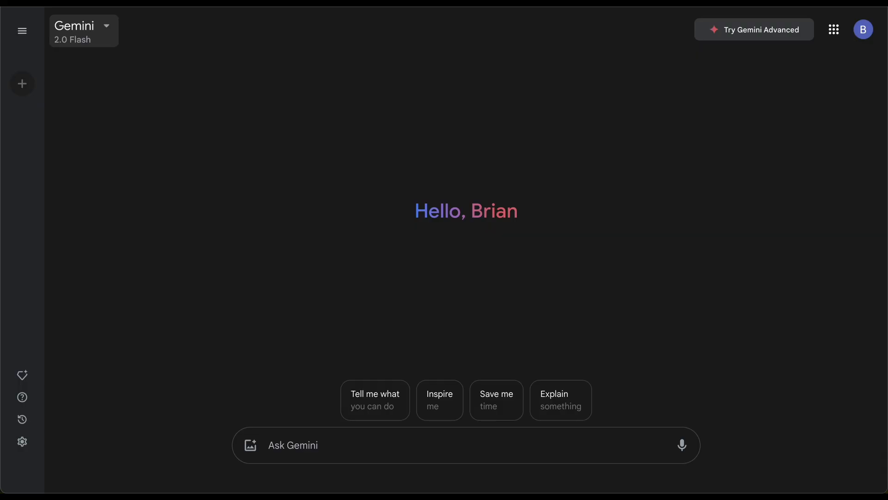
- Ask 2.0 Flash to tell the top trends happening in the world right now and read its list
{"action": "left_click", "coordinate": [293, 445]}
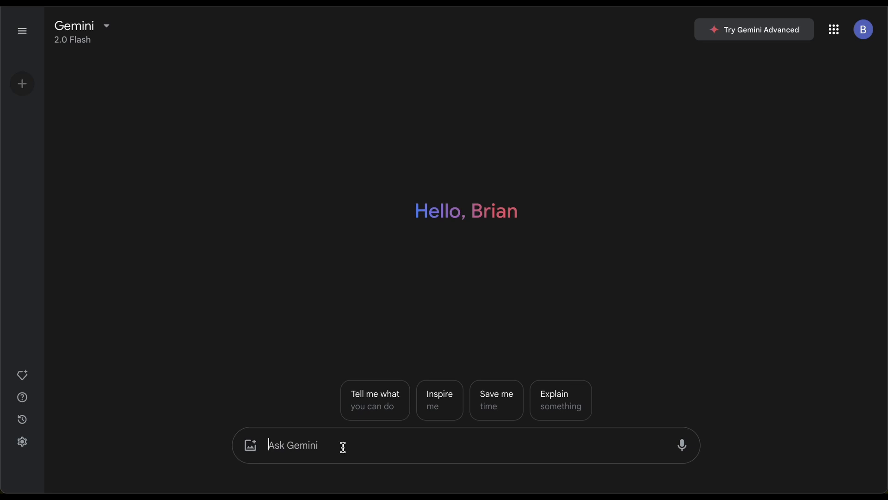
{"action": "type", "text": "tell me the top"}
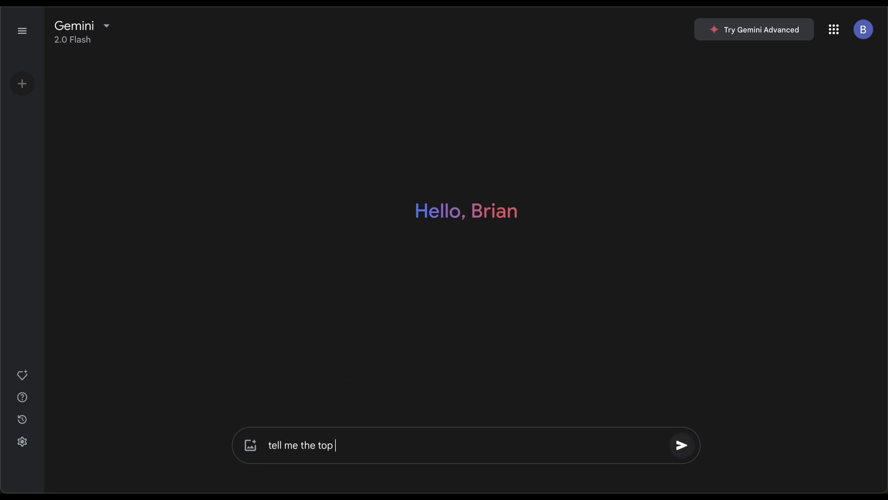
{"action": "type", "text": "trends going on in t"}
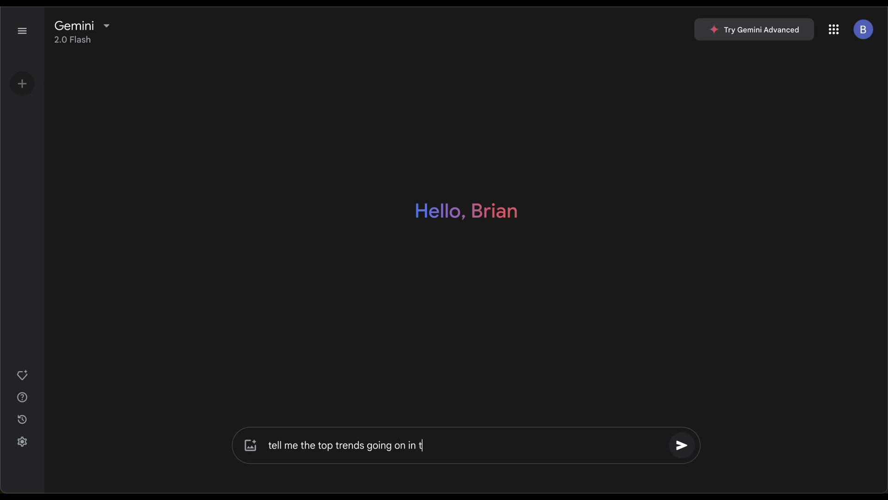
{"action": "left_click", "coordinate": [682, 445]}
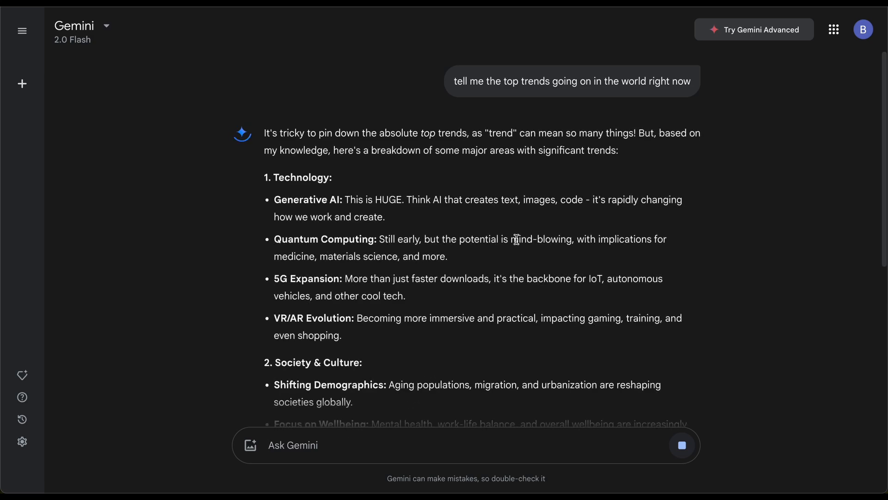
{"action": "scroll", "scroll_direction": "down", "scroll_amount": 3}
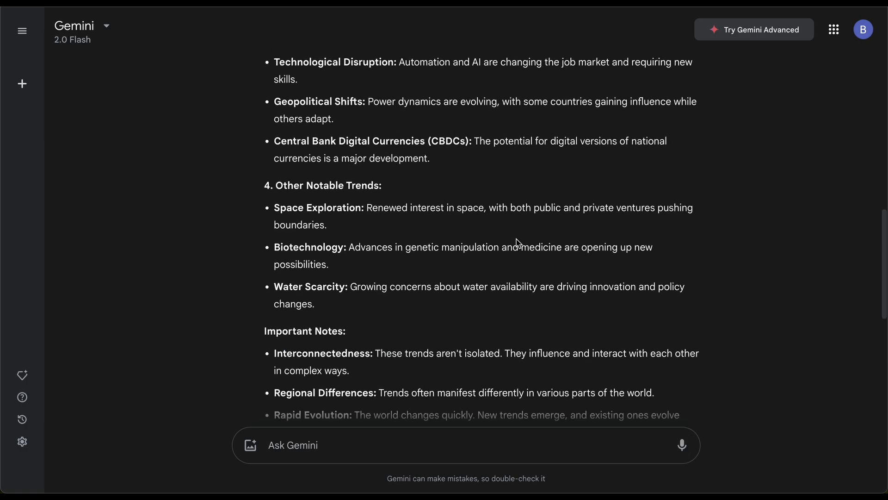
{"action": "scroll", "scroll_direction": "down", "scroll_amount": 3}
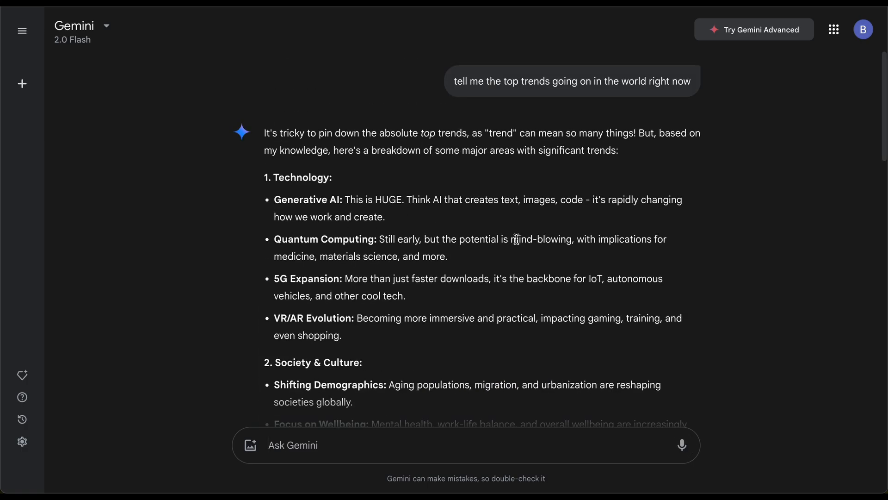
- Switch to 2.0 Flash Thinking Experimental and ask it to tell the current trends right now
{"action": "left_click", "coordinate": [82, 26]}
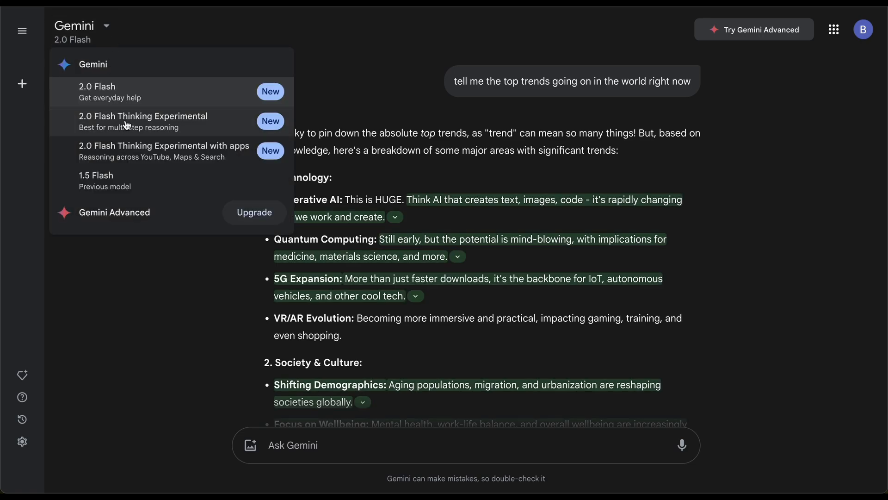
{"action": "left_click", "coordinate": [143, 121]}
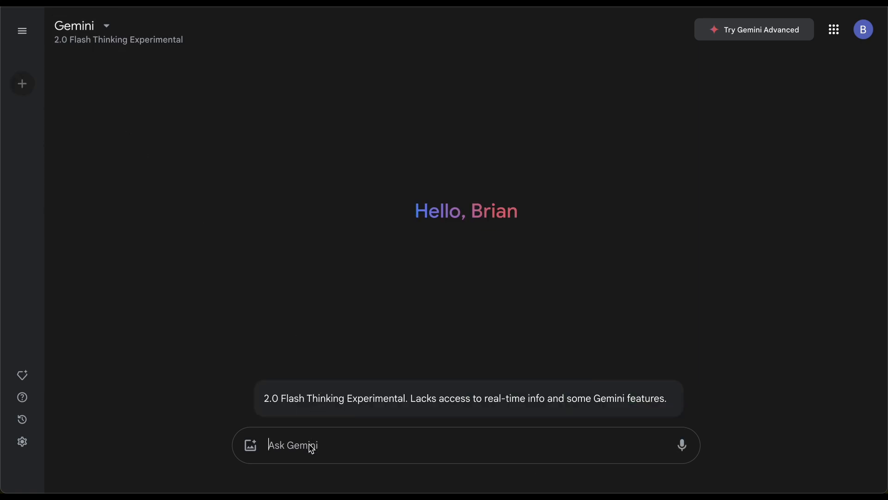
{"action": "type", "text": "tell me"}
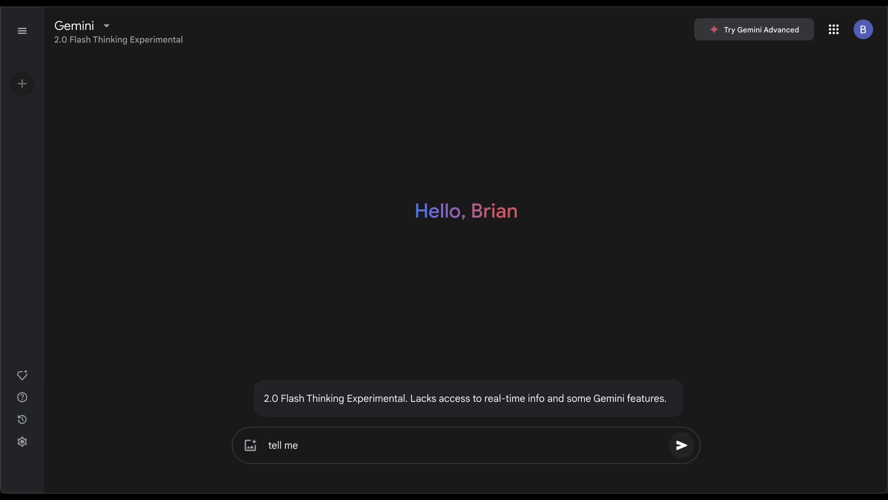
{"action": "type", "text": "the current trends right now"}
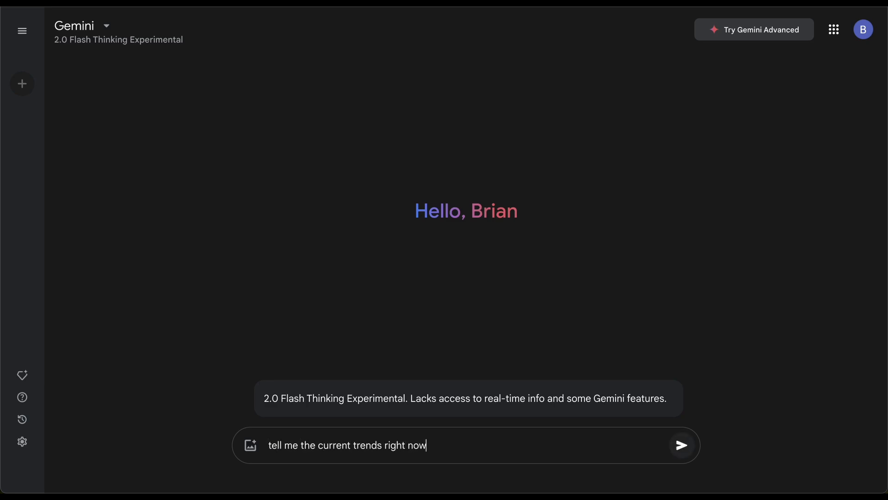
{"action": "left_click", "coordinate": [682, 445]}
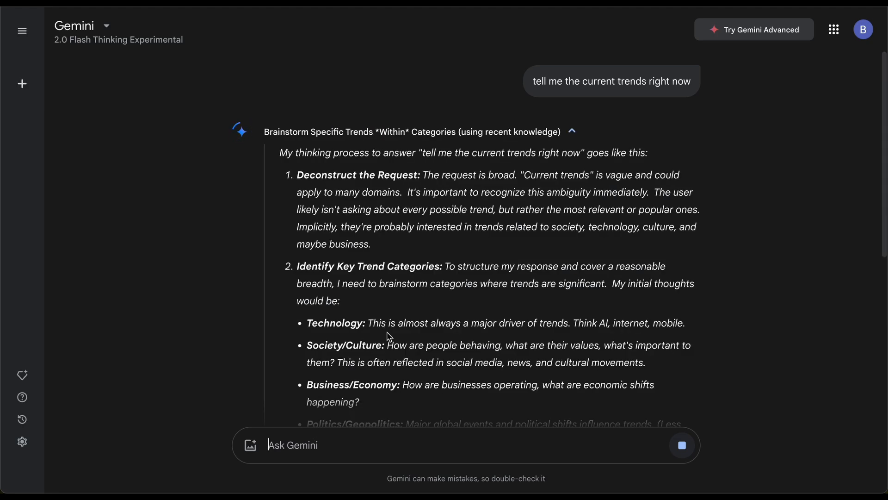
{"action": "scroll", "scroll_direction": "down", "scroll_amount": 3}
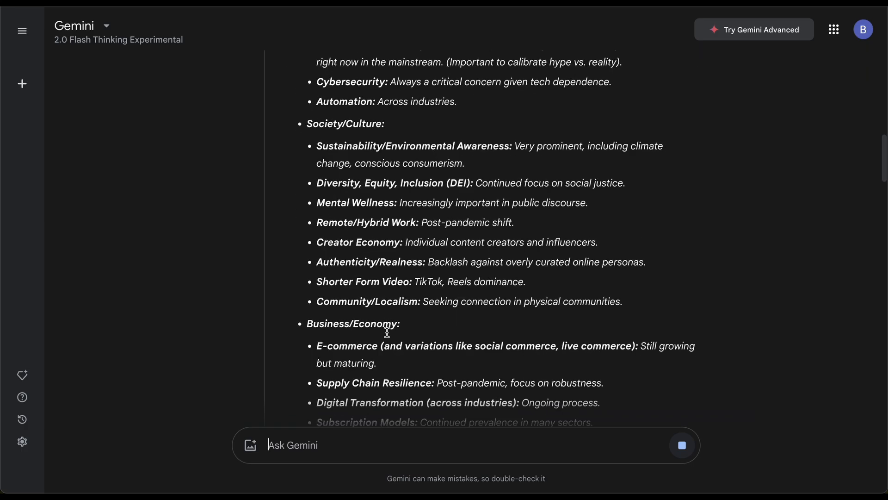
{"action": "scroll", "scroll_direction": "down", "scroll_amount": 3}
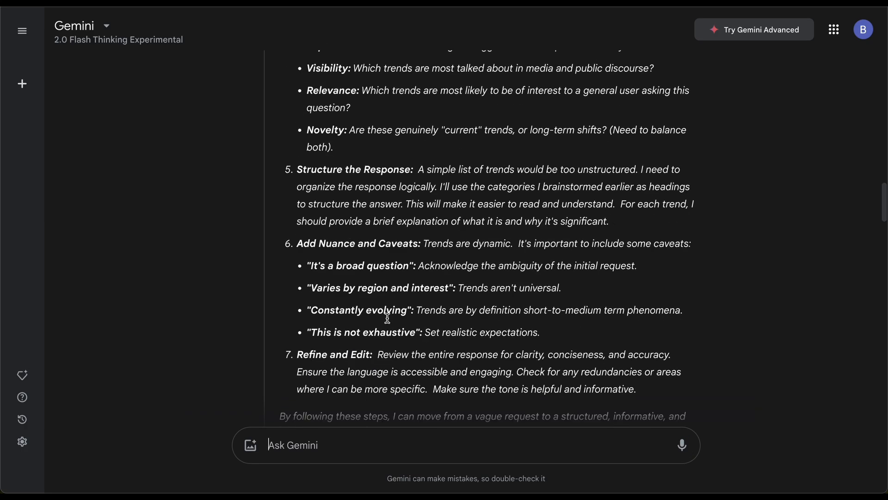
{"action": "scroll", "scroll_direction": "down", "scroll_amount": 3}
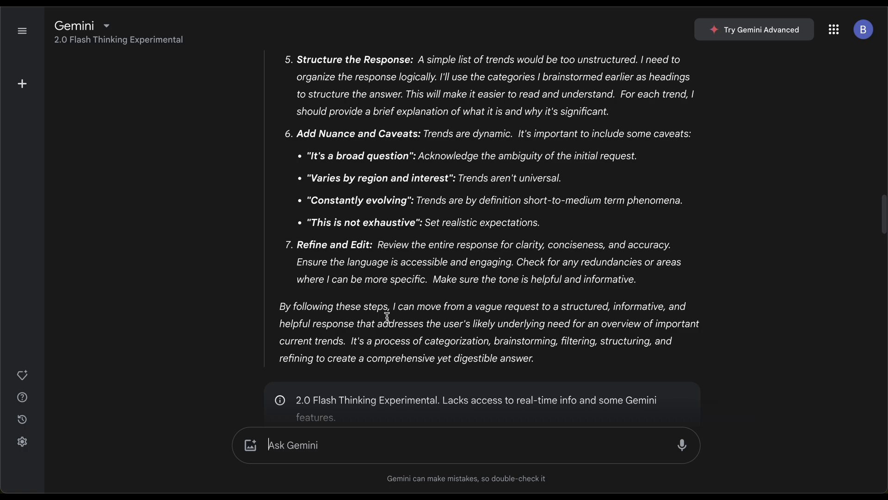
{"action": "scroll", "scroll_direction": "down", "scroll_amount": 3}
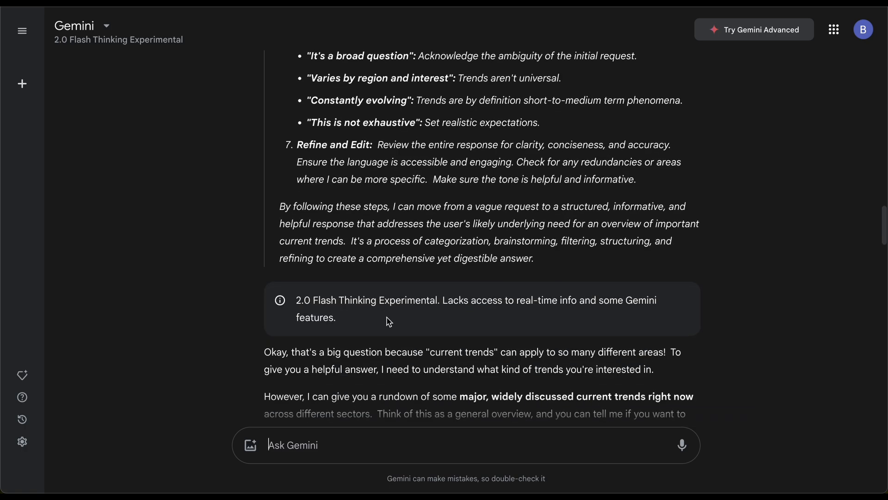
{"action": "scroll", "scroll_direction": "down", "scroll_amount": 3}
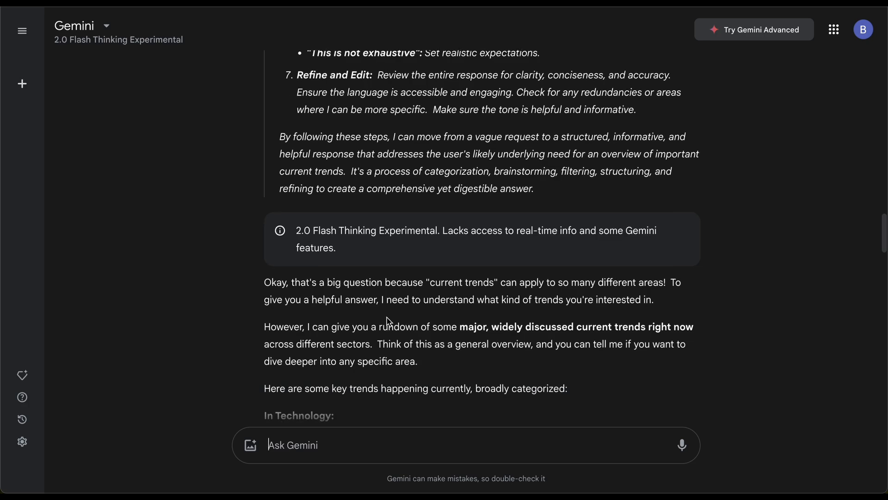
{"action": "scroll", "scroll_direction": "down", "scroll_amount": 3}
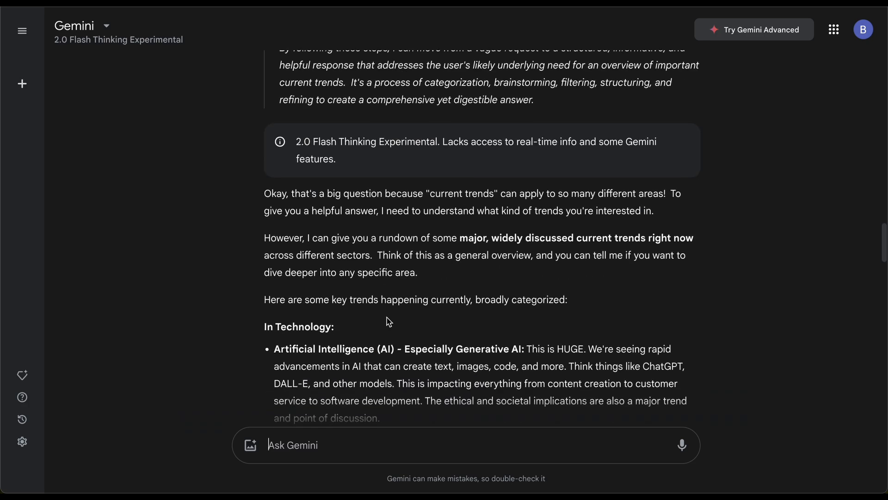
{"action": "scroll", "scroll_direction": "down", "scroll_amount": 3}
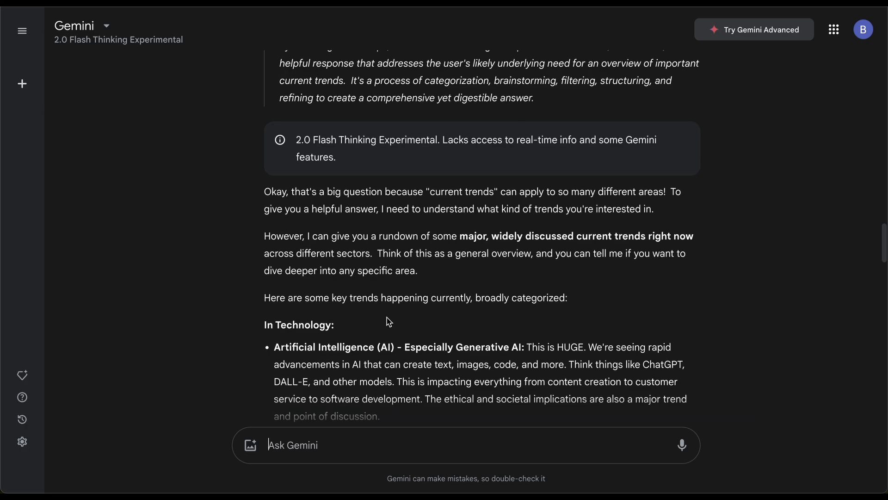
{"action": "scroll", "scroll_direction": "down", "scroll_amount": 3}
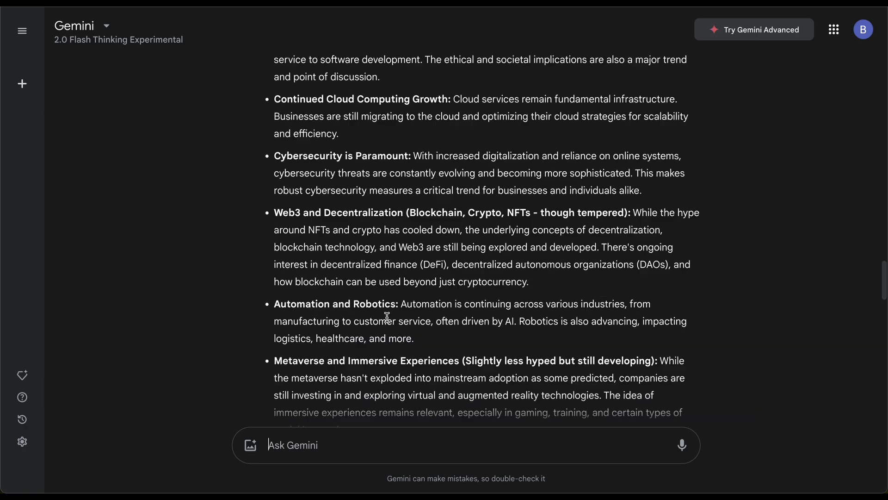
{"action": "scroll", "scroll_direction": "down", "scroll_amount": 3}
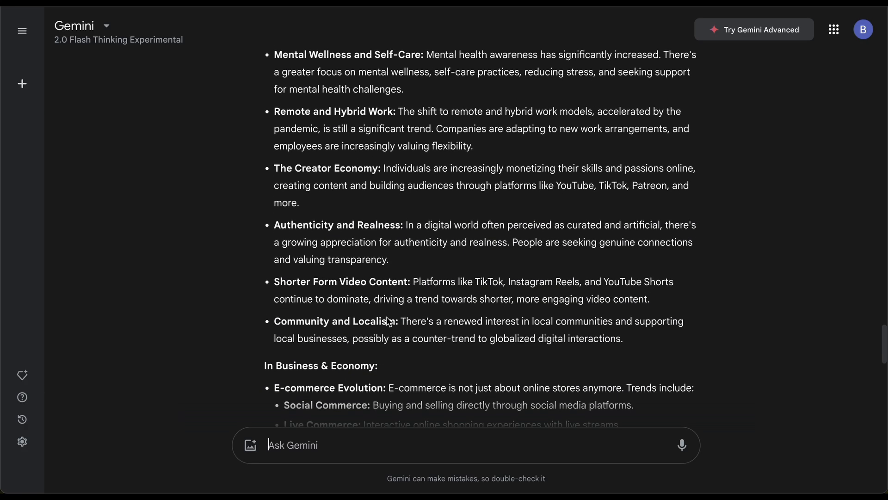
{"action": "scroll", "scroll_direction": "down", "scroll_amount": 3}
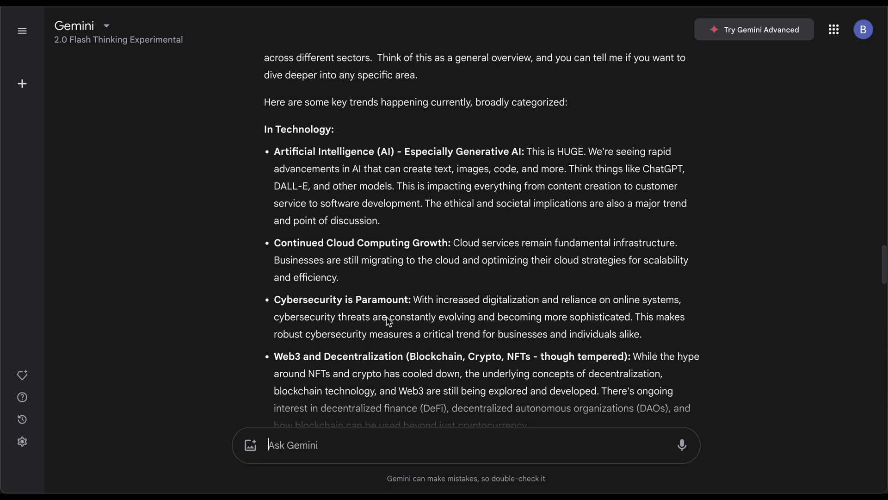
{"action": "scroll", "scroll_direction": "down", "scroll_amount": 3}
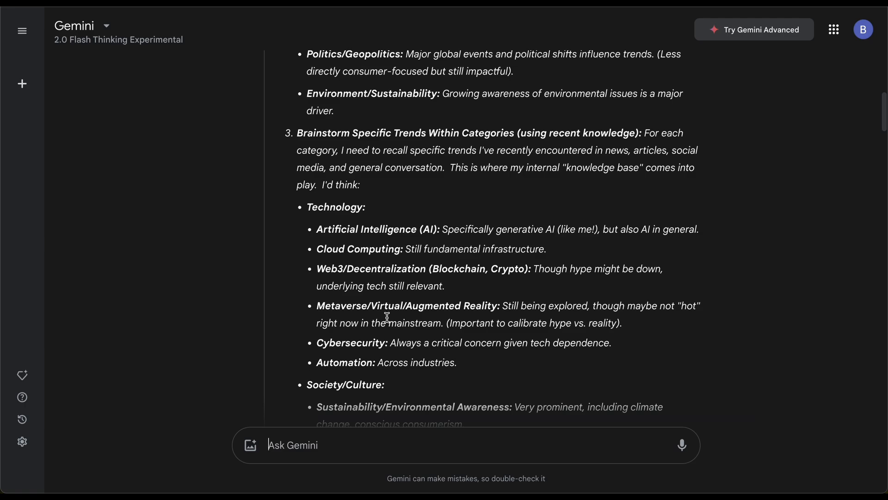
{"action": "scroll", "scroll_direction": "up", "scroll_amount": 3}
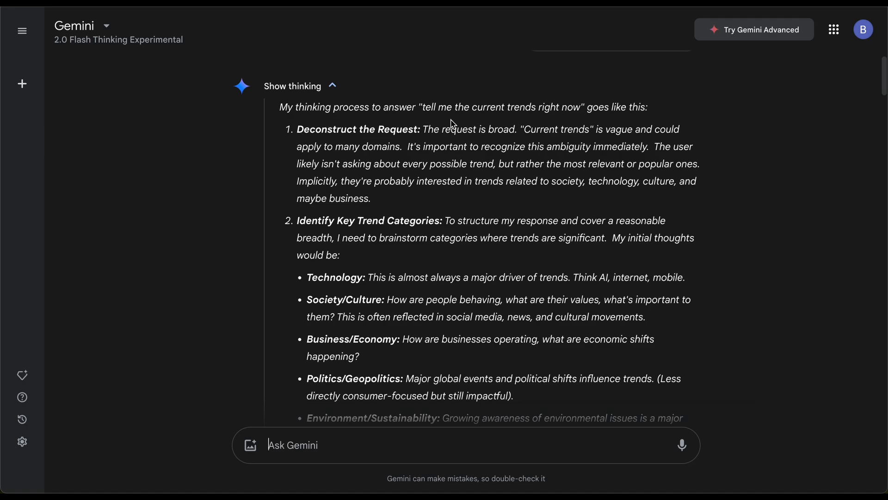
{"action": "mouse_move", "coordinate": [320, 390]}
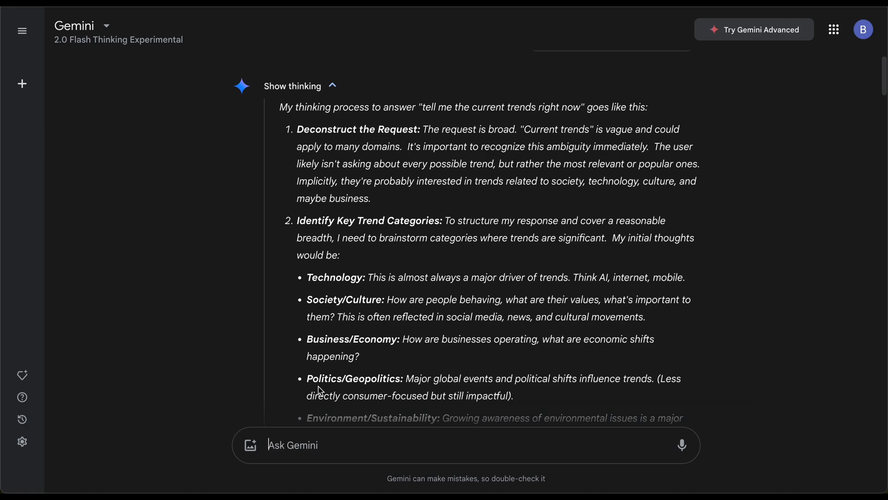
{"action": "mouse_move", "coordinate": [342, 437]}
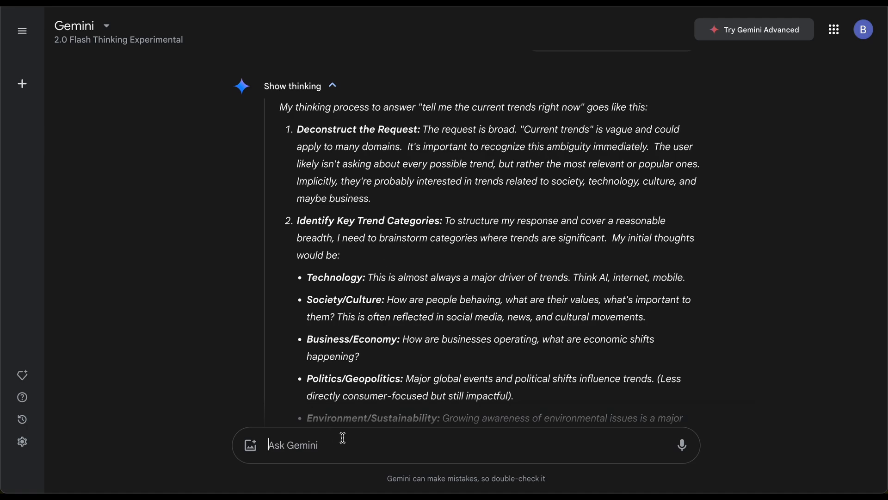
- Ask which business models will prevail in the AI era and read through the answer
{"action": "type", "text": "give me insights on the next business model that"}
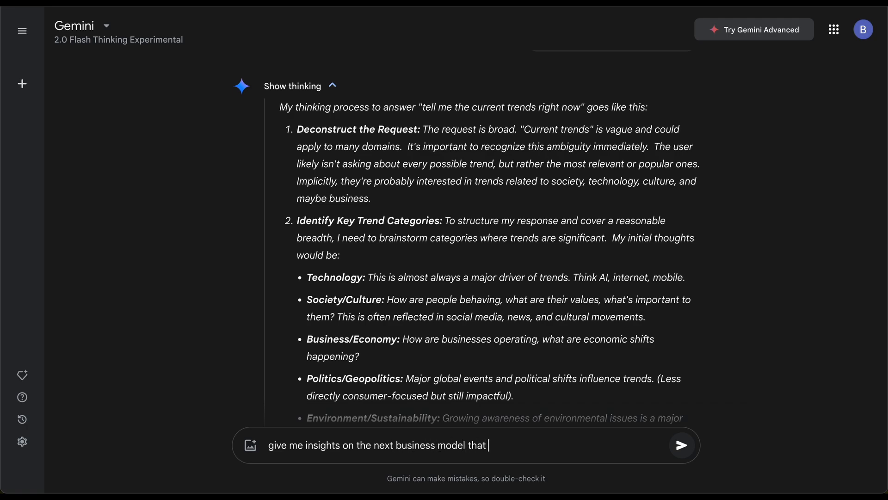
{"action": "type", "text": "will prevail in the AI"}
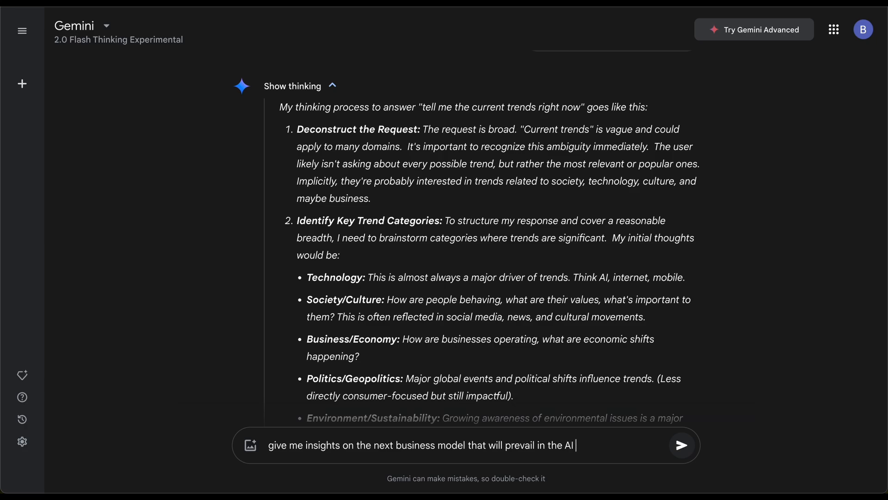
{"action": "left_click", "coordinate": [682, 445]}
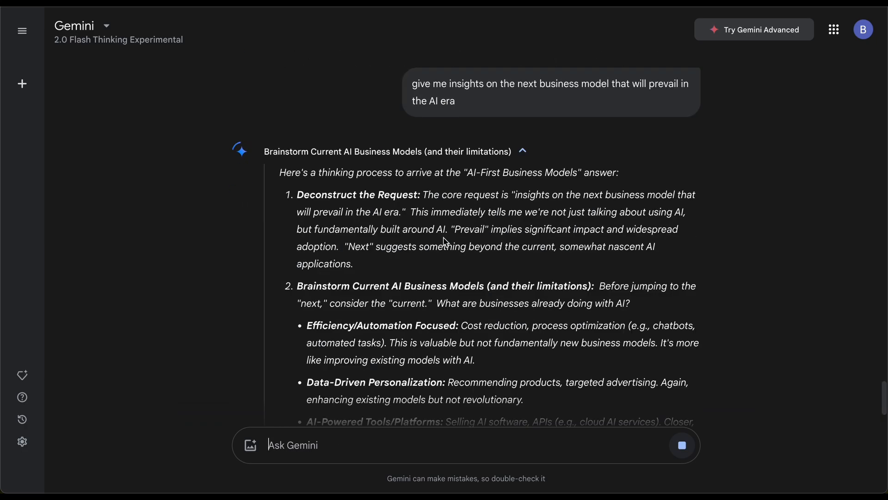
{"action": "scroll", "scroll_direction": "down", "scroll_amount": 3}
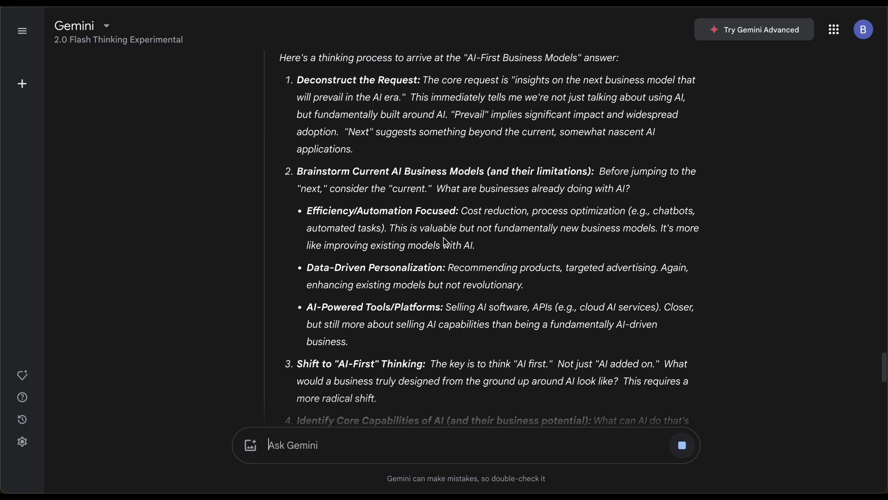
{"action": "scroll", "scroll_direction": "down", "scroll_amount": 3}
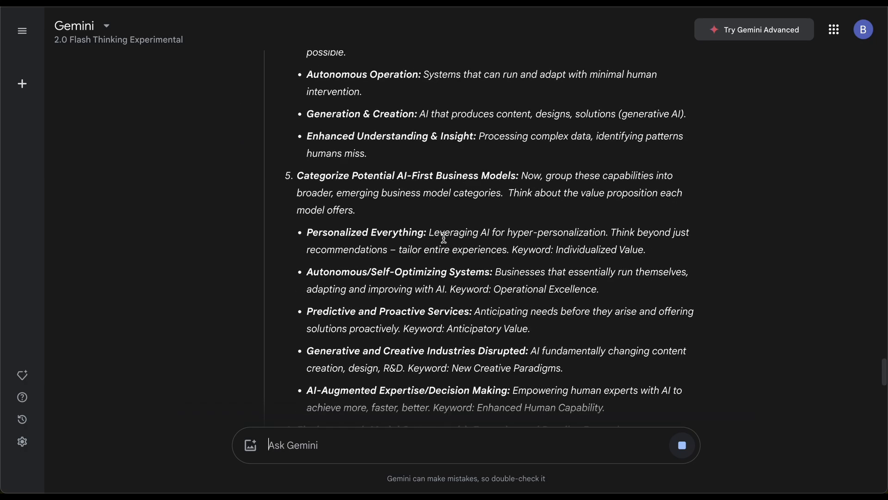
{"action": "scroll", "scroll_direction": "down", "scroll_amount": 3}
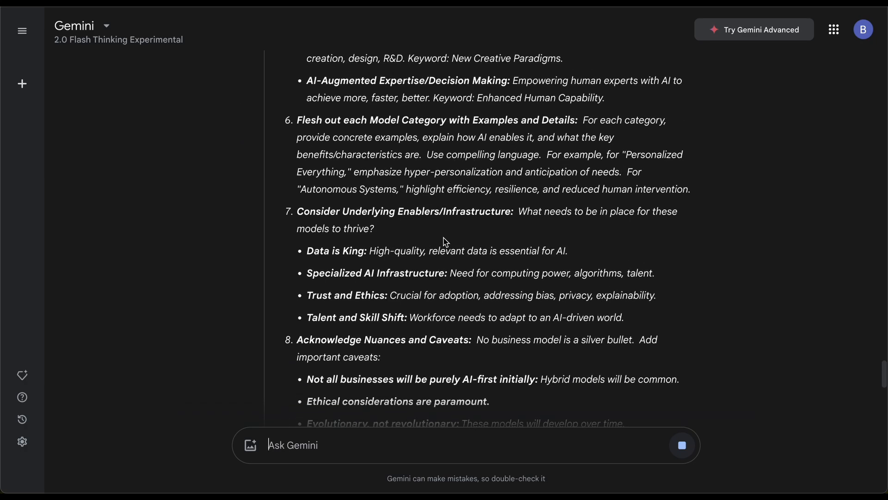
{"action": "scroll", "scroll_direction": "down", "scroll_amount": 3}
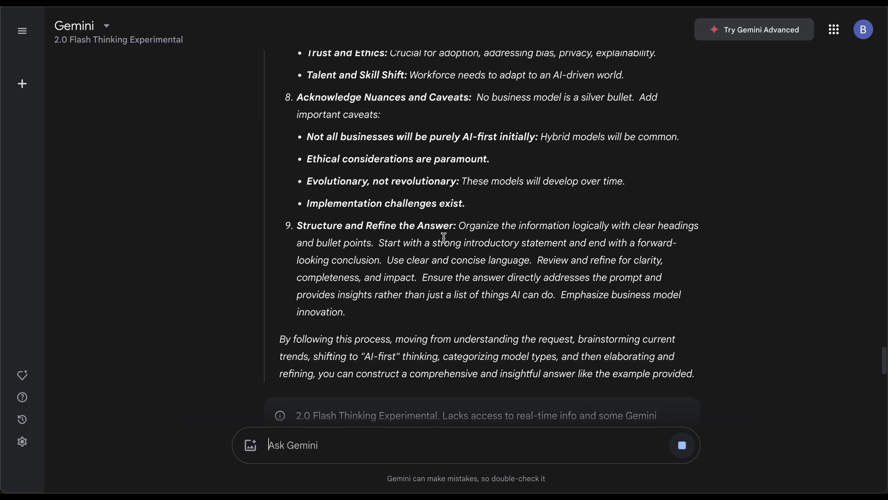
{"action": "scroll", "scroll_direction": "down", "scroll_amount": 3}
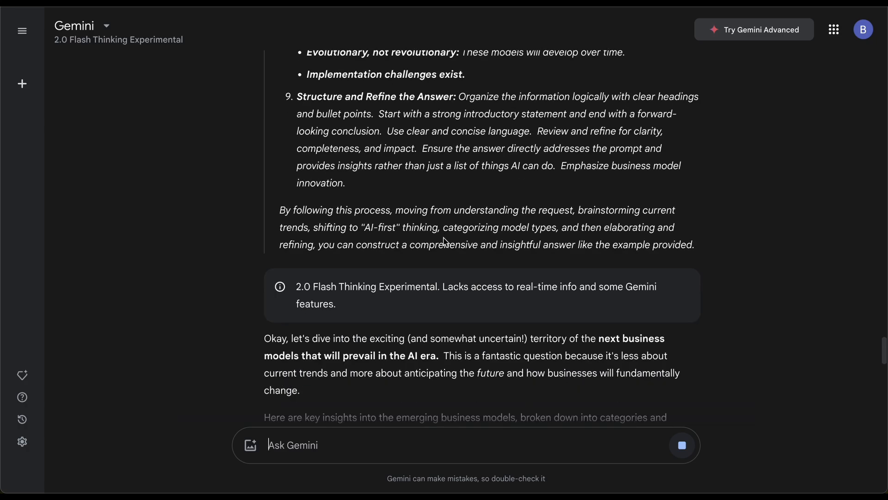
{"action": "scroll", "scroll_direction": "down", "scroll_amount": 3}
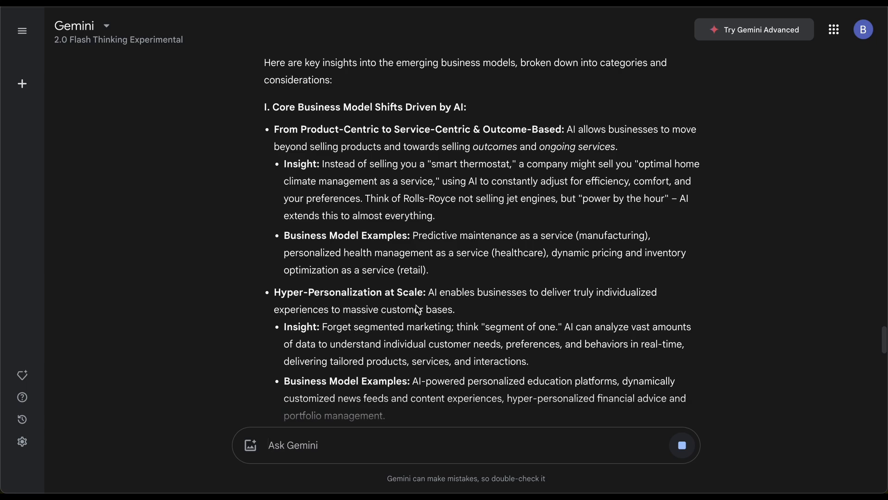
- Read the AI-era business models answer to its conclusion, then bring up the model list
{"action": "scroll", "scroll_direction": "down", "scroll_amount": 3}
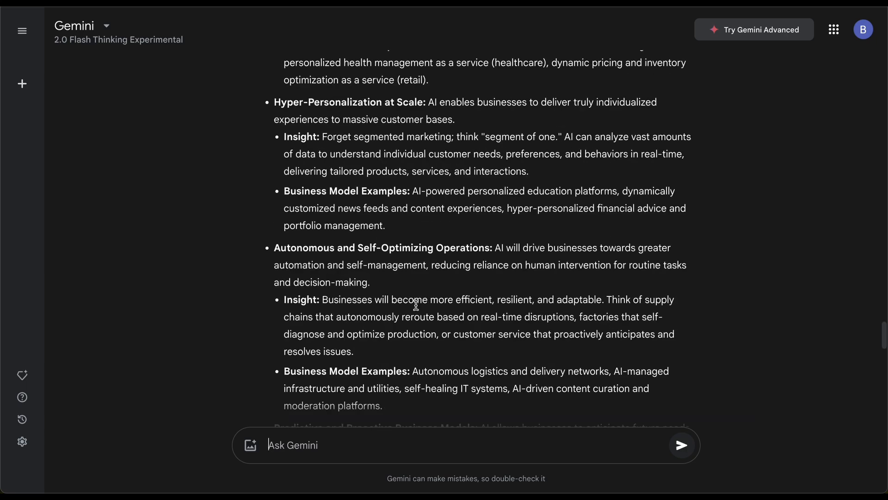
{"action": "scroll", "scroll_direction": "down", "scroll_amount": 3}
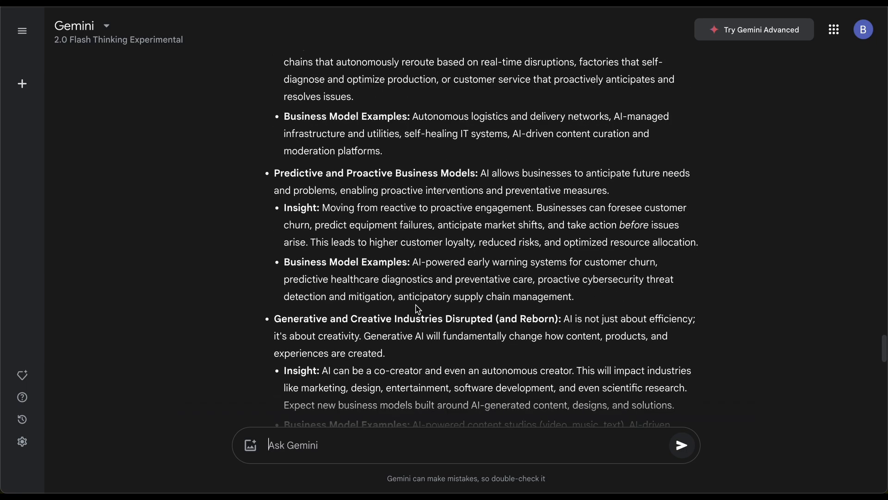
{"action": "scroll", "scroll_direction": "down", "scroll_amount": 3}
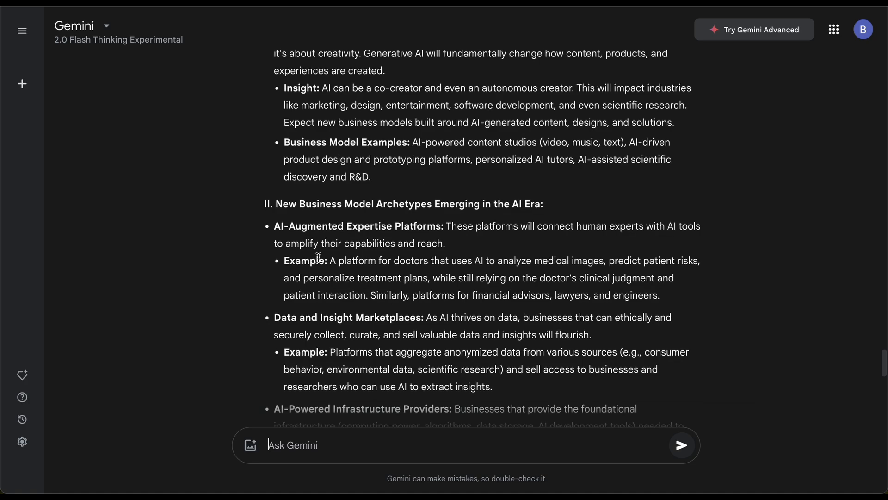
{"action": "mouse_move", "coordinate": [400, 272]}
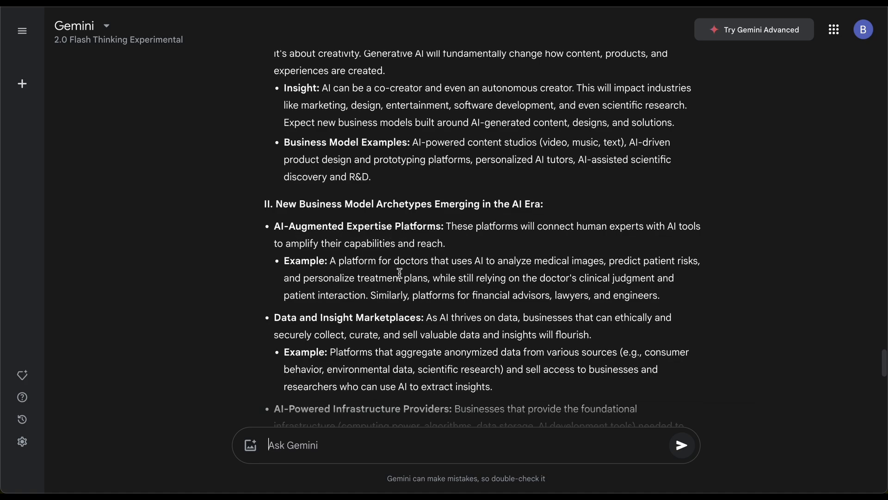
{"action": "scroll", "scroll_direction": "down", "scroll_amount": 3}
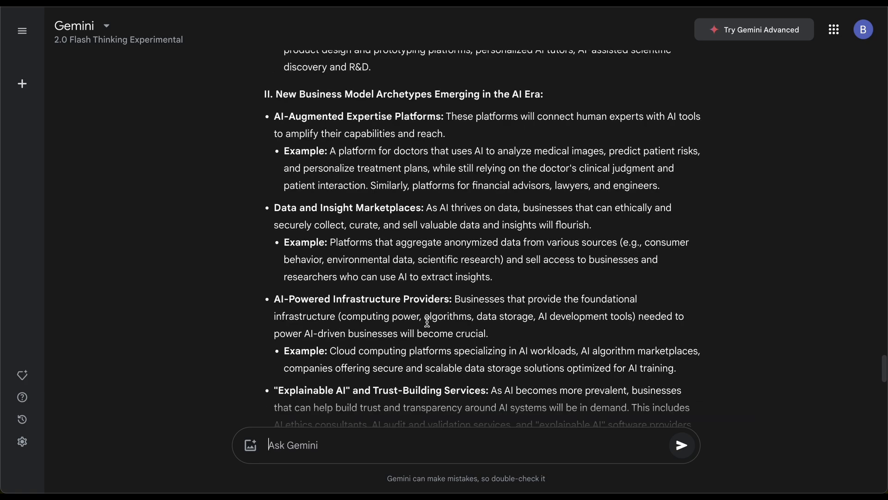
{"action": "scroll", "scroll_direction": "down", "scroll_amount": 3}
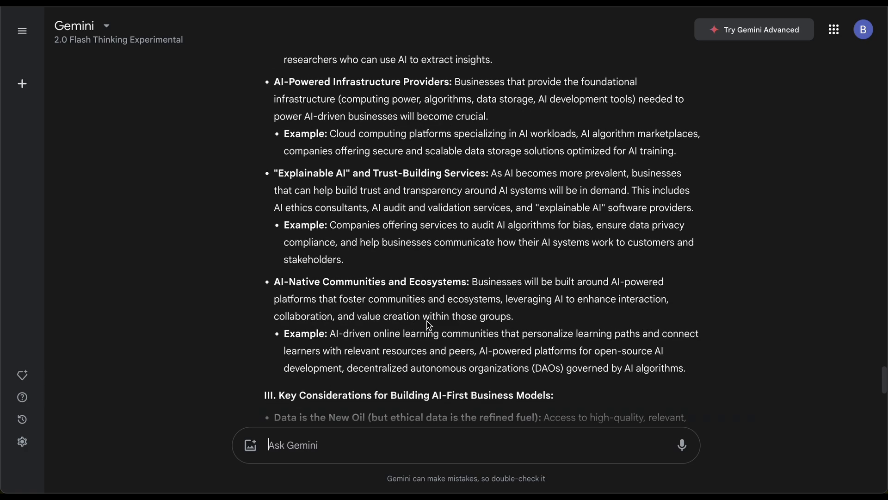
{"action": "scroll", "scroll_direction": "down", "scroll_amount": 3}
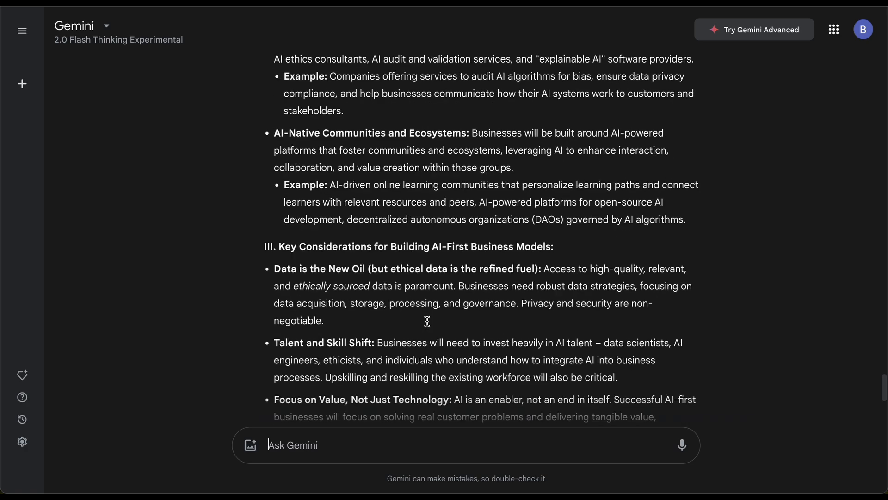
{"action": "scroll", "scroll_direction": "down", "scroll_amount": 3}
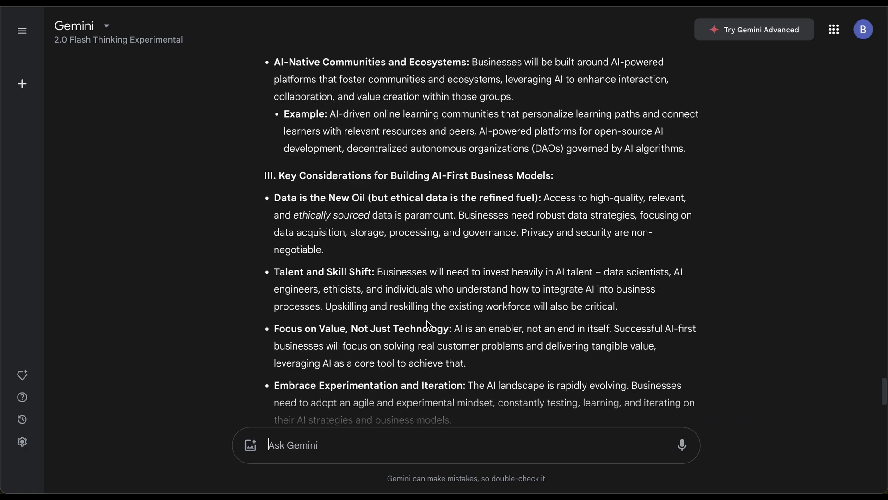
{"action": "scroll", "scroll_direction": "down", "scroll_amount": 3}
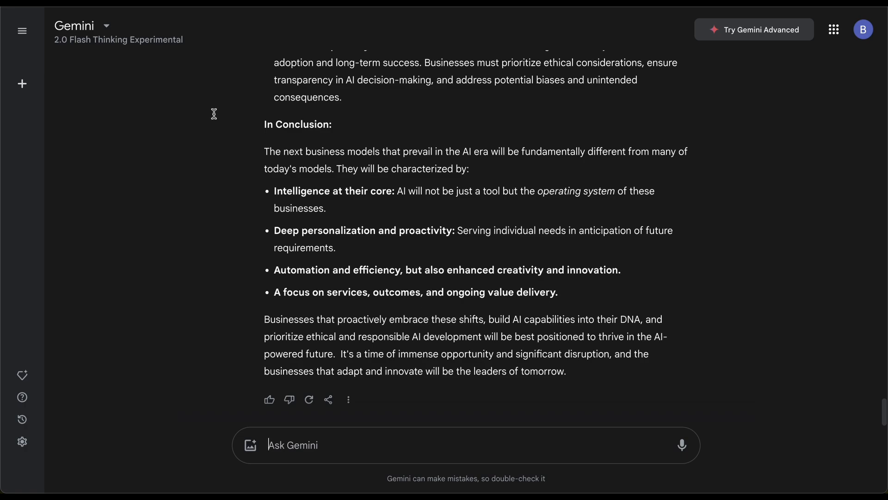
{"action": "left_click", "coordinate": [82, 26]}
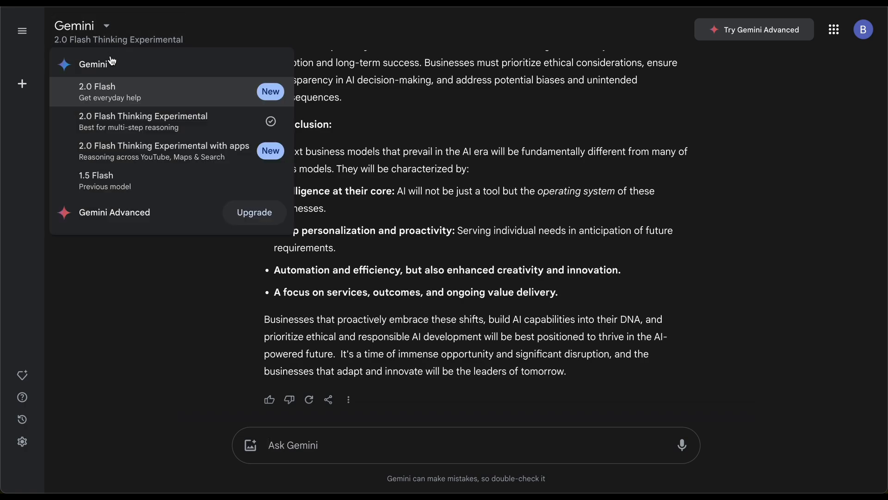
- Switch to 2.0 Flash Thinking Experimental with apps and ask for the top AI YouTube channels
{"action": "left_click", "coordinate": [164, 151]}
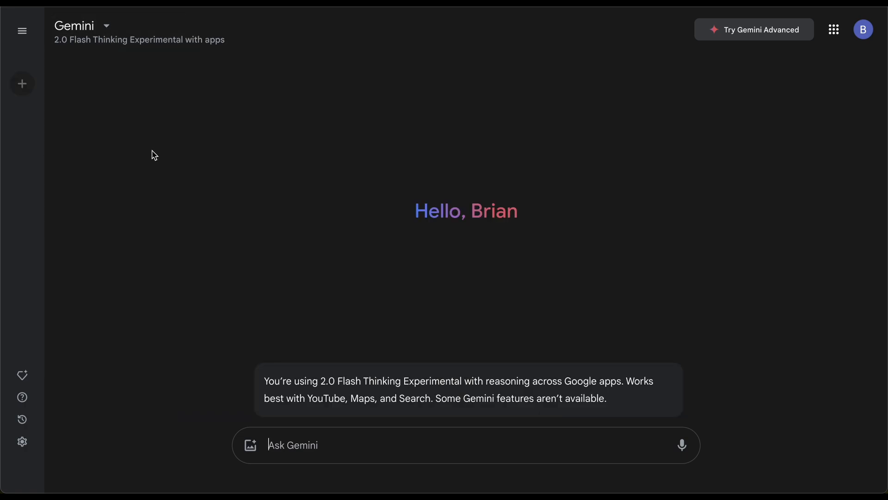
{"action": "type", "text": "what are the top"}
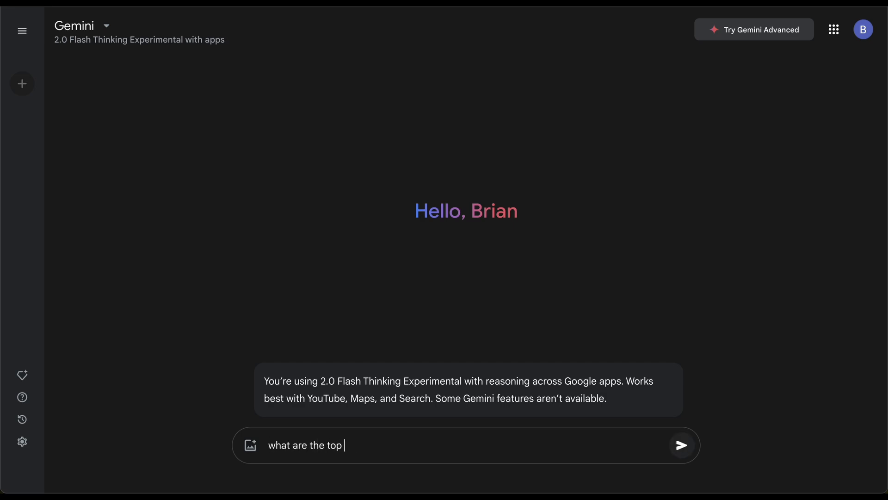
{"action": "type", "text": "youtube channels for A"}
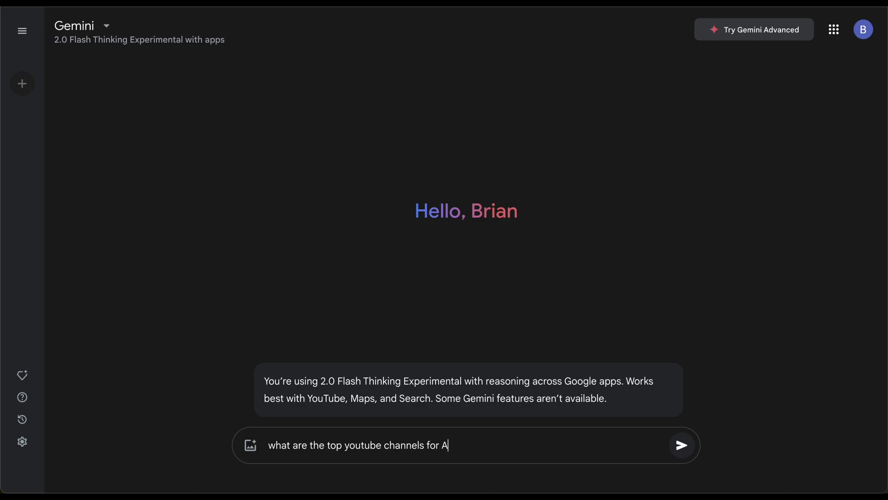
{"action": "left_click", "coordinate": [682, 446]}
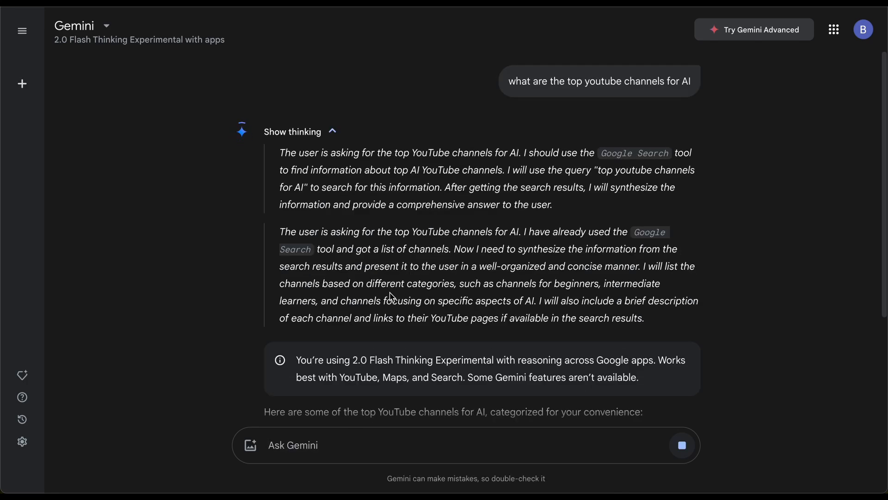
- Read the categorized AI YouTube channel list and begin a 'what about for' follow-up
{"action": "scroll", "scroll_direction": "down", "scroll_amount": 3}
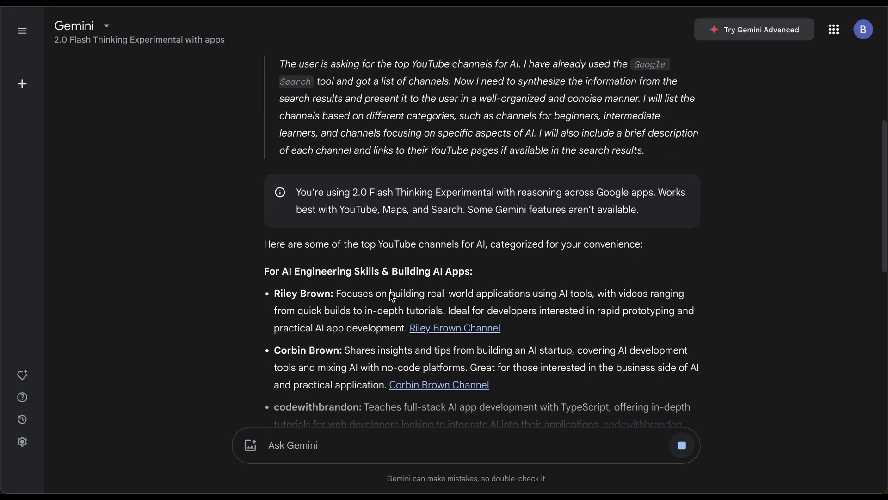
{"action": "scroll", "scroll_direction": "down", "scroll_amount": 3}
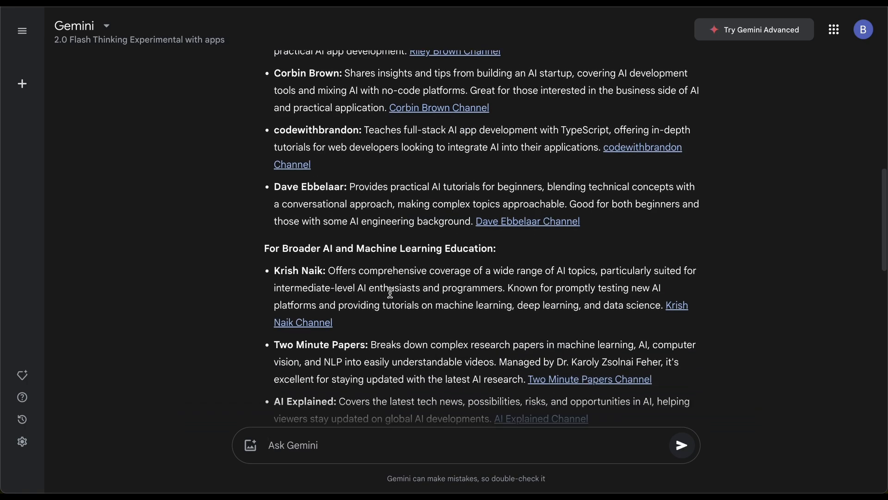
{"action": "scroll", "scroll_direction": "down", "scroll_amount": 3}
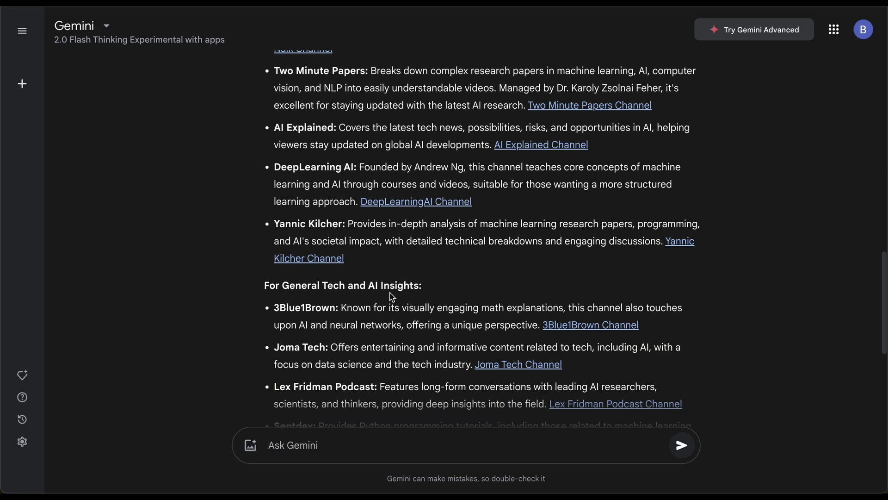
{"action": "scroll", "scroll_direction": "down", "scroll_amount": 3}
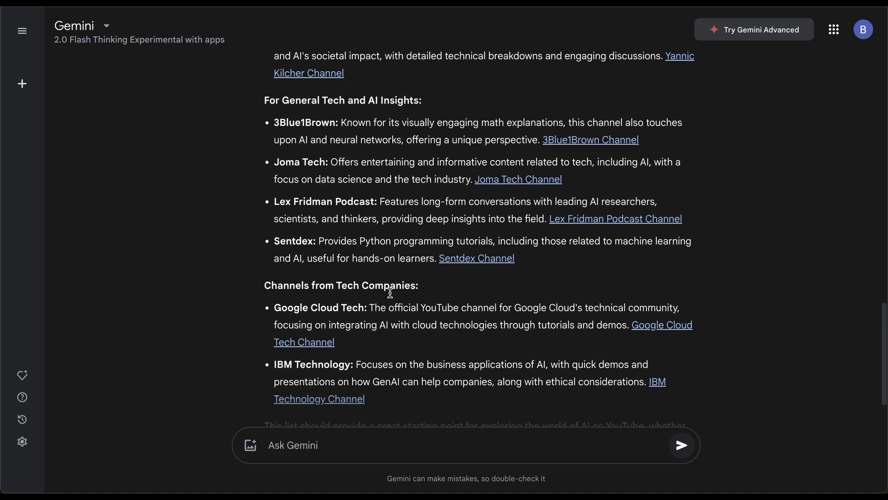
{"action": "scroll", "scroll_direction": "down", "scroll_amount": 3}
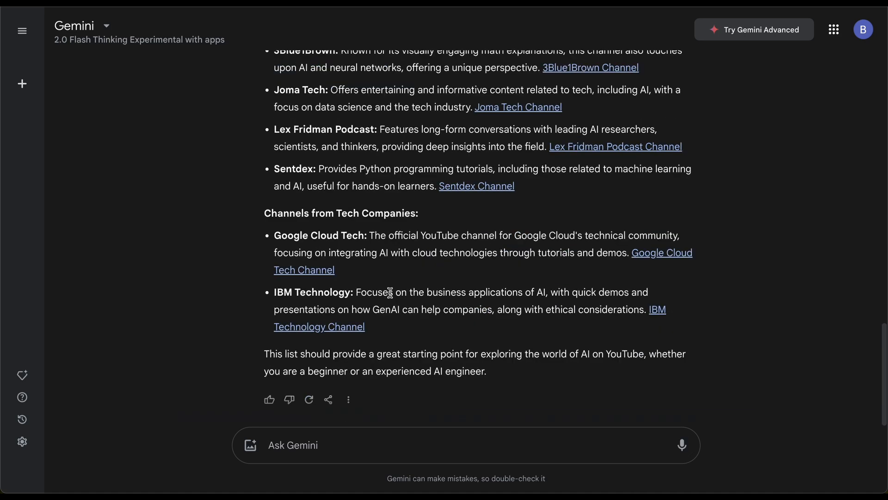
{"action": "type", "text": "what about for"}
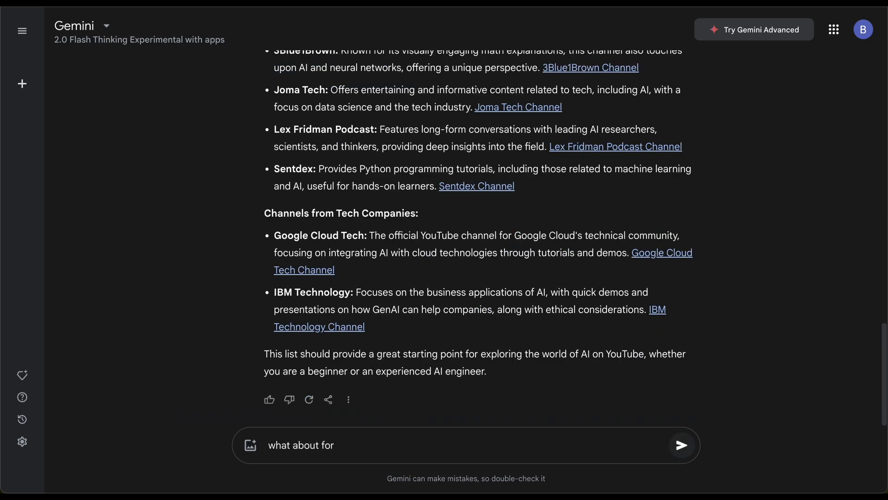
{"action": "type", "text": "business pod"}
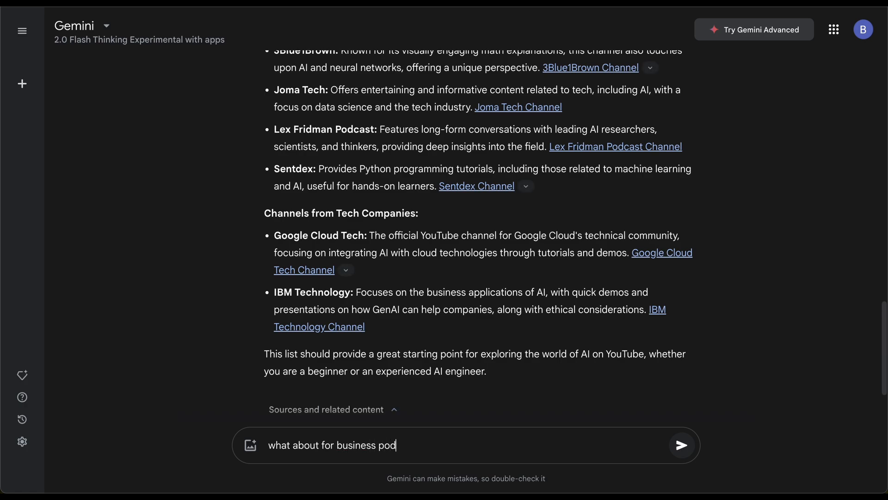
{"action": "left_click", "coordinate": [682, 445]}
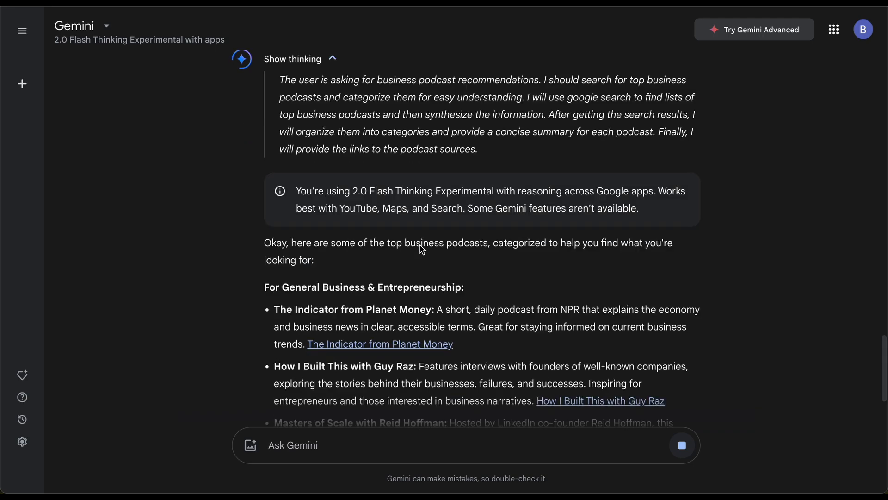
{"action": "scroll", "scroll_direction": "down", "scroll_amount": 3}
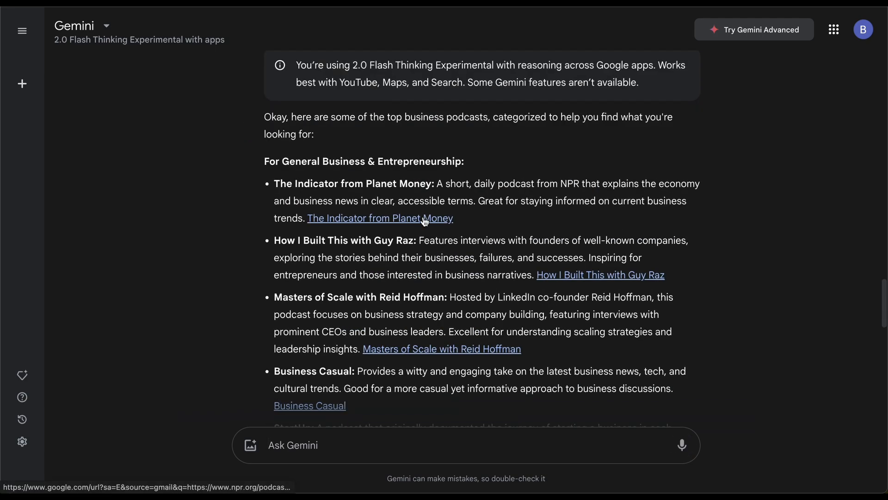
{"action": "scroll", "scroll_direction": "down", "scroll_amount": 3}
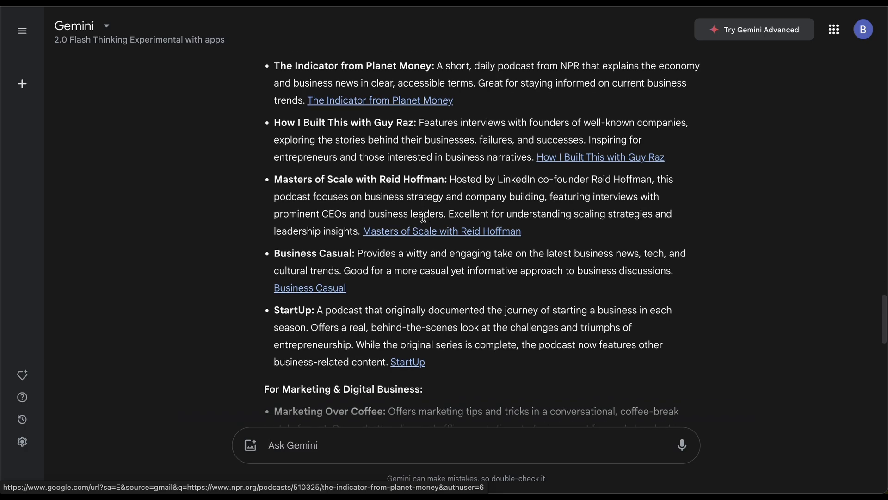
{"action": "scroll", "scroll_direction": "down", "scroll_amount": 3}
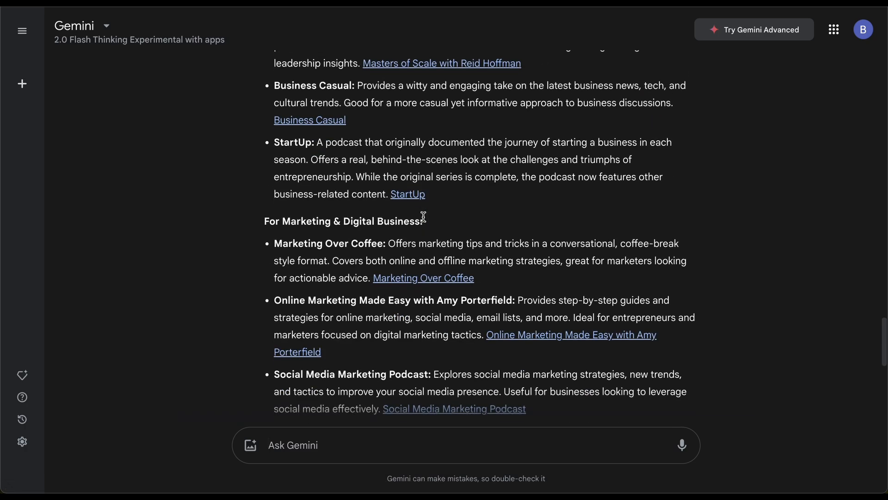
{"action": "mouse_move", "coordinate": [424, 220]}
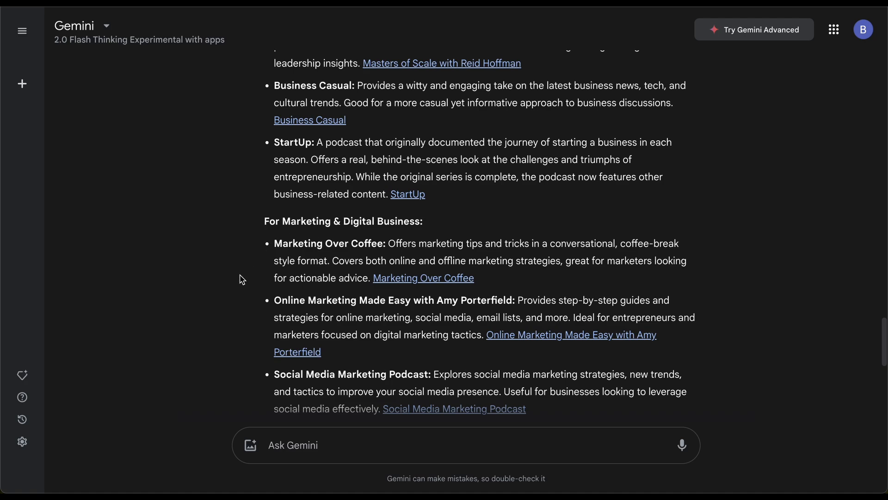
{"action": "scroll", "scroll_direction": "down", "scroll_amount": 3}
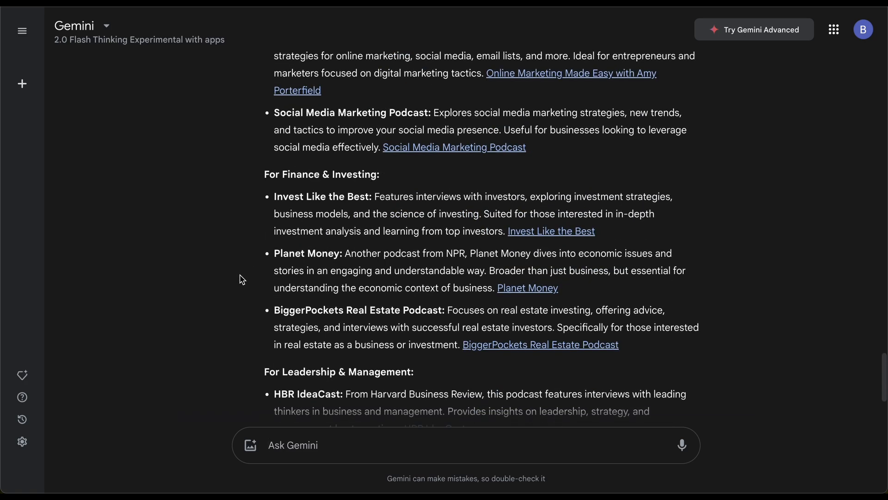
{"action": "scroll", "scroll_direction": "down", "scroll_amount": 3}
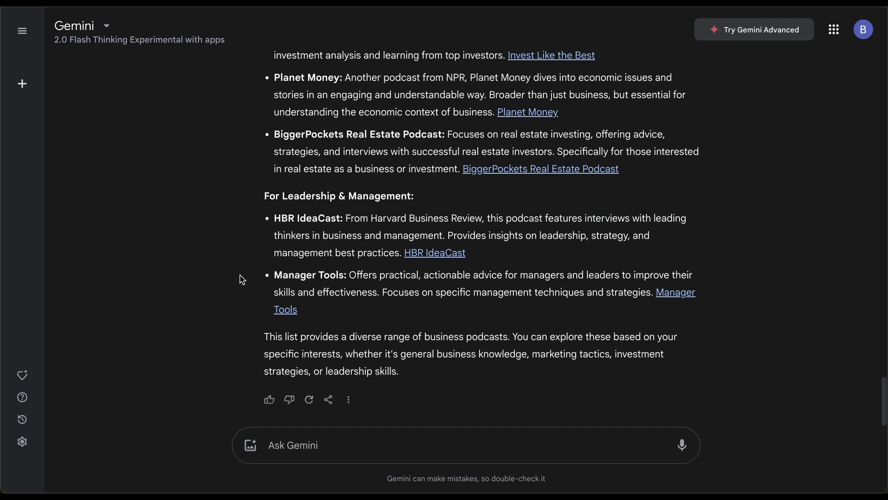
- Ask what the best videos to learn how to code are and read the recommendations
{"action": "type", "text": "what are"}
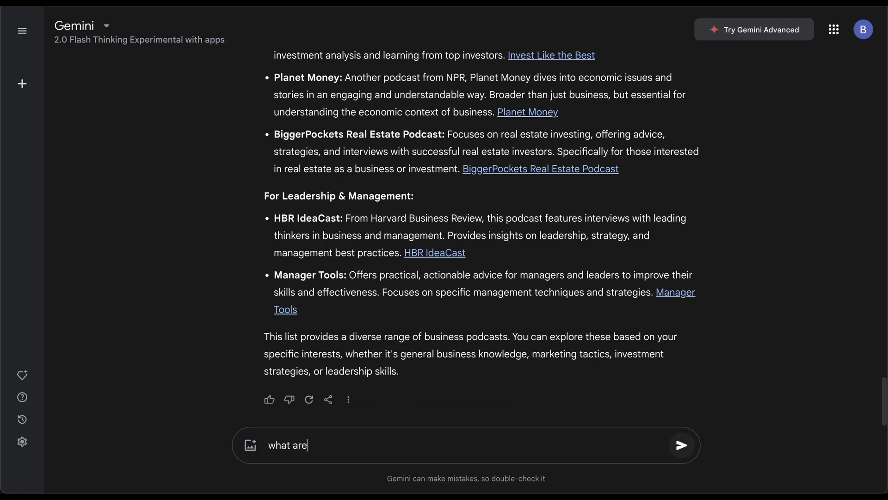
{"action": "type", "text": "the best videos"}
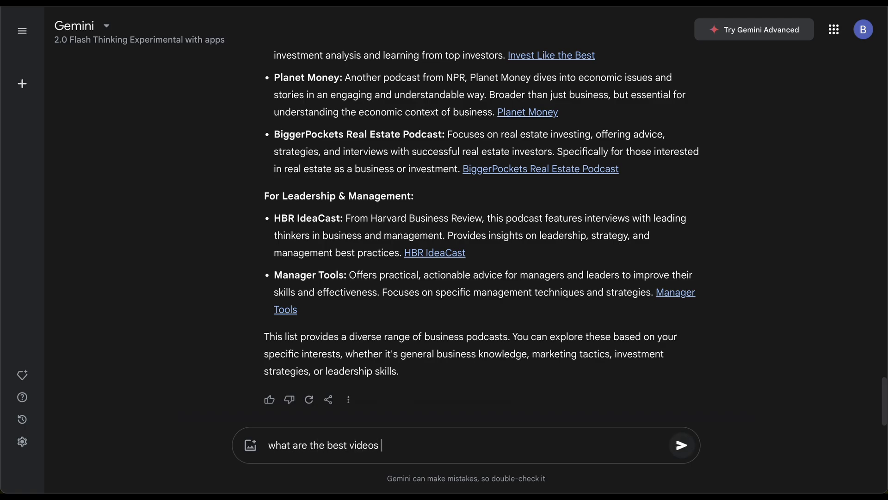
{"action": "type", "text": "to learn howt"}
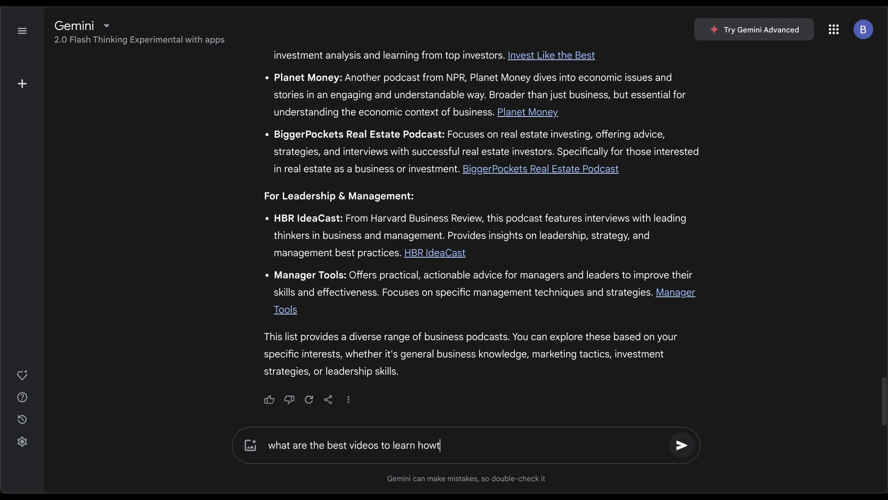
{"action": "left_click", "coordinate": [682, 445]}
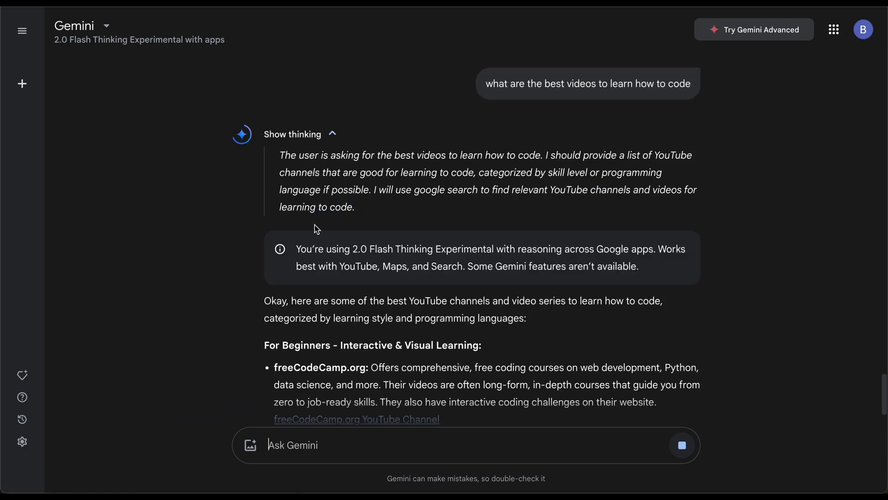
{"action": "scroll", "scroll_direction": "down", "scroll_amount": 3}
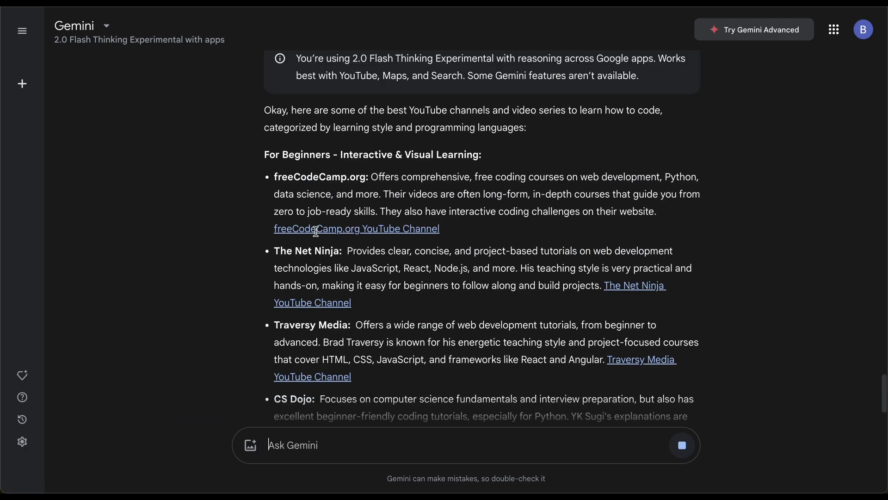
{"action": "scroll", "scroll_direction": "down", "scroll_amount": 3}
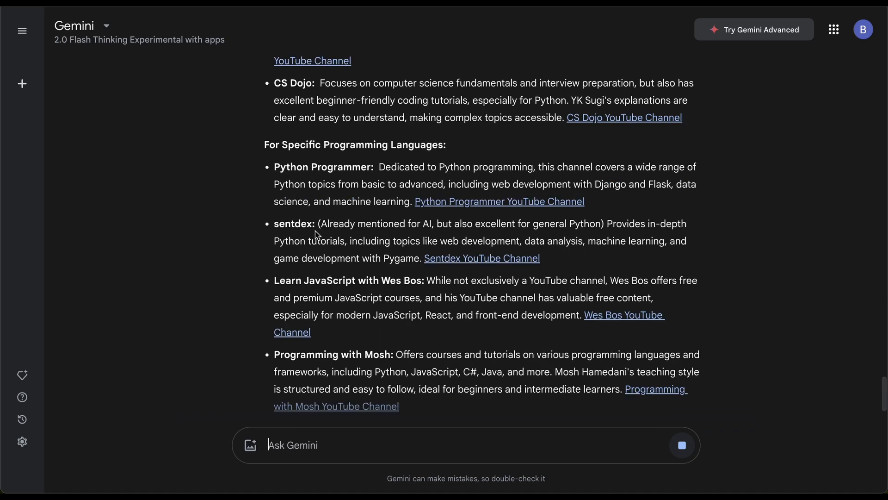
{"action": "scroll", "scroll_direction": "down", "scroll_amount": 3}
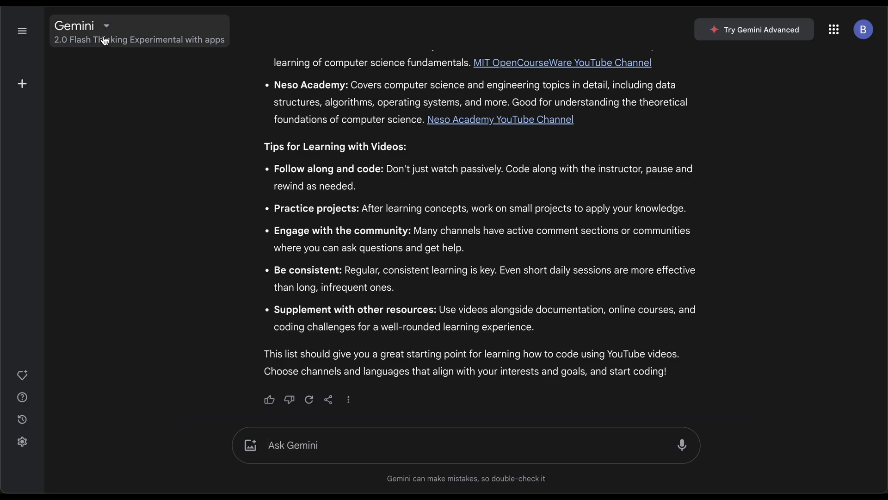
- Start a fresh chat on the plain 2.0 Flash Thinking Experimental model
{"action": "left_click", "coordinate": [82, 26]}
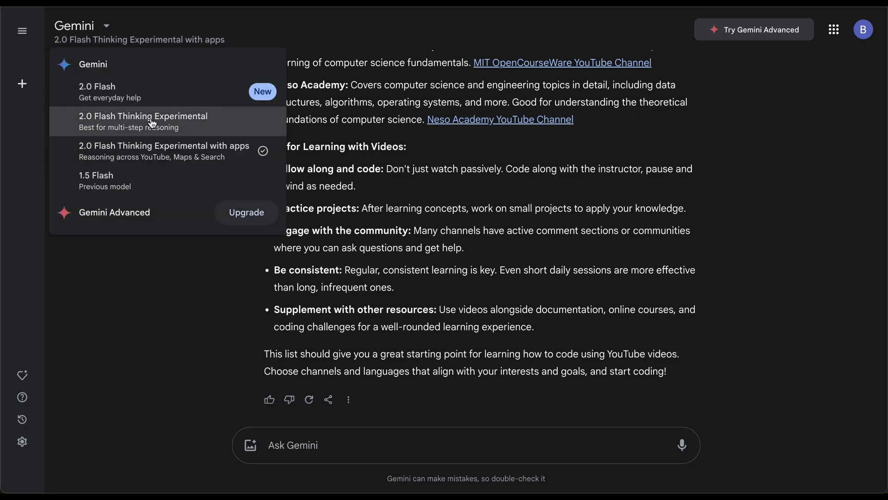
{"action": "left_click", "coordinate": [143, 121]}
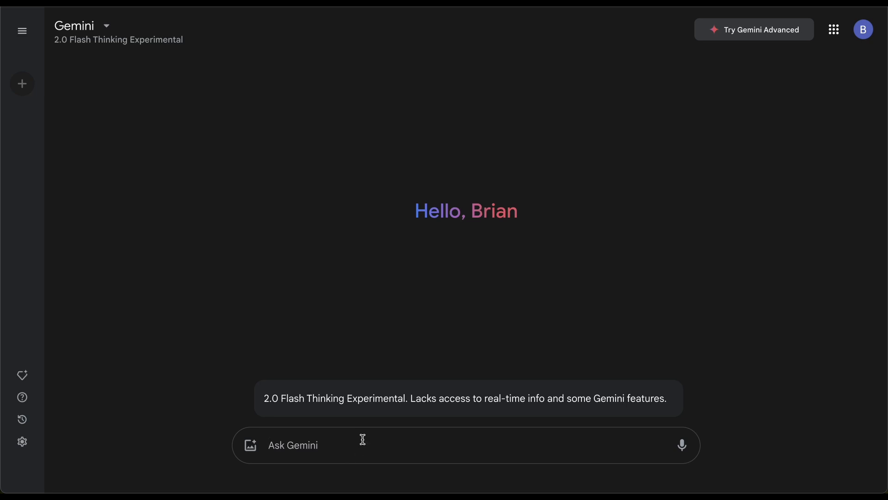
- Request code for a super amazing HTML, CSS and JS website with incredible UI, menu, sections and footer
{"action": "type", "text": "write code for a website in h"}
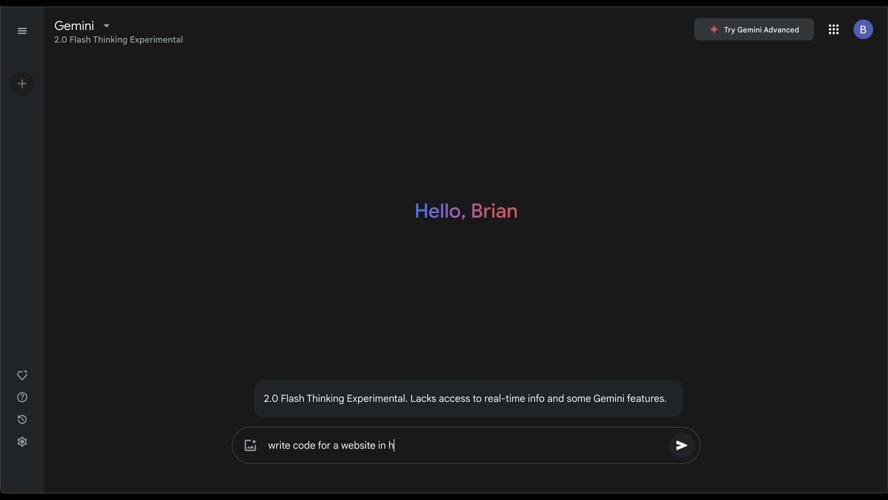
{"action": "type", "text": "tml, css and"}
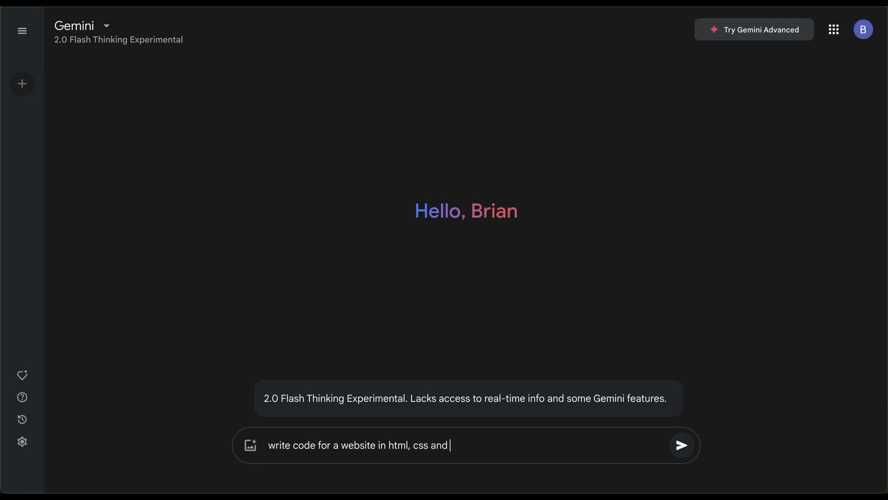
{"action": "type", "text": "JS. Make it super"}
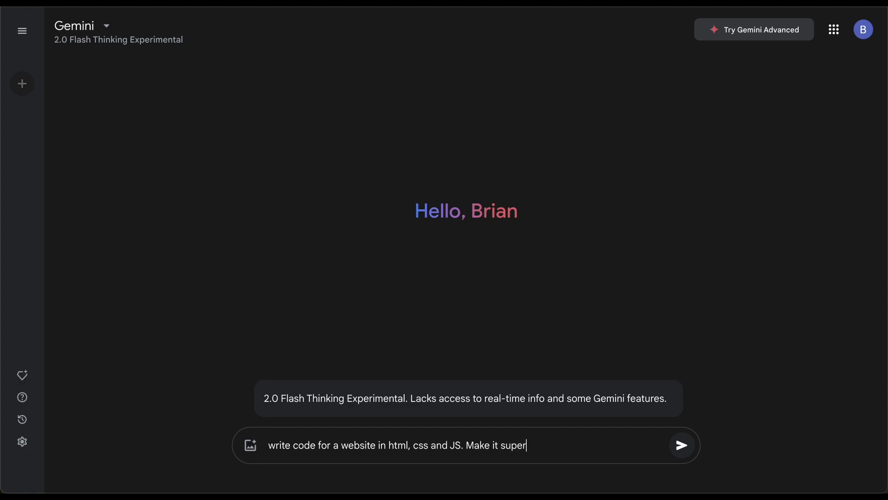
{"action": "type", "text": "amazi"}
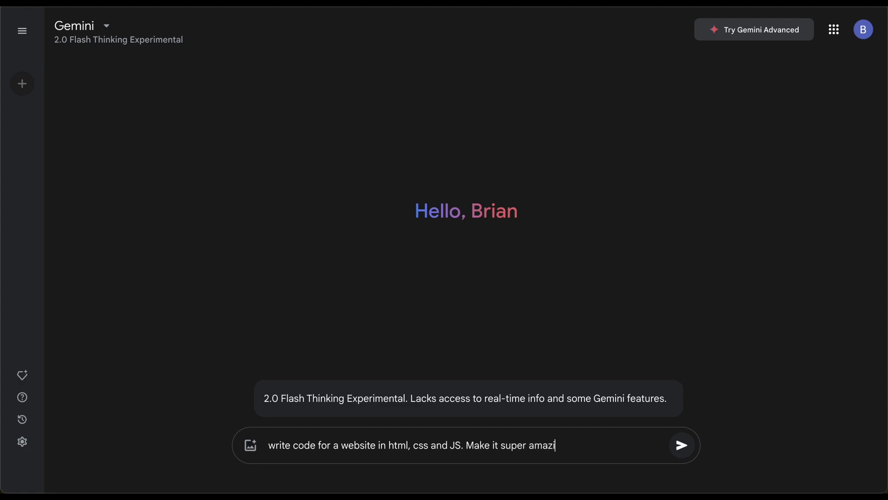
{"action": "type", "text": "ng a"}
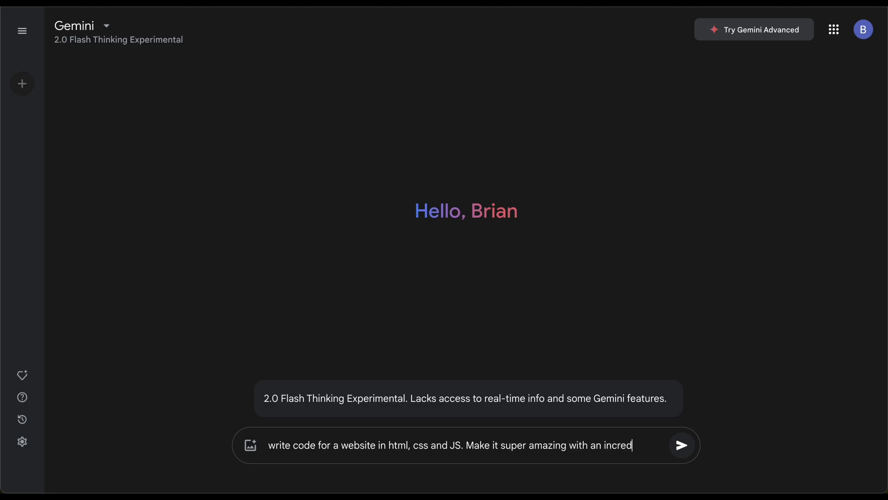
{"action": "type", "text": "ible"}
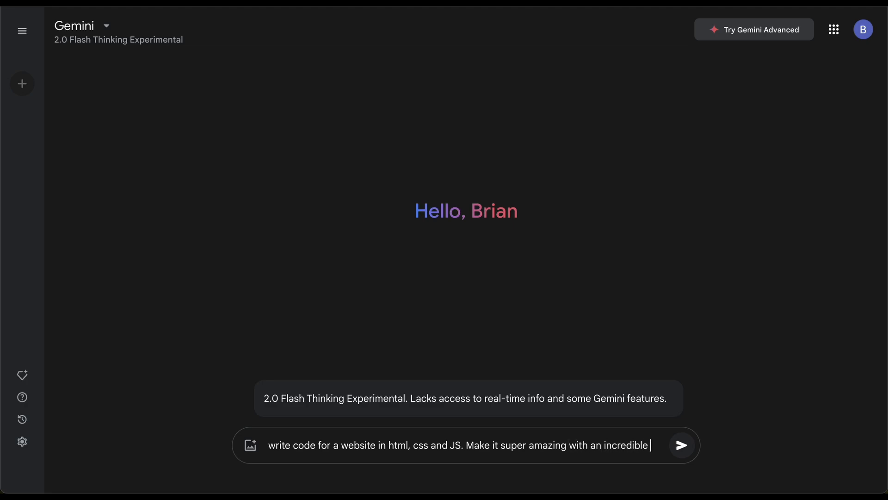
{"action": "type", "text": "UI design. Have all the necessary det"}
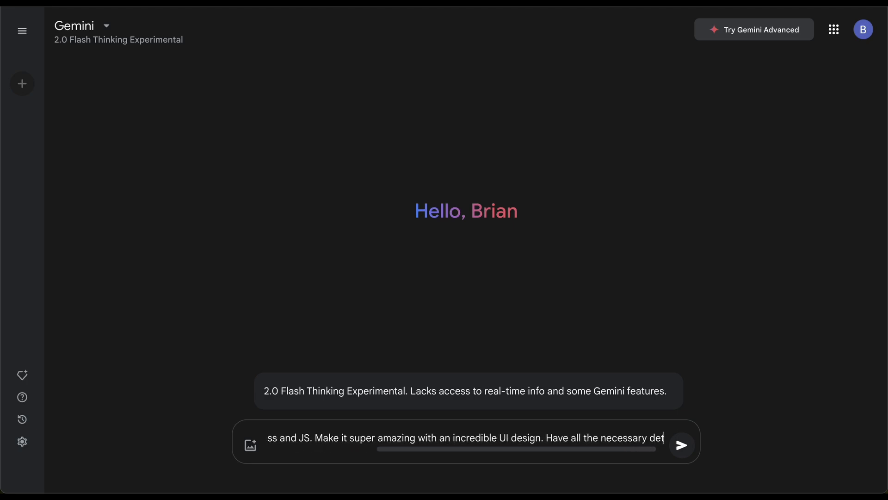
{"action": "type", "text": "in a website such as the menu, sections"}
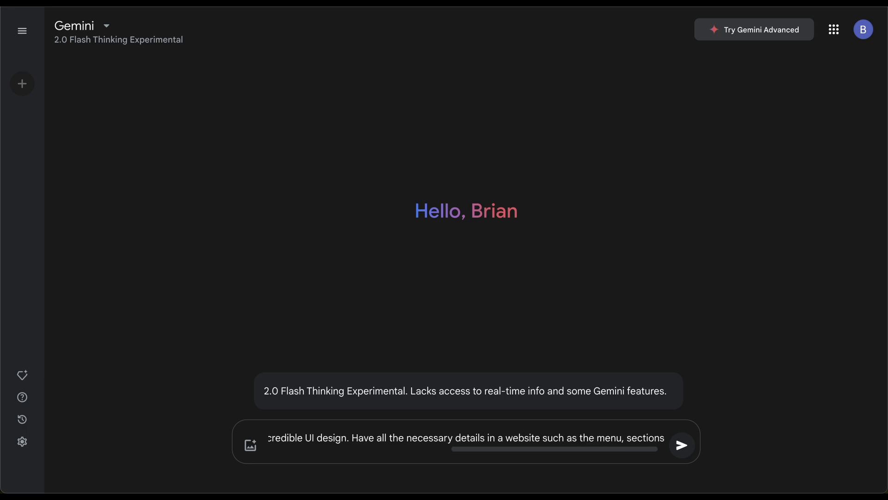
{"action": "type", "text": "footer etc. Surp"}
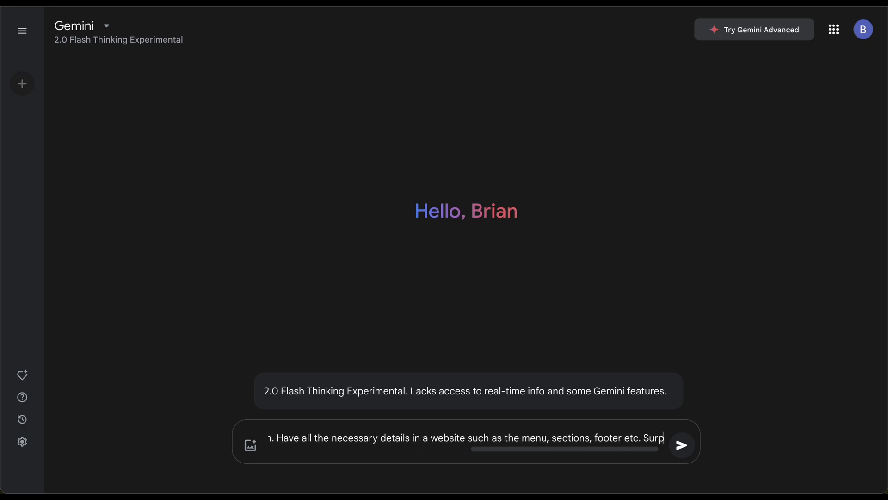
{"action": "left_click", "coordinate": [682, 445]}
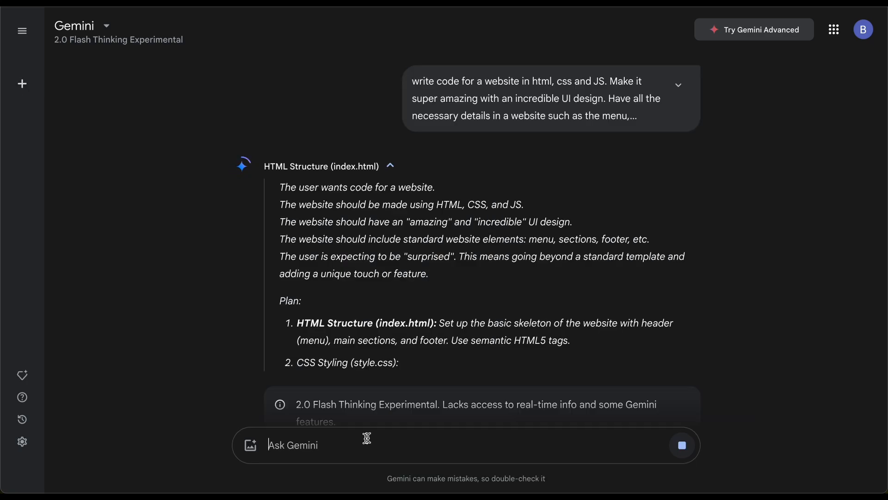
- Follow the model's reasoning into its three-file plan and decline the feedback popup with 'No, thanks'
{"action": "scroll", "scroll_direction": "down", "scroll_amount": 3}
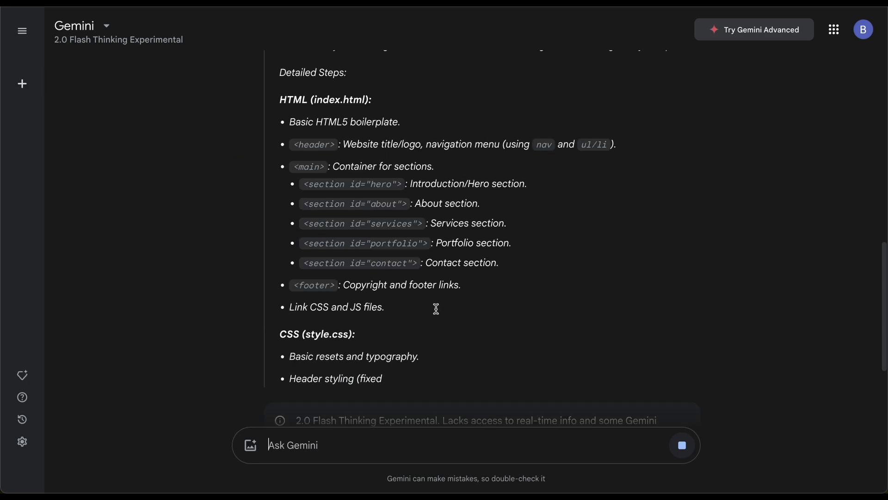
{"action": "scroll", "scroll_direction": "down", "scroll_amount": 3}
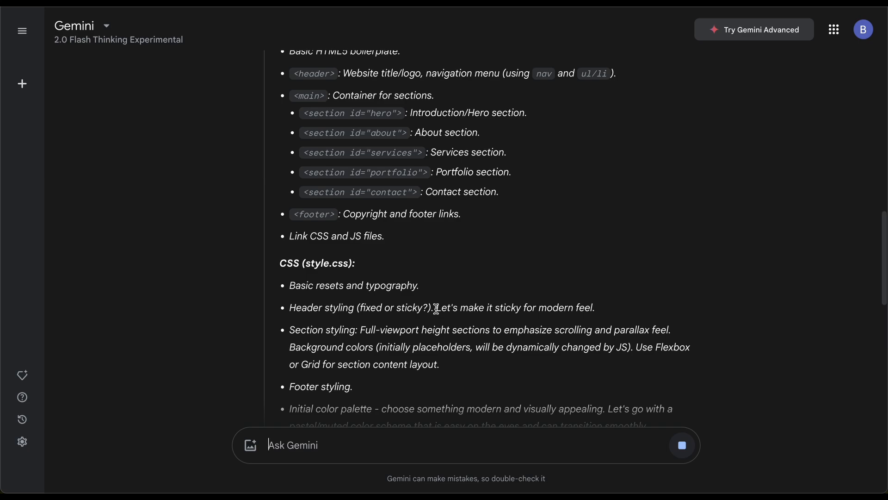
{"action": "scroll", "scroll_direction": "down", "scroll_amount": 3}
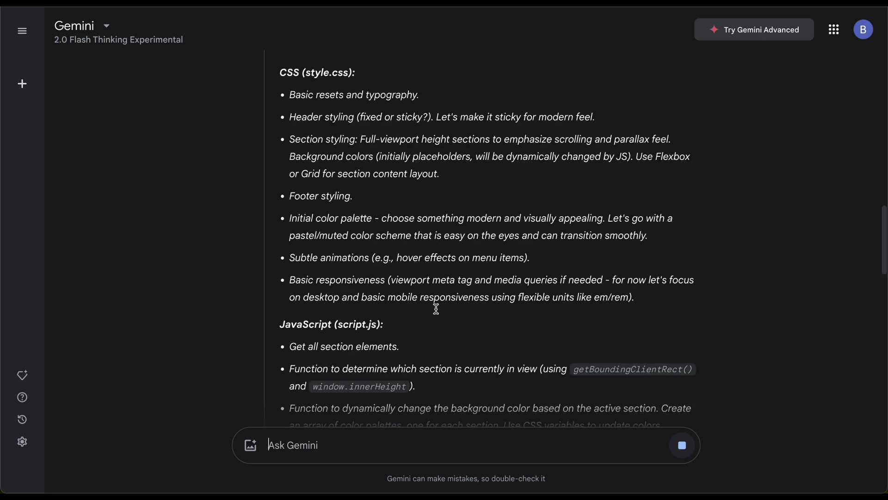
{"action": "scroll", "scroll_direction": "down", "scroll_amount": 3}
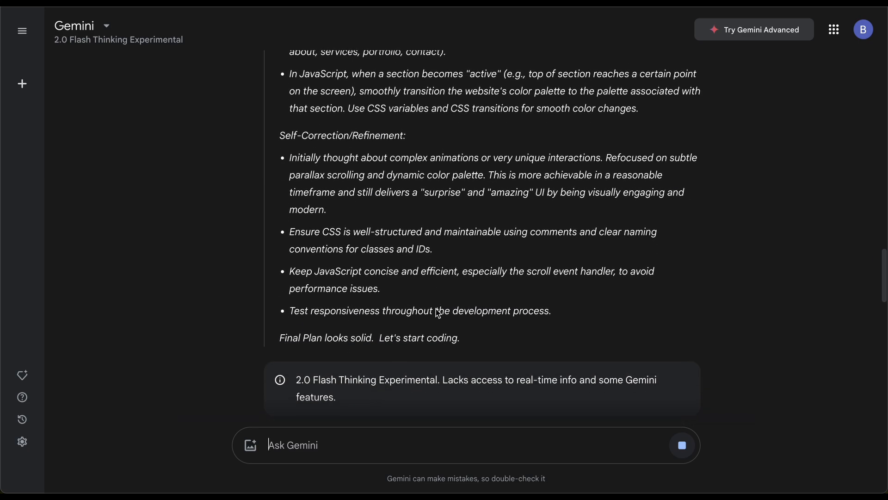
{"action": "scroll", "scroll_direction": "down", "scroll_amount": 3}
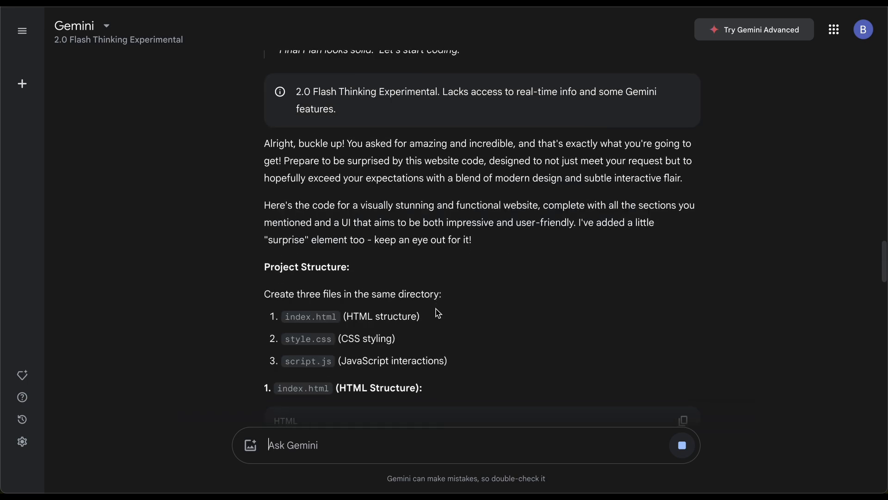
{"action": "scroll", "scroll_direction": "down", "scroll_amount": 3}
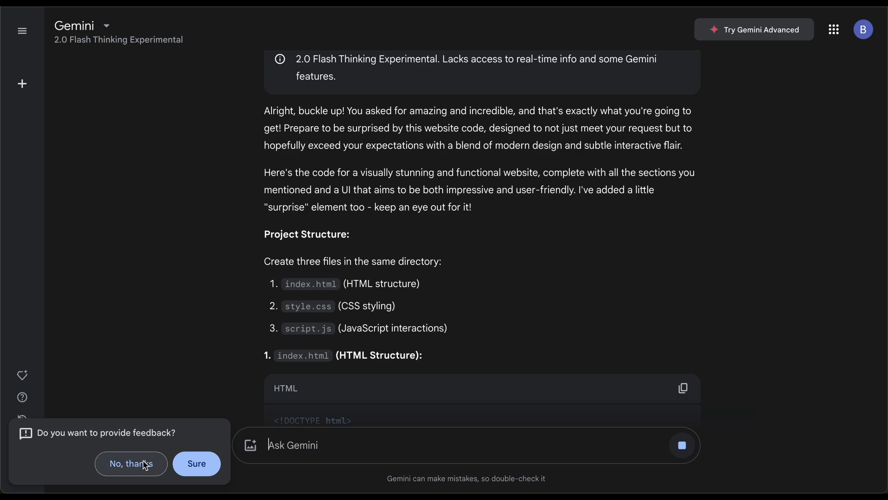
{"action": "left_click", "coordinate": [130, 463]}
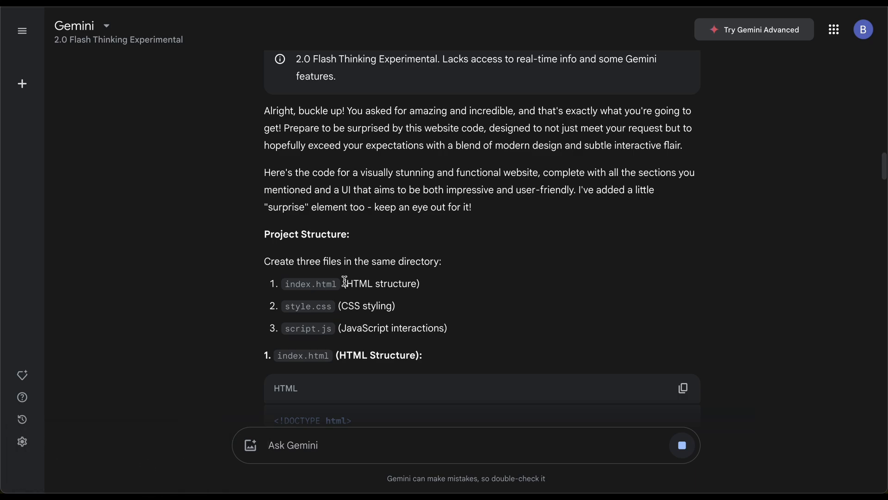
- Review the generated index.html and style.css code in the response
{"action": "scroll", "scroll_direction": "down", "scroll_amount": 3}
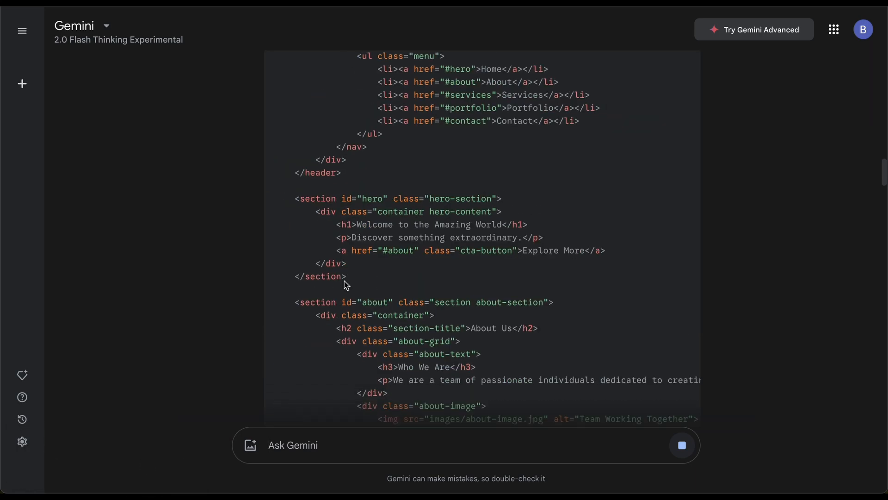
{"action": "scroll", "scroll_direction": "down", "scroll_amount": 3}
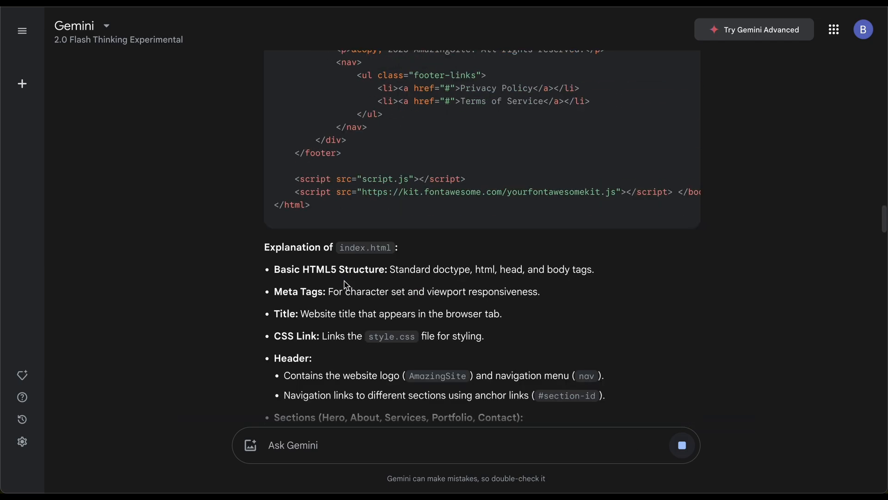
{"action": "scroll", "scroll_direction": "down", "scroll_amount": 3}
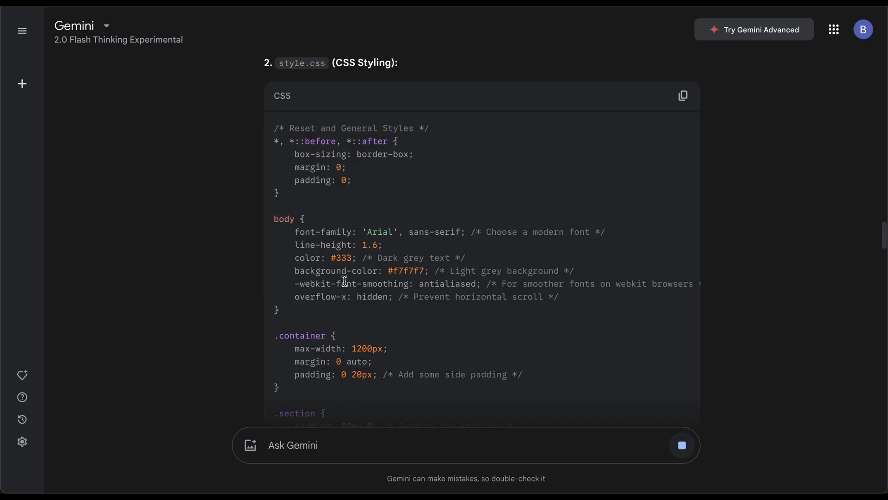
{"action": "scroll", "scroll_direction": "down", "scroll_amount": 3}
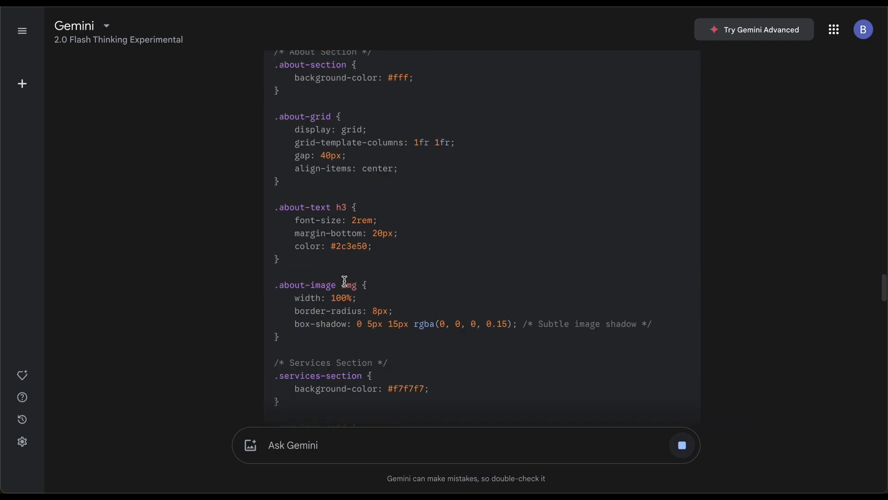
{"action": "scroll", "scroll_direction": "down", "scroll_amount": 3}
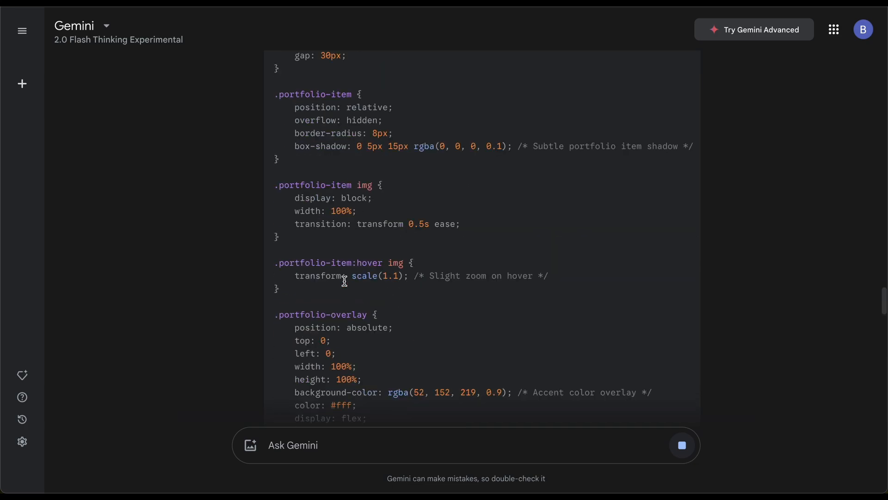
{"action": "scroll", "scroll_direction": "down", "scroll_amount": 3}
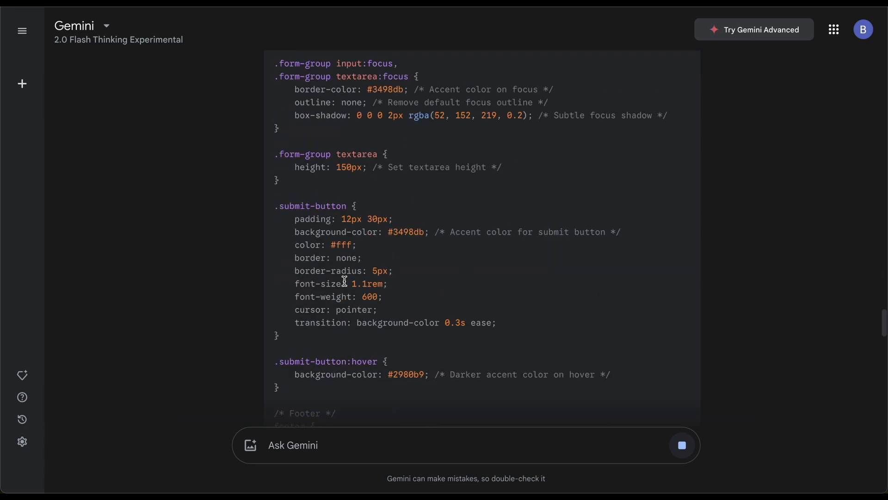
{"action": "scroll", "scroll_direction": "down", "scroll_amount": 3}
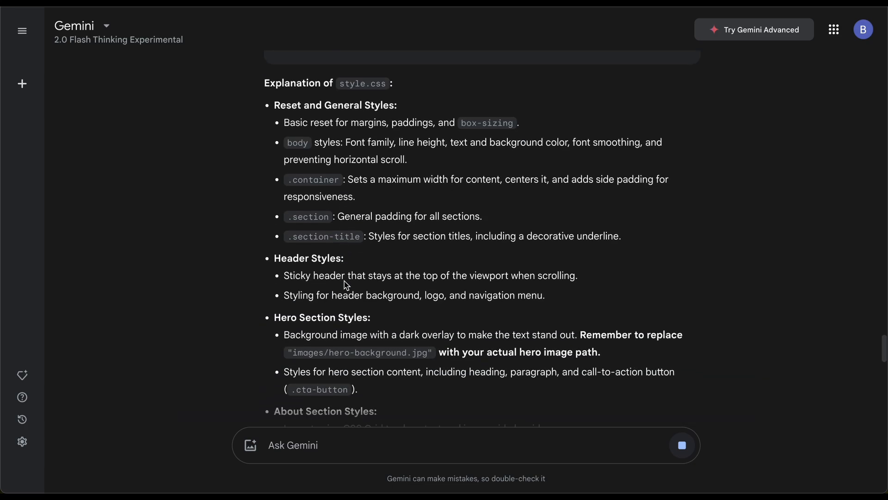
- Review script.js and the explanations, then copy the complete index.html code
{"action": "scroll", "scroll_direction": "down", "scroll_amount": 3}
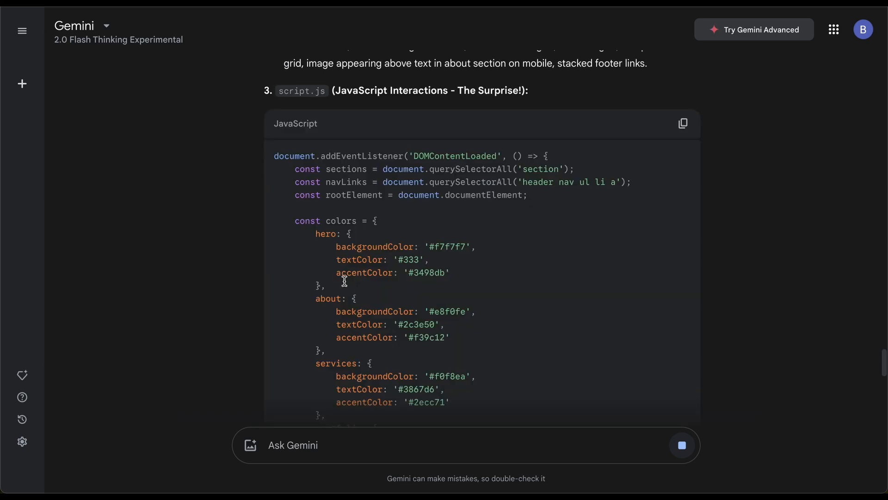
{"action": "scroll", "scroll_direction": "down", "scroll_amount": 3}
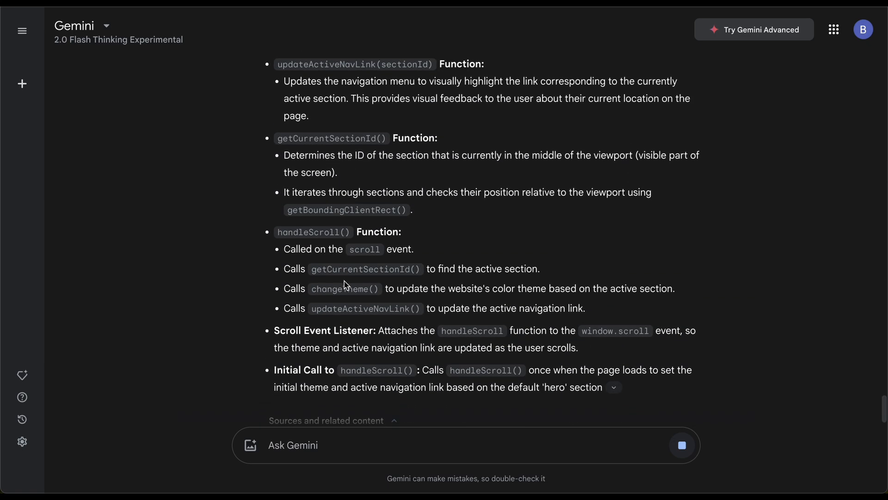
{"action": "scroll", "scroll_direction": "down", "scroll_amount": 3}
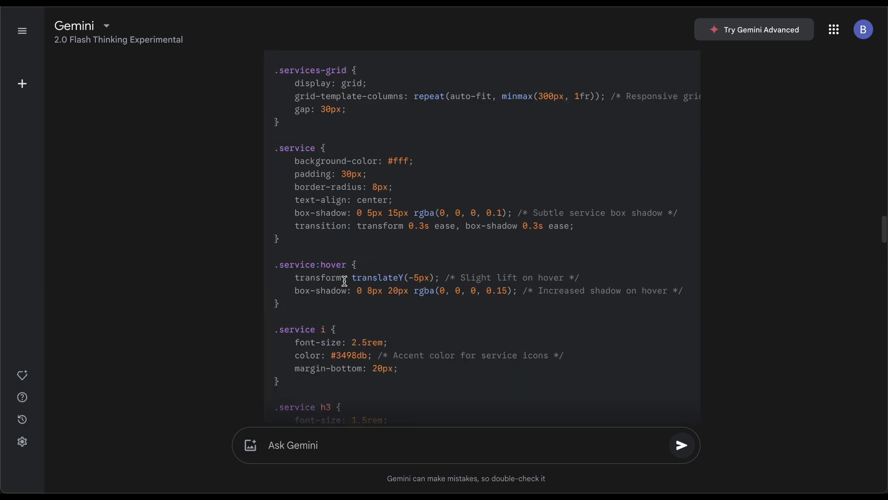
{"action": "scroll", "scroll_direction": "down", "scroll_amount": 3}
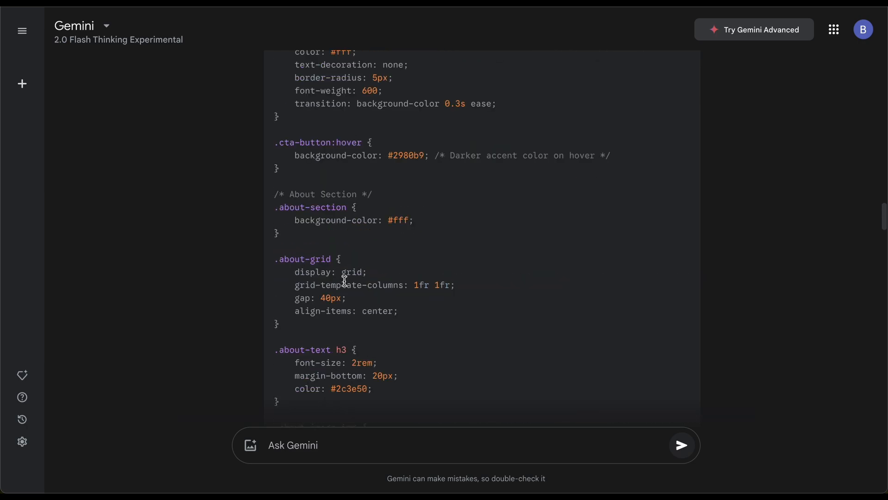
{"action": "scroll", "scroll_direction": "down", "scroll_amount": 3}
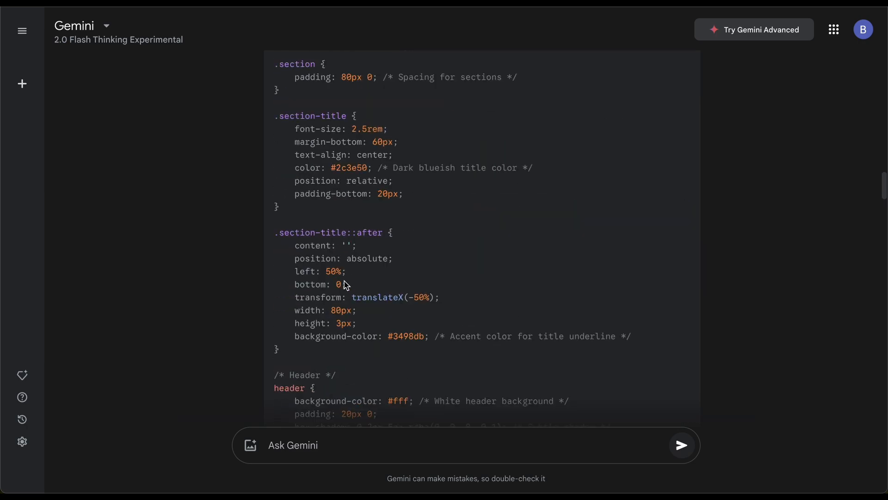
{"action": "scroll", "scroll_direction": "down", "scroll_amount": 3}
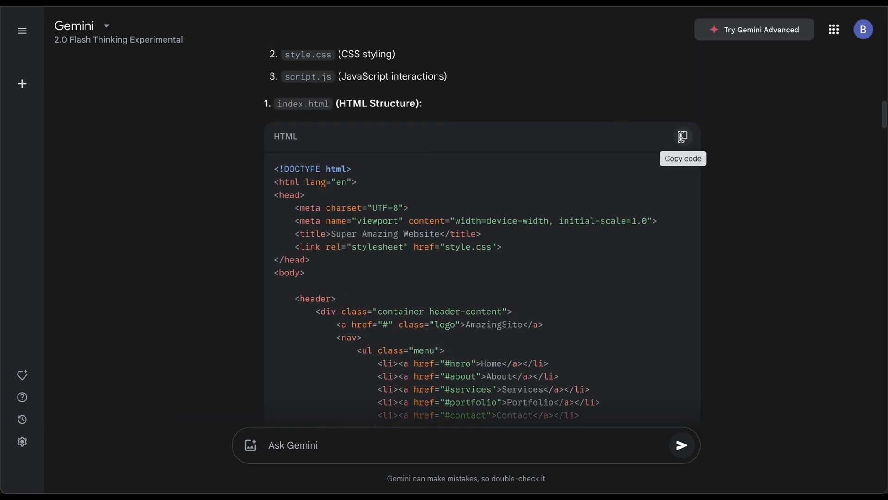
{"action": "left_click", "coordinate": [683, 137]}
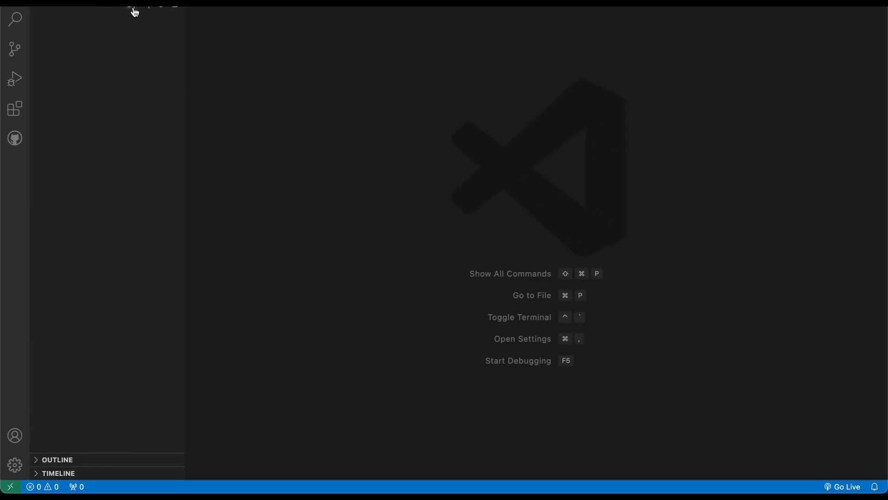
- Create new files named index.html, styles.css and app.js in the project folder
{"action": "type", "text": "index.html"}
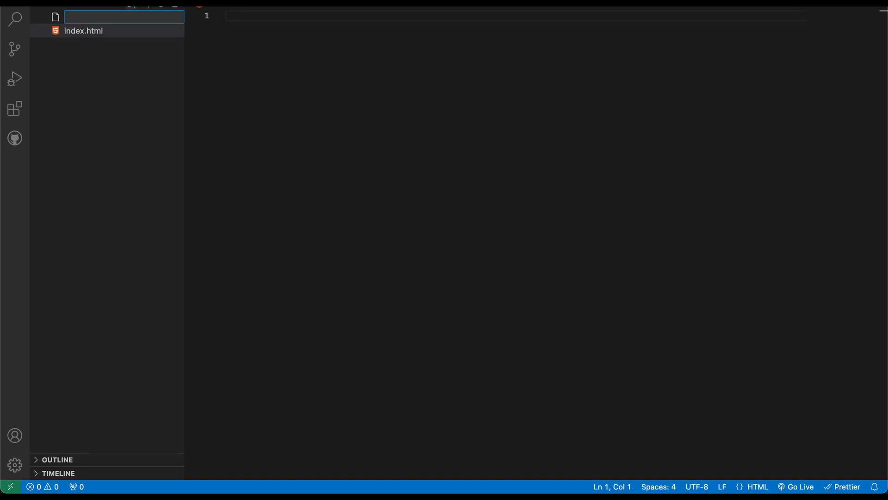
{"action": "type", "text": "styles.css"}
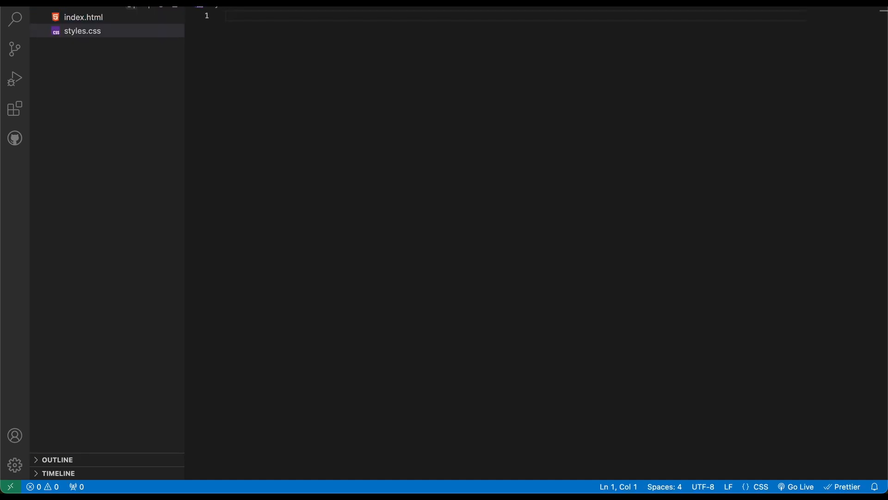
{"action": "type", "text": "app.j"}
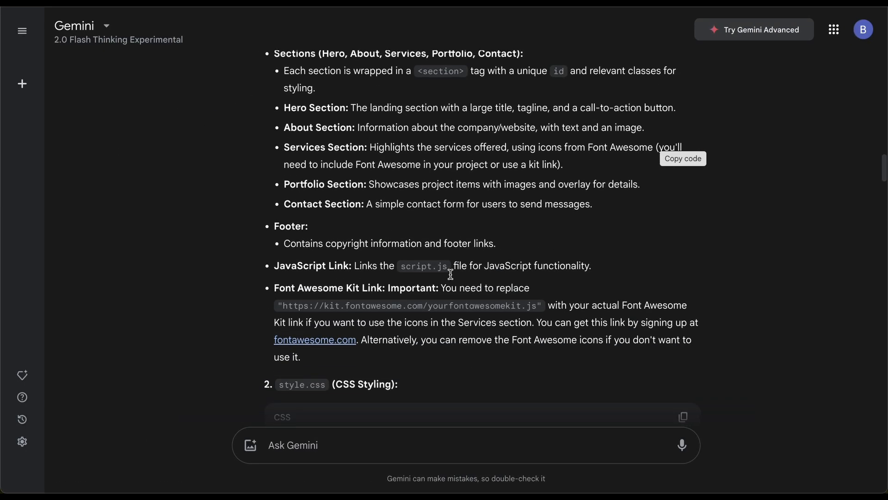
- Copy the style.css code block to the clipboard and continue toward the script.js section
{"action": "scroll", "scroll_direction": "down", "scroll_amount": 3}
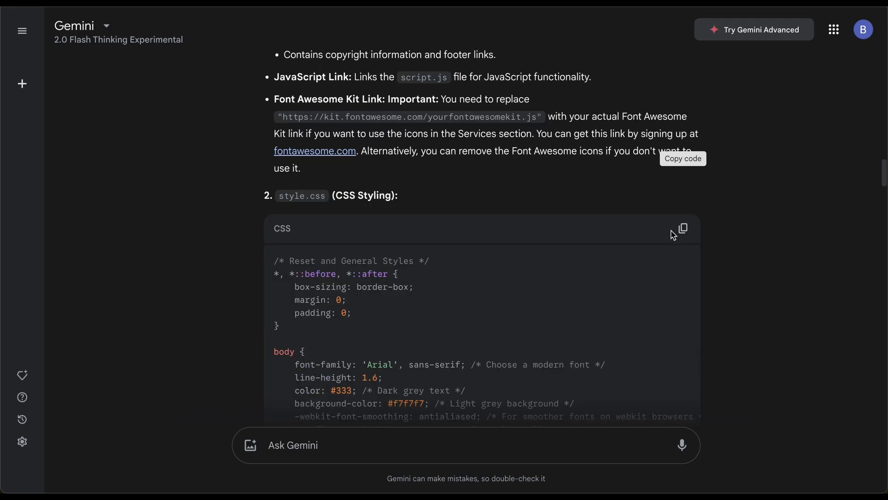
{"action": "left_click", "coordinate": [682, 228]}
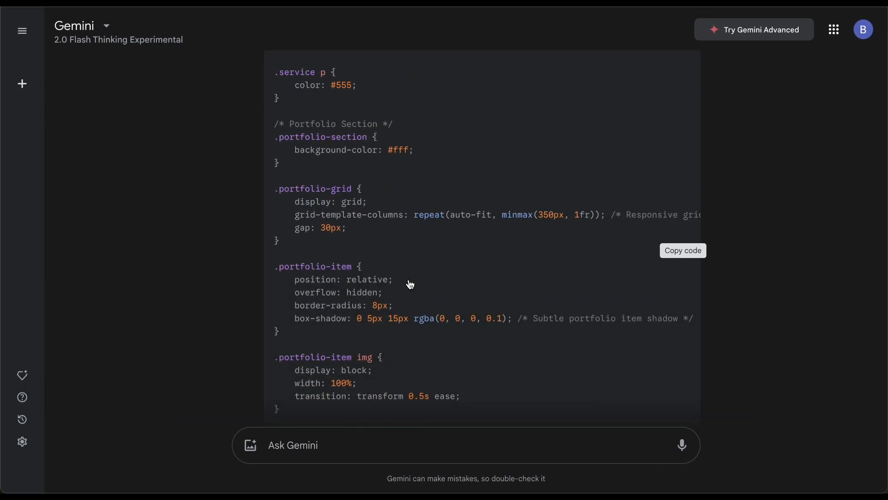
{"action": "scroll", "scroll_direction": "down", "scroll_amount": 3}
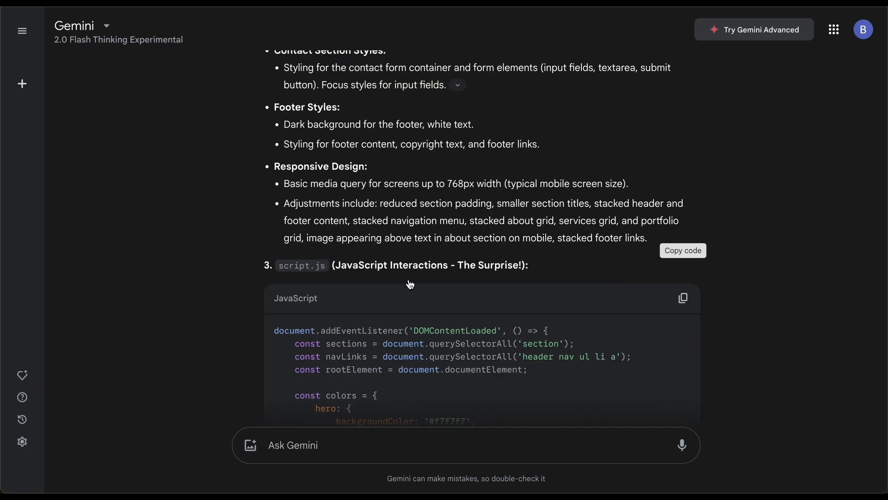
{"action": "mouse_move", "coordinate": [683, 298]}
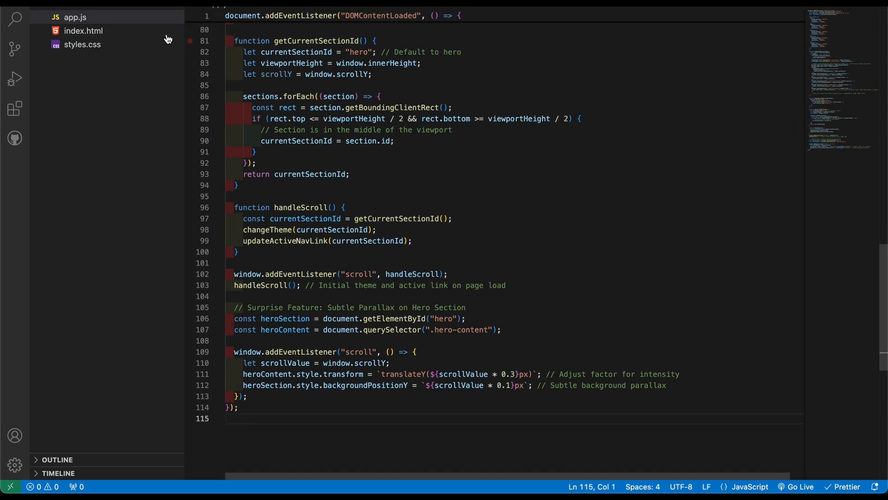
- Check index.html's links and rename styles.css to style.css
{"action": "left_click", "coordinate": [83, 31]}
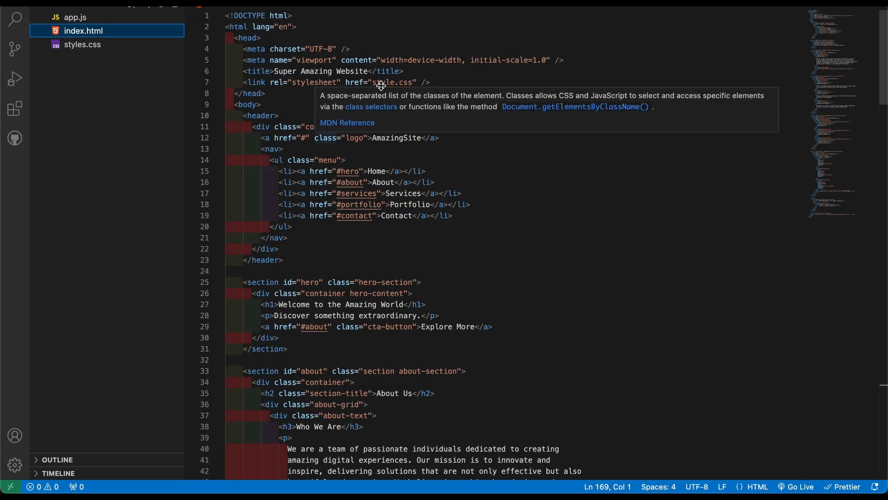
{"action": "right_click", "coordinate": [82, 44]}
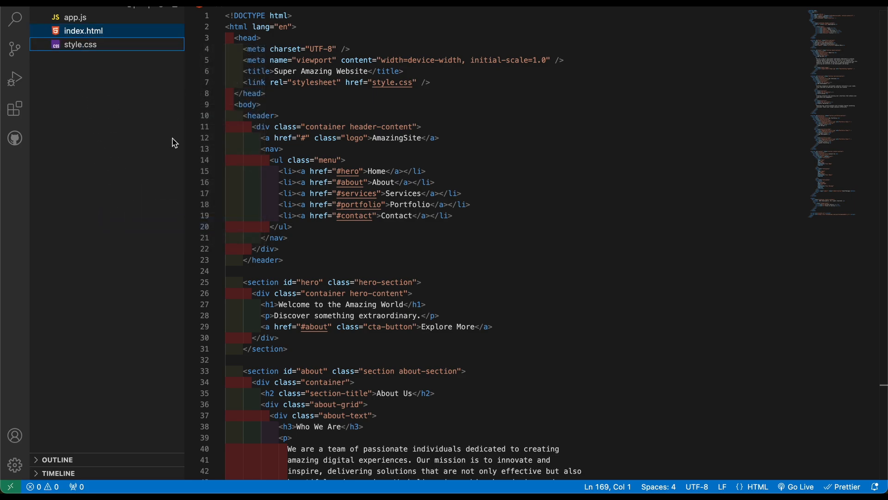
{"action": "scroll", "scroll_direction": "down", "scroll_amount": 3}
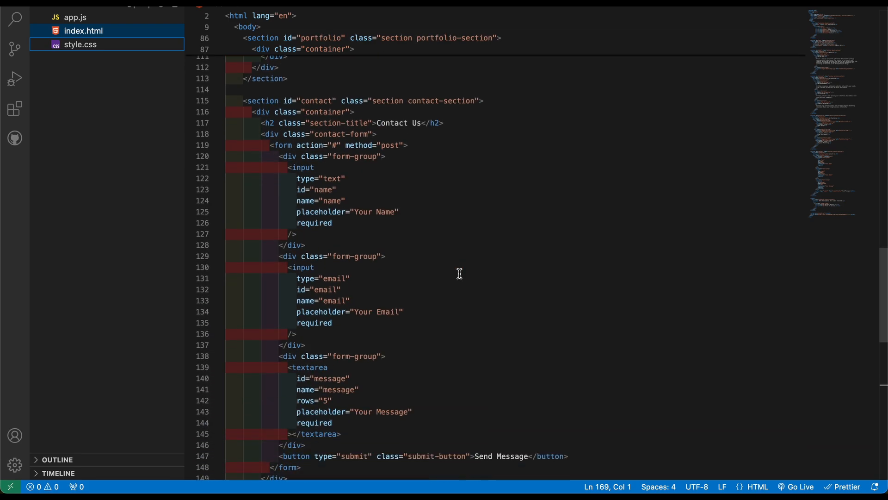
{"action": "scroll", "scroll_direction": "down", "scroll_amount": 3}
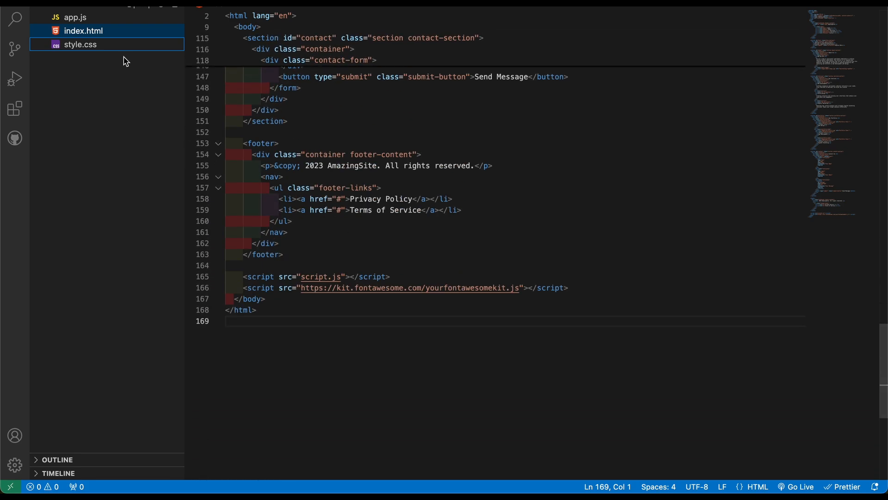
- Rename app.js to script.js and return to index.html
{"action": "right_click", "coordinate": [74, 16]}
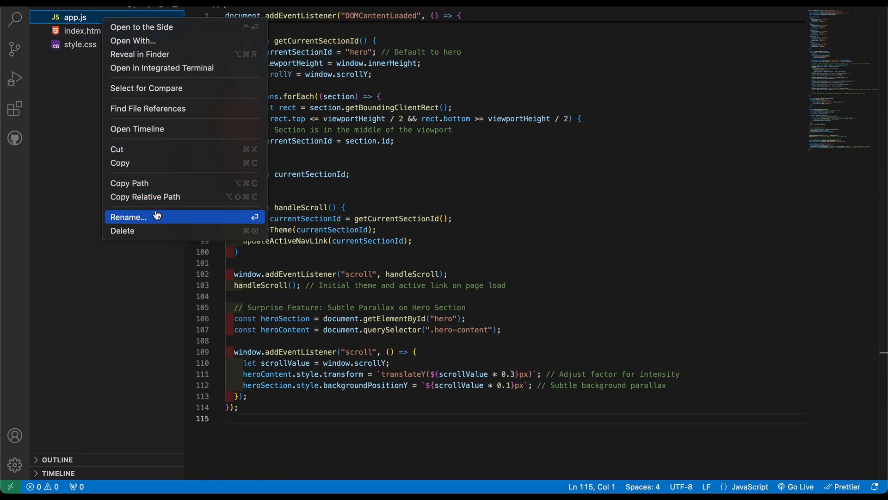
{"action": "left_click", "coordinate": [128, 216]}
{"action": "type", "text": "script"}
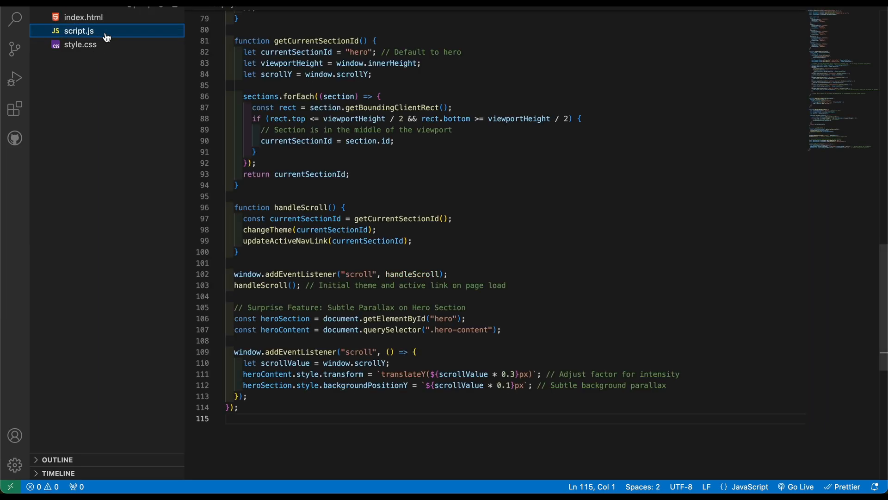
{"action": "left_click", "coordinate": [83, 17]}
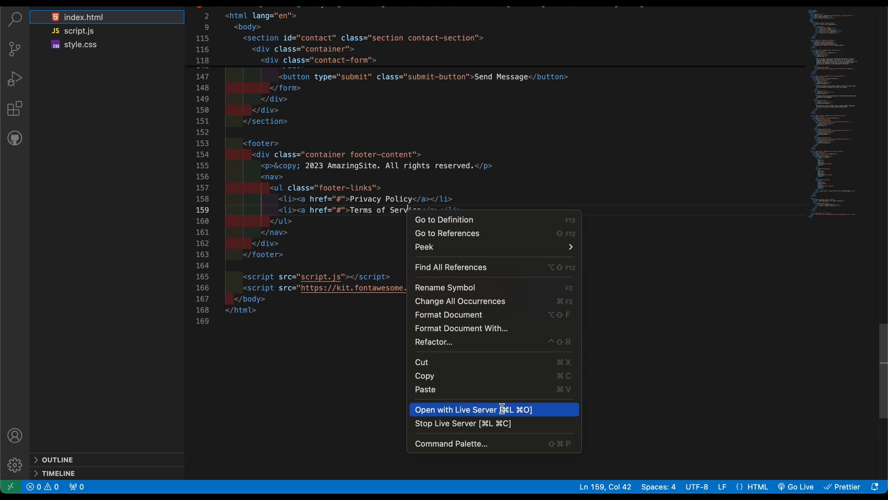
- Launch the Live Server preview of index.html and look through the AmazingSite sections
{"action": "left_click", "coordinate": [472, 409]}
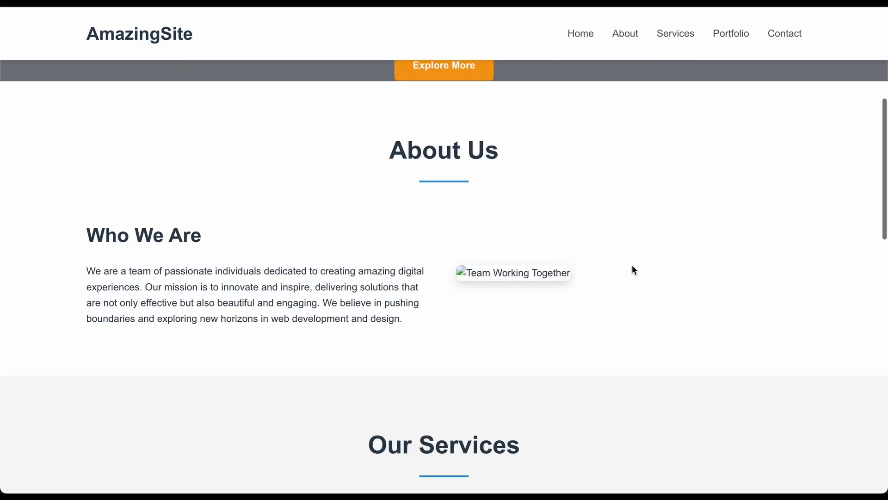
{"action": "scroll", "scroll_direction": "down", "scroll_amount": 3}
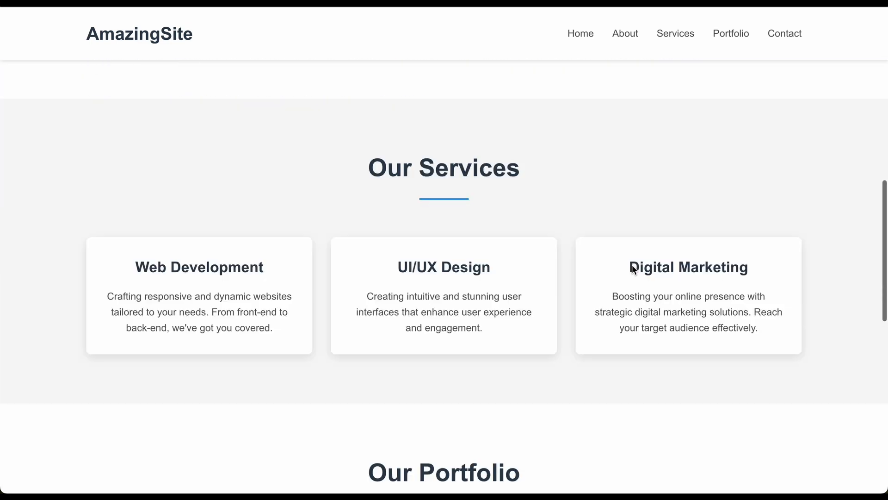
{"action": "scroll", "scroll_direction": "down", "scroll_amount": 3}
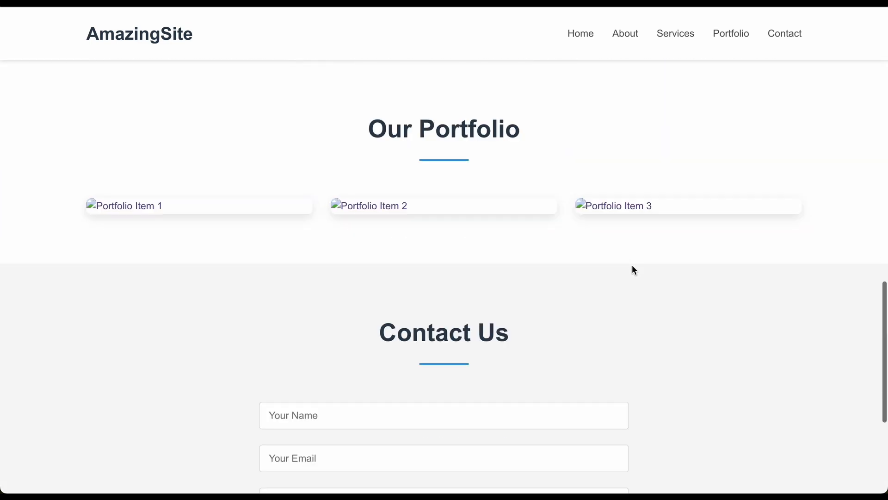
{"action": "scroll", "scroll_direction": "down", "scroll_amount": 3}
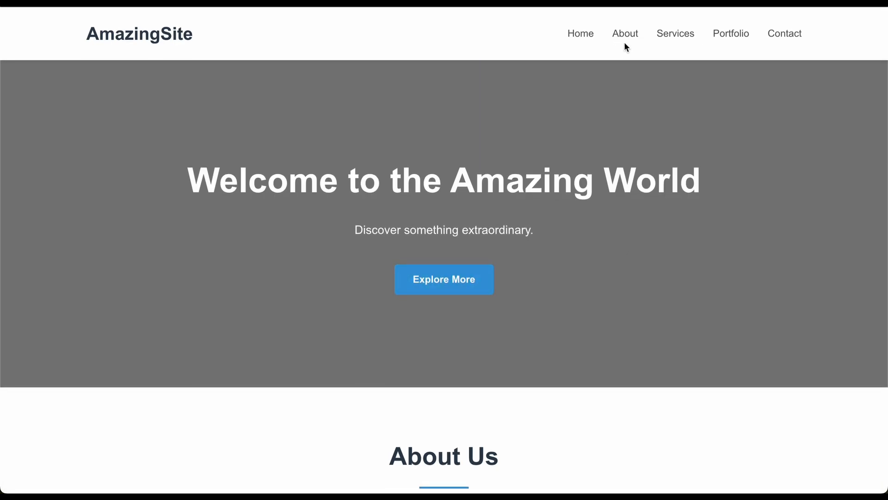
- Try the About and Home nav links and confirm the team and portfolio images are broken
{"action": "left_click", "coordinate": [624, 34]}
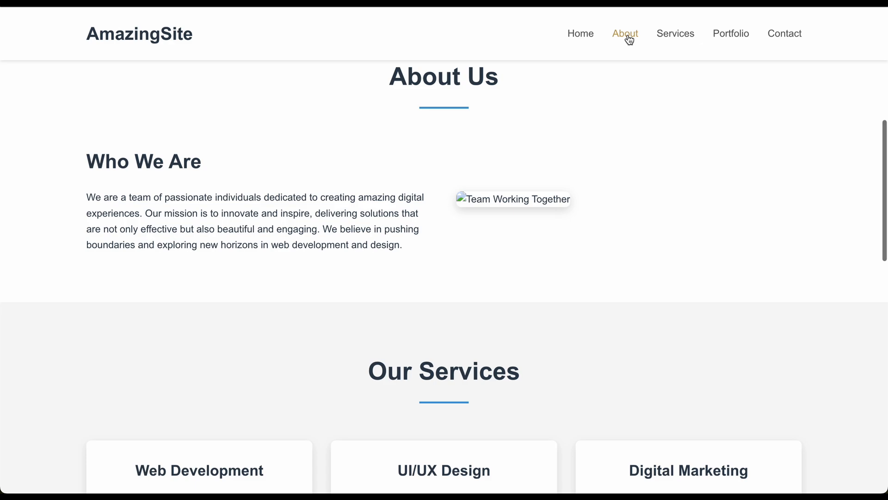
{"action": "mouse_move", "coordinate": [680, 39]}
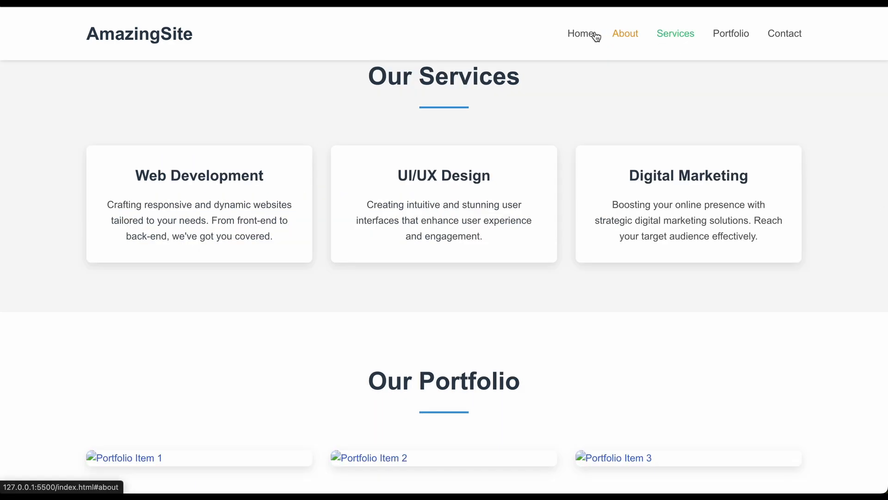
{"action": "mouse_move", "coordinate": [592, 35]}
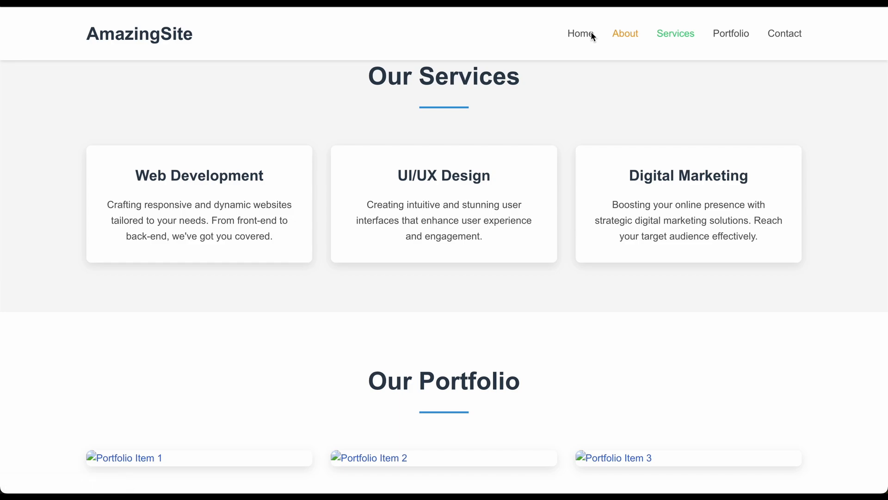
{"action": "left_click", "coordinate": [580, 33]}
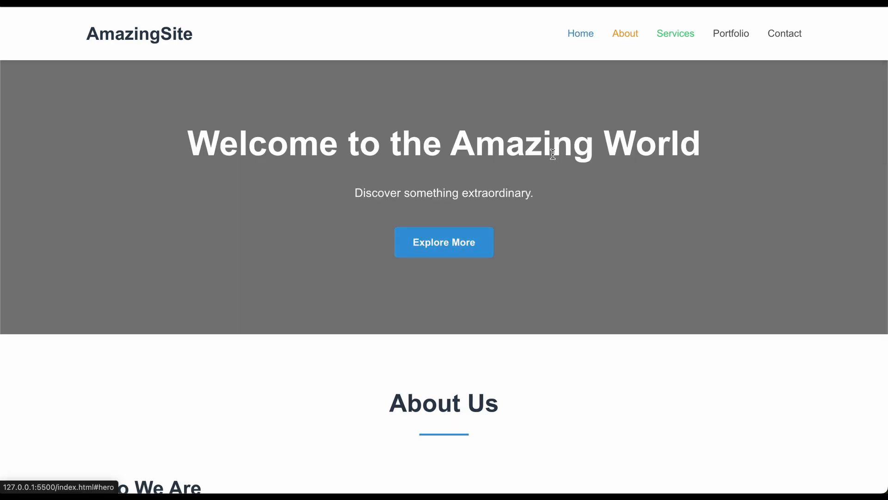
{"action": "scroll", "scroll_direction": "down", "scroll_amount": 3}
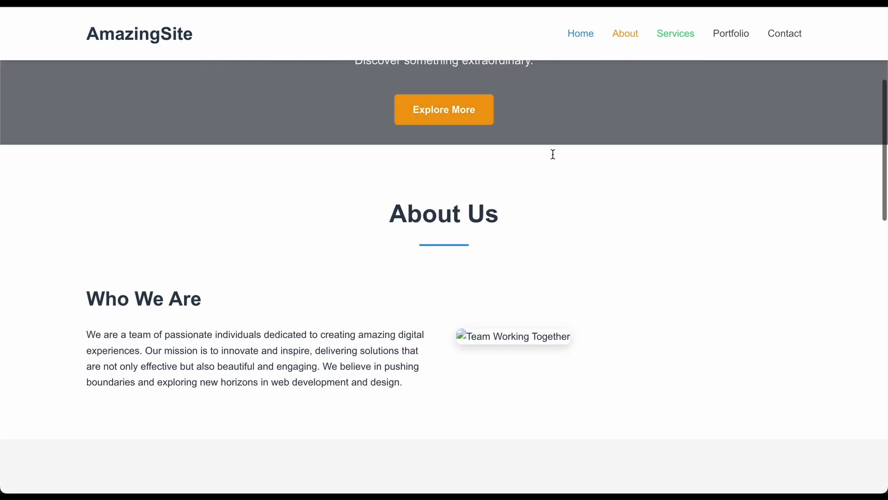
{"action": "scroll", "scroll_direction": "down", "scroll_amount": 3}
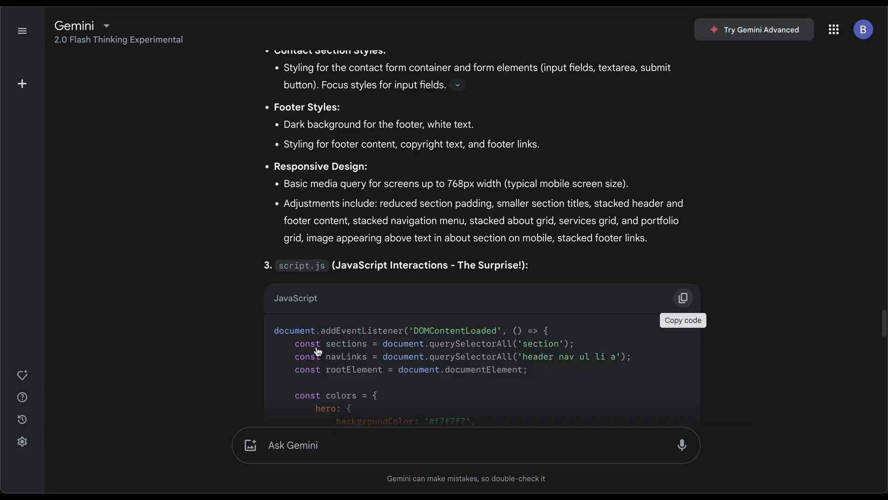
- Send Gemini feedback that the site looks like a basic template, asking for agency-level design and working images
{"action": "type", "text": "the design i"}
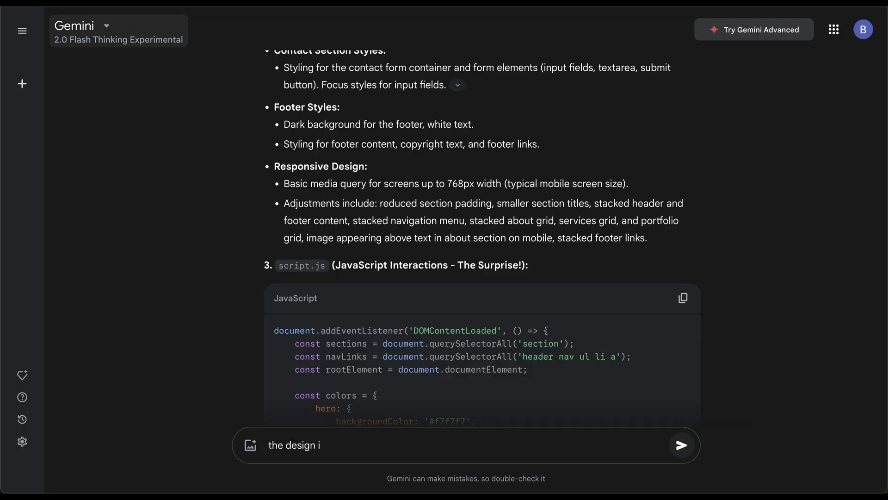
{"action": "type", "text": "s. very basic and looks like a"}
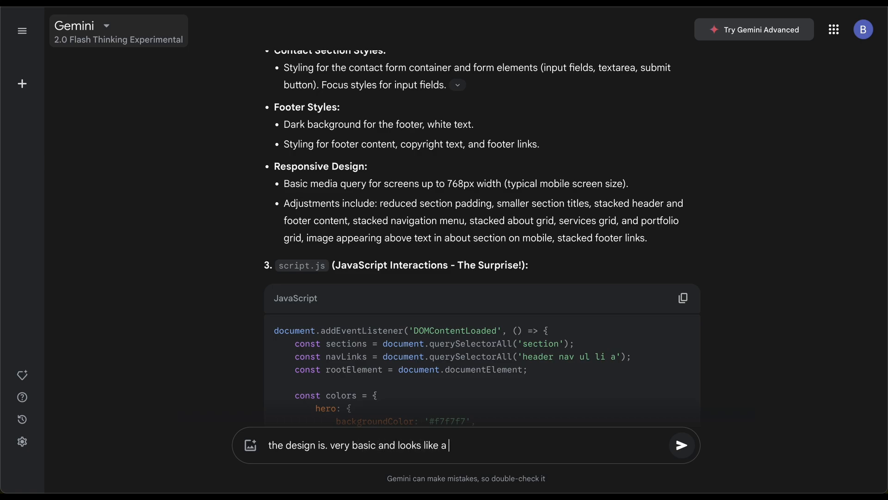
{"action": "type", "text": "typical template. I need a"}
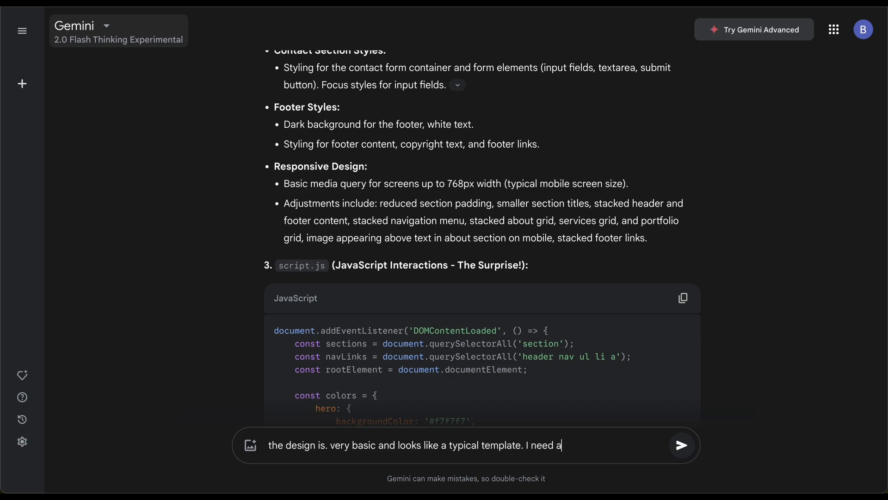
{"action": "type", "text": "much better design that top design agencies only can make sow"}
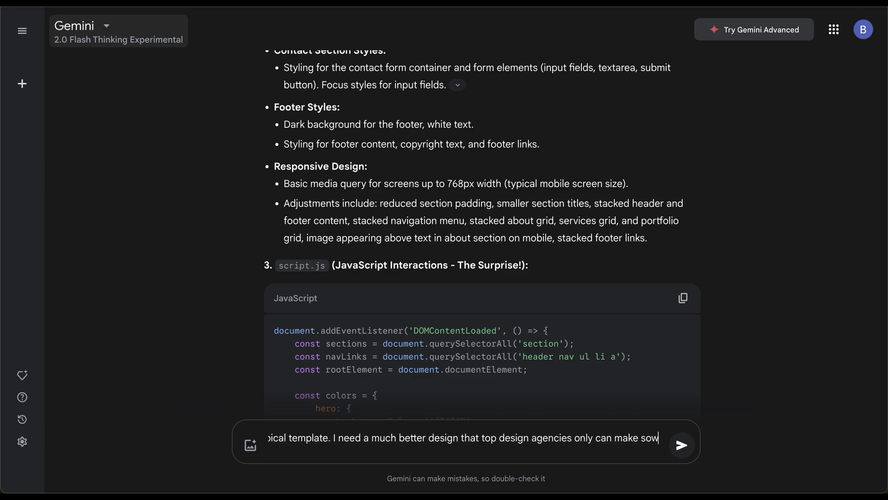
{"action": "type", "text": "improve ve"}
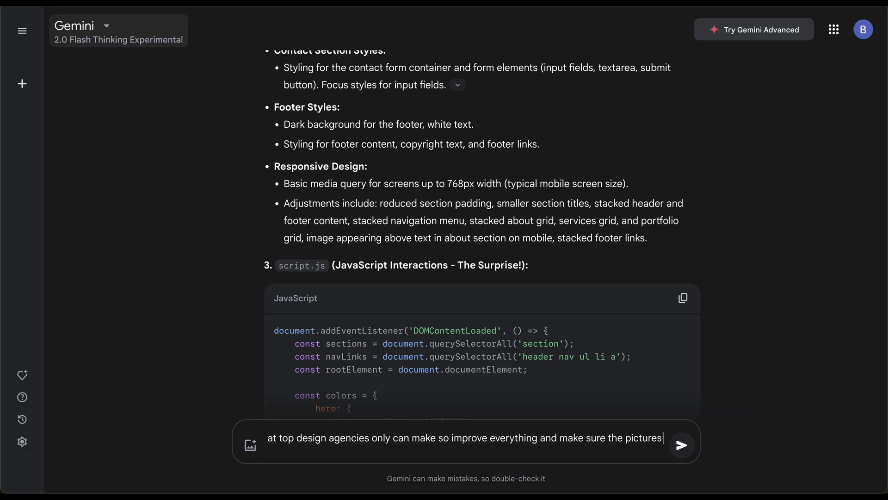
{"action": "type", "text": "are loading properly o"}
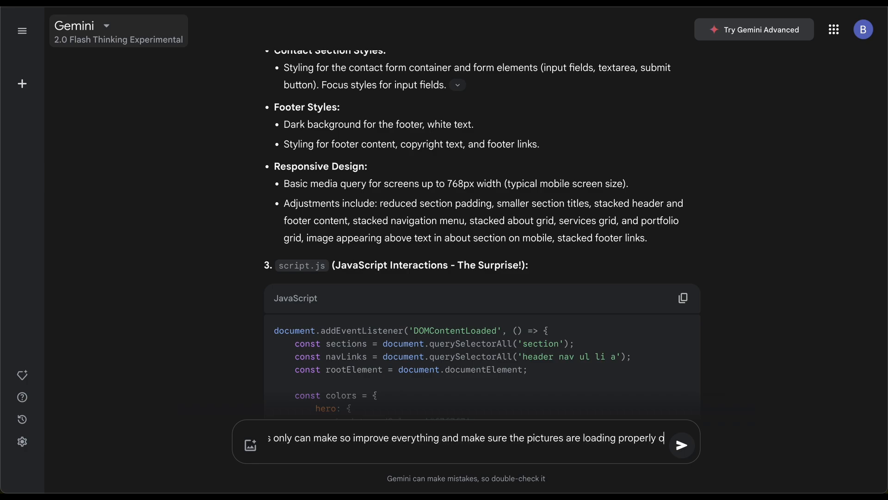
{"action": "type", "text": "n the site"}
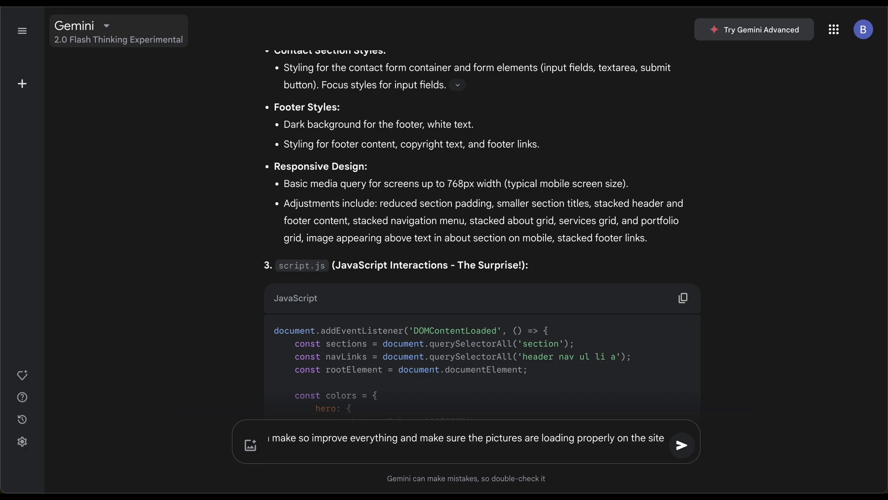
{"action": "left_click", "coordinate": [682, 445]}
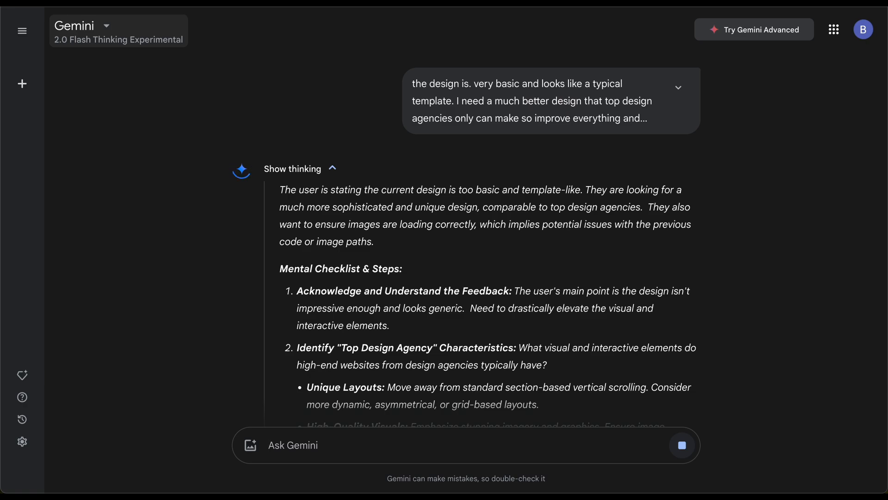
{"action": "mouse_move", "coordinate": [352, 426]}
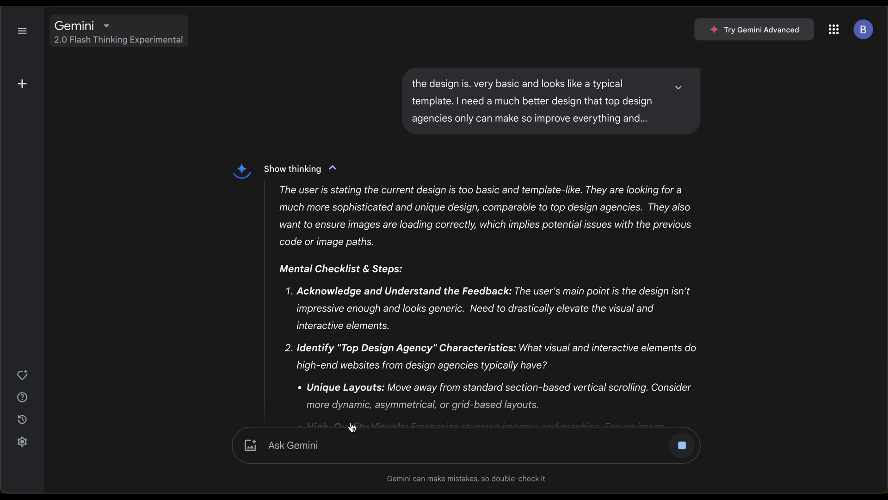
- Read through Gemini's reasoning down to the start of the redesigned Veridian Agency index.html
{"action": "scroll", "scroll_direction": "down", "scroll_amount": 3}
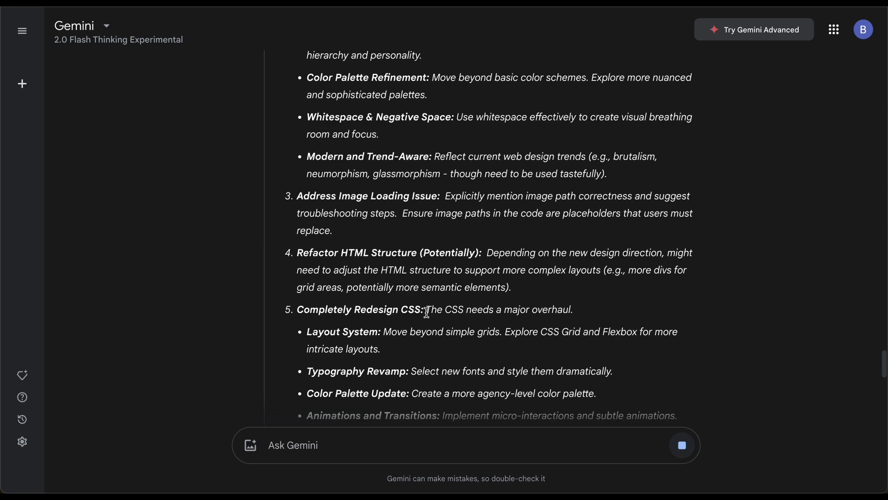
{"action": "scroll", "scroll_direction": "down", "scroll_amount": 3}
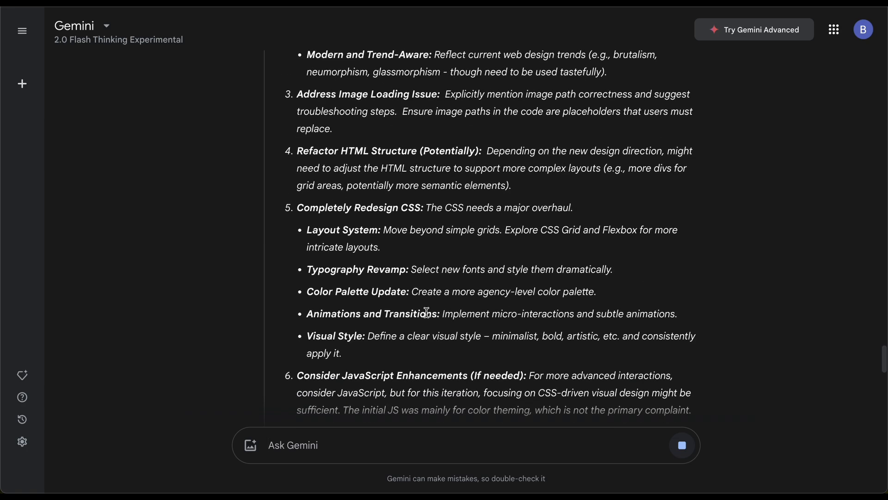
{"action": "scroll", "scroll_direction": "down", "scroll_amount": 3}
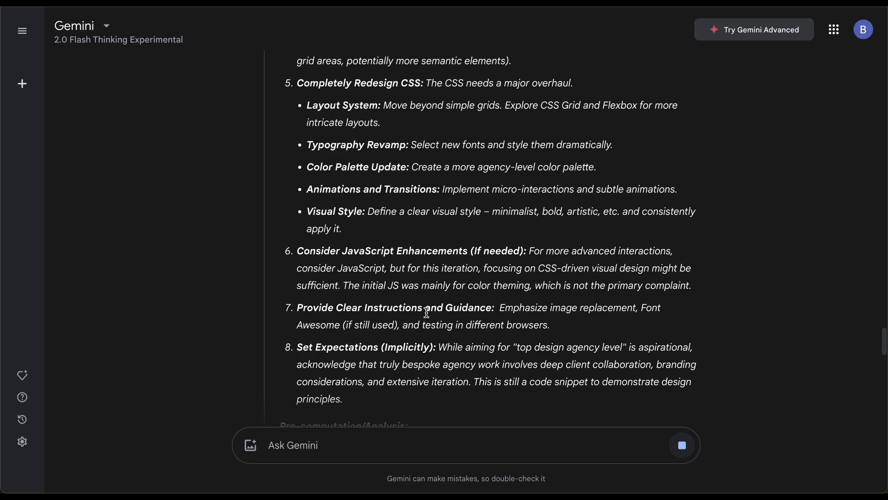
{"action": "scroll", "scroll_direction": "down", "scroll_amount": 3}
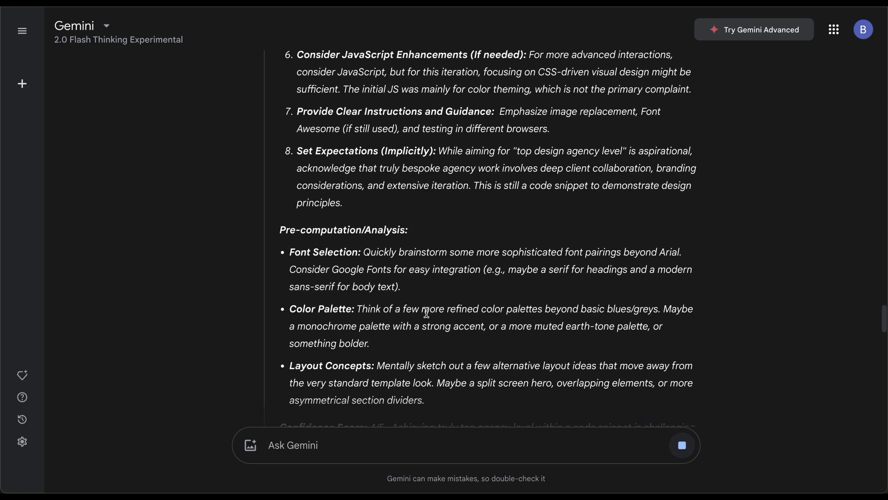
{"action": "scroll", "scroll_direction": "down", "scroll_amount": 3}
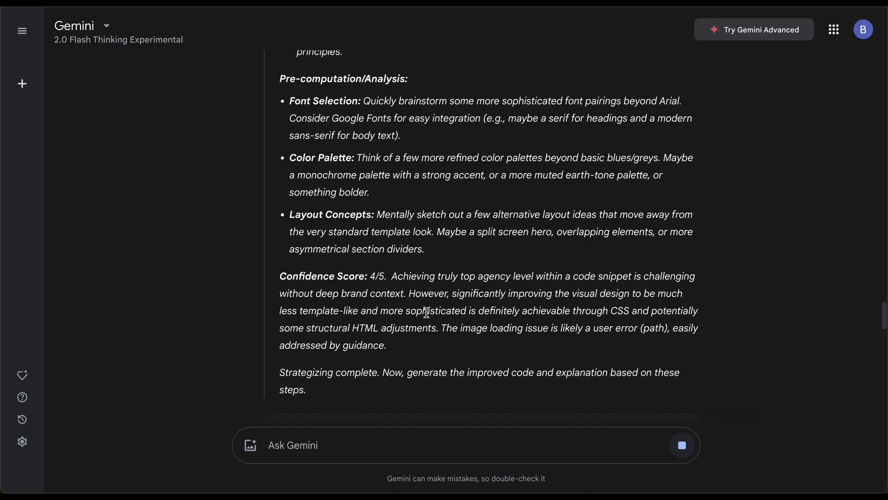
{"action": "scroll", "scroll_direction": "down", "scroll_amount": 3}
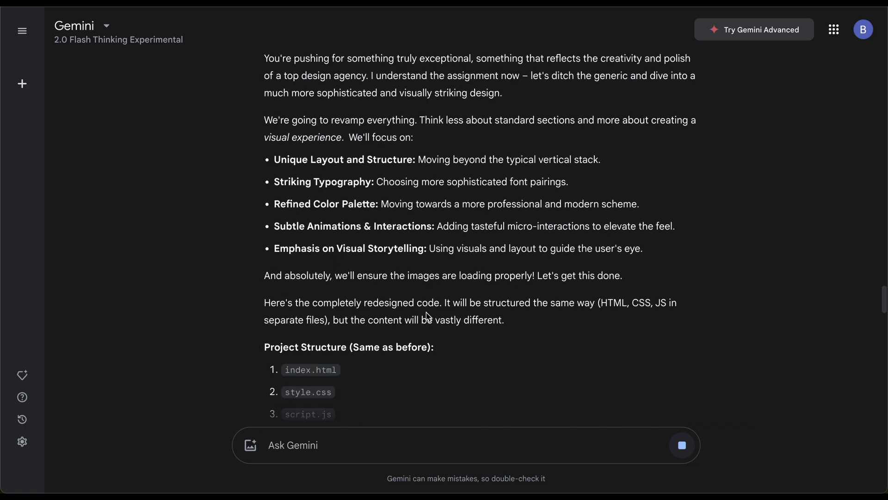
{"action": "scroll", "scroll_direction": "down", "scroll_amount": 3}
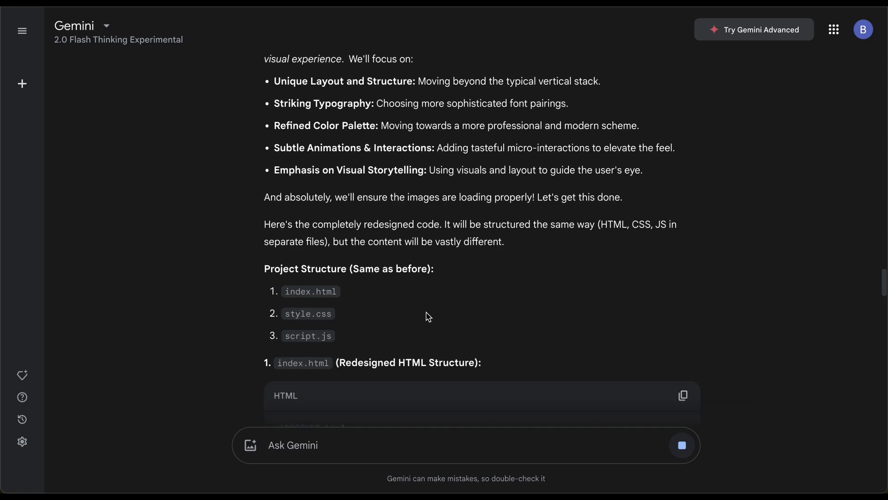
{"action": "scroll", "scroll_direction": "down", "scroll_amount": 3}
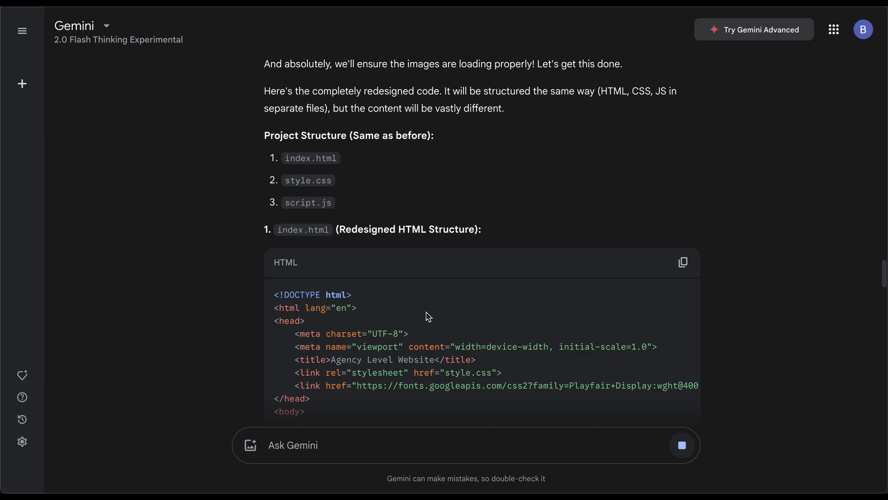
{"action": "scroll", "scroll_direction": "down", "scroll_amount": 3}
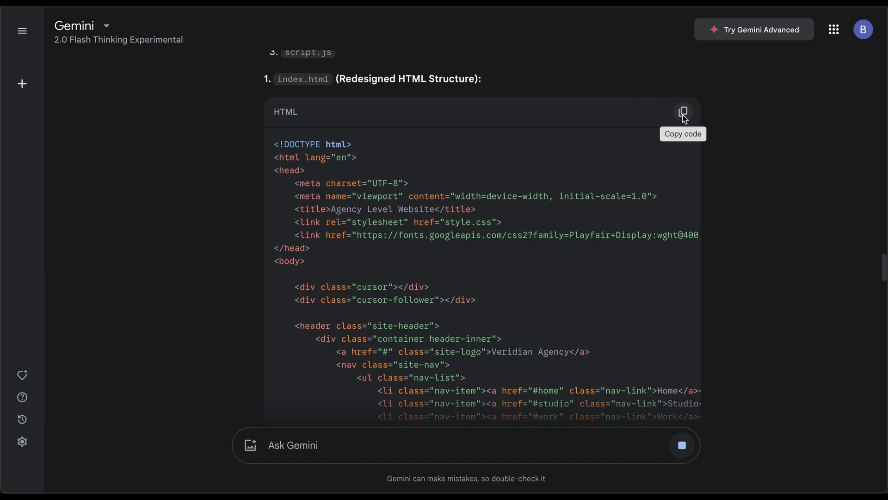
- Copy the redesigned Veridian Agency HTML code block and review it through the footer
{"action": "left_click", "coordinate": [683, 112]}
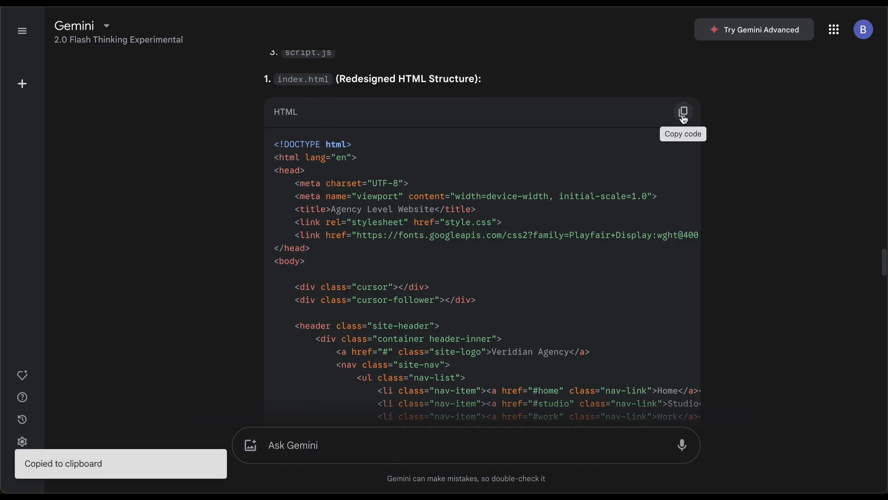
{"action": "left_click", "coordinate": [683, 112]}
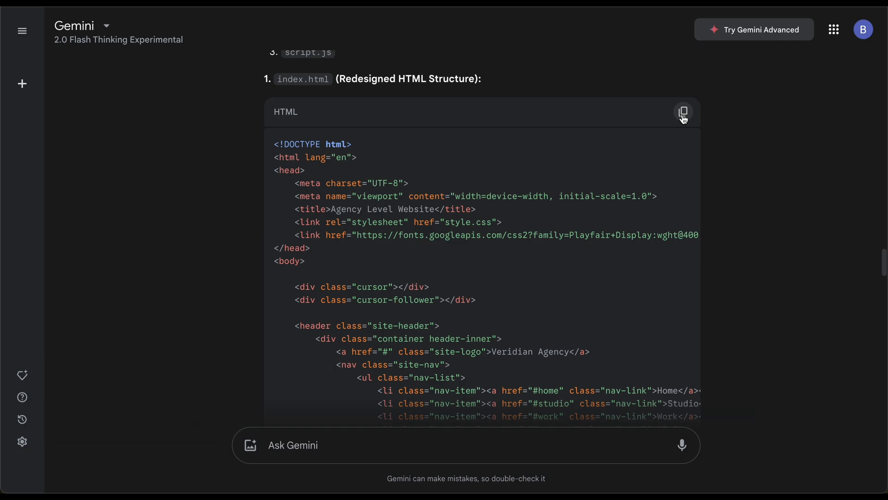
{"action": "scroll", "scroll_direction": "down", "scroll_amount": 3}
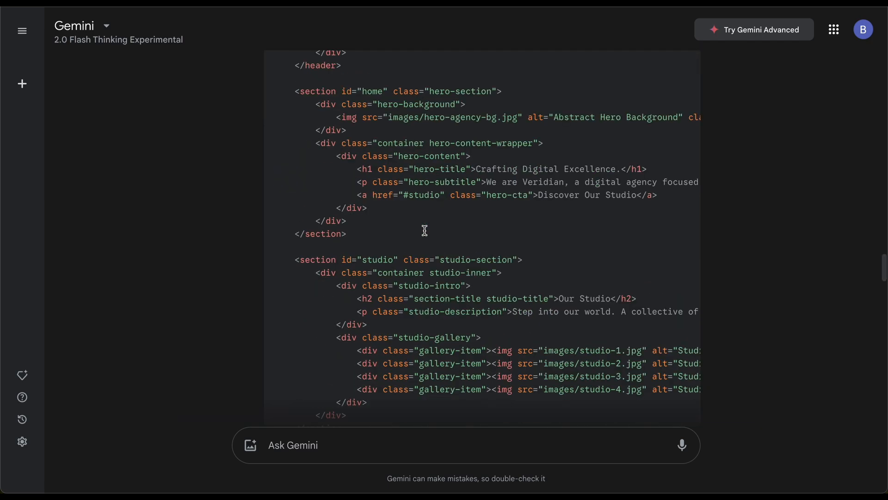
{"action": "scroll", "scroll_direction": "down", "scroll_amount": 3}
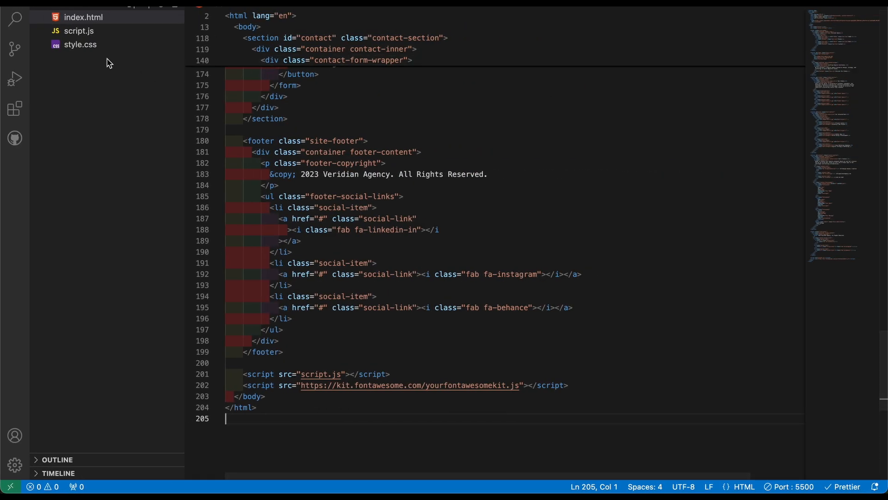
- Review the redesigned agency stylesheet in style.css
{"action": "left_click", "coordinate": [80, 45]}
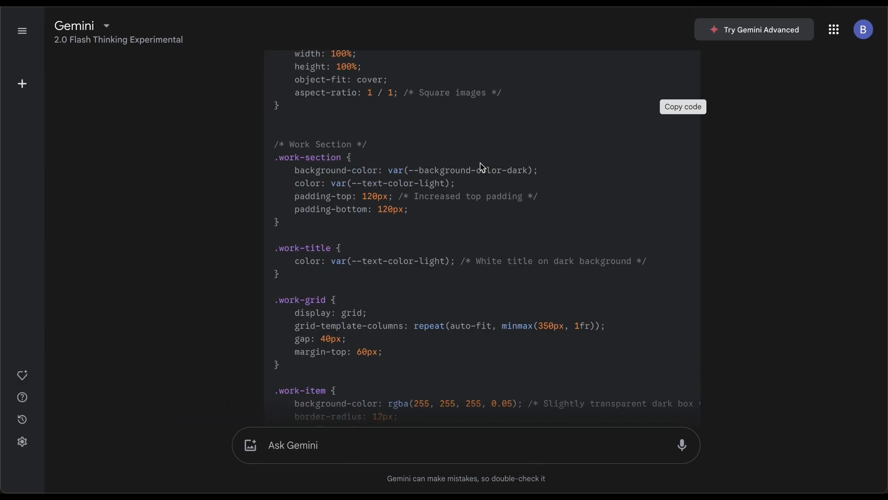
{"action": "scroll", "scroll_direction": "down", "scroll_amount": 3}
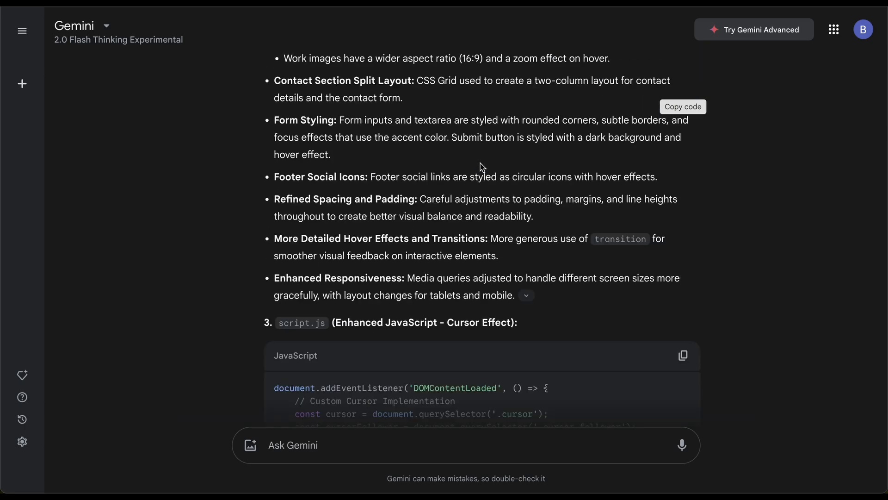
{"action": "scroll", "scroll_direction": "down", "scroll_amount": 3}
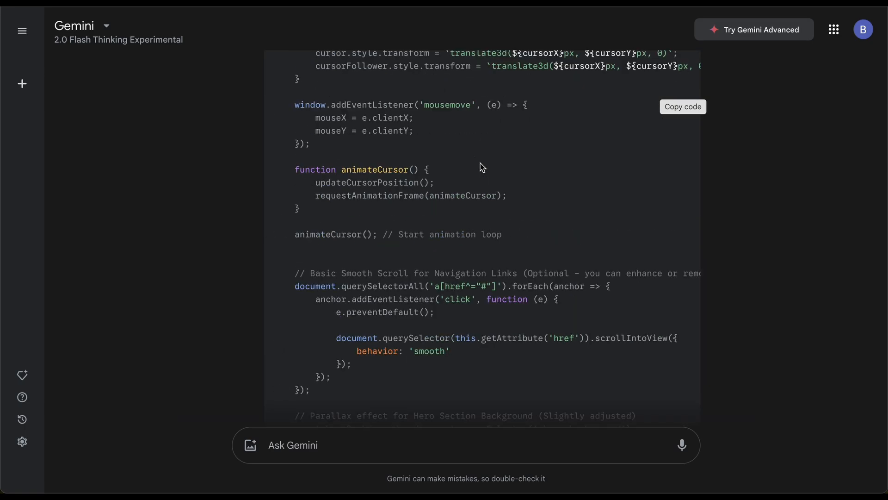
{"action": "scroll", "scroll_direction": "up", "scroll_amount": 3}
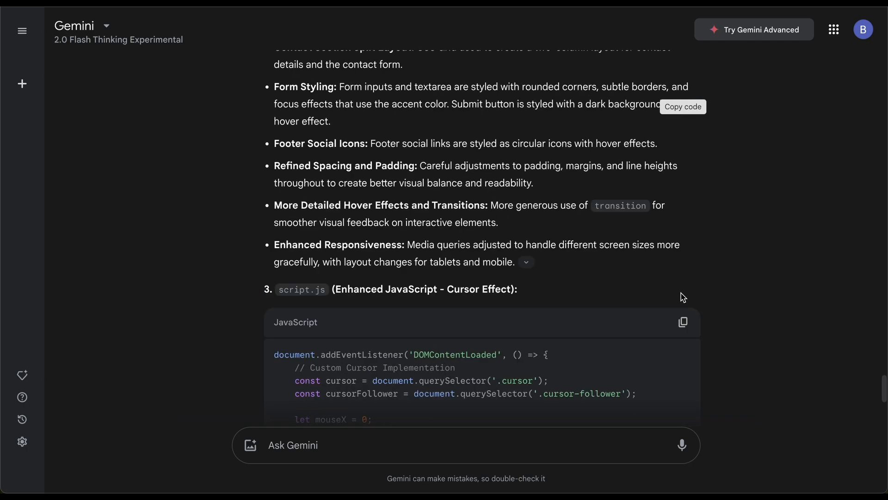
{"action": "mouse_move", "coordinate": [683, 322]}
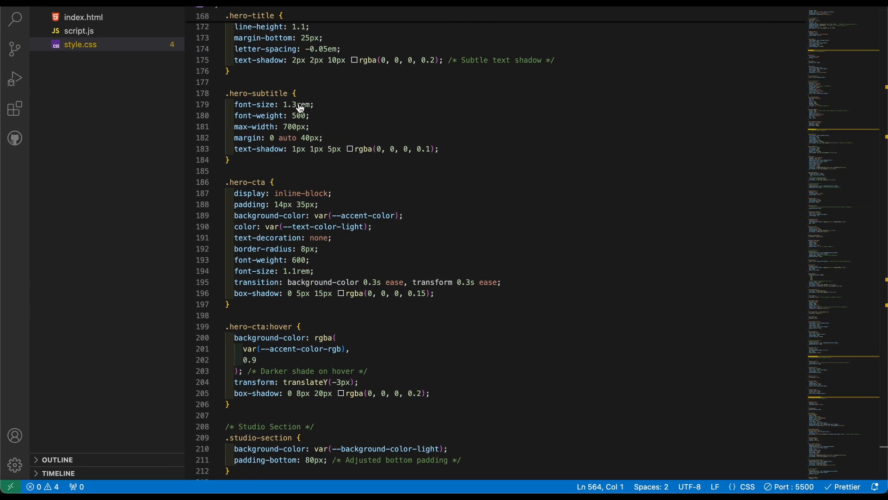
- Check script.js and index.html, then bring up the editor actions for index.html
{"action": "left_click", "coordinate": [78, 31]}
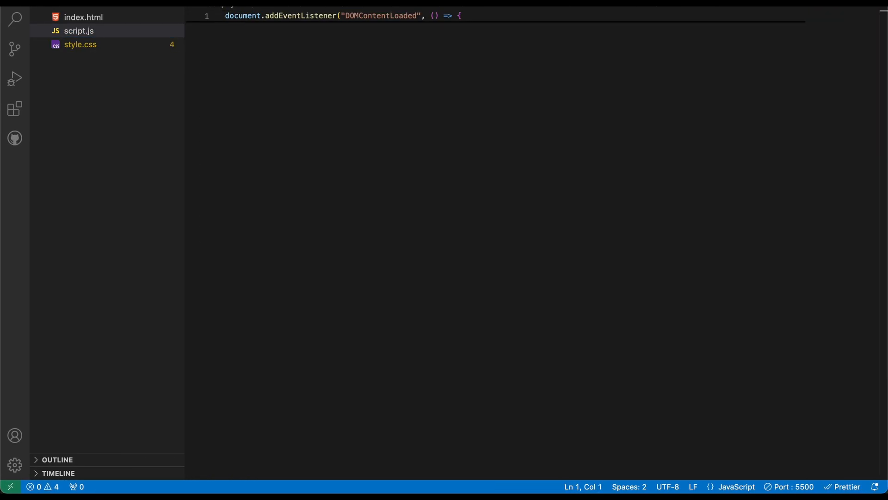
{"action": "left_click", "coordinate": [83, 17]}
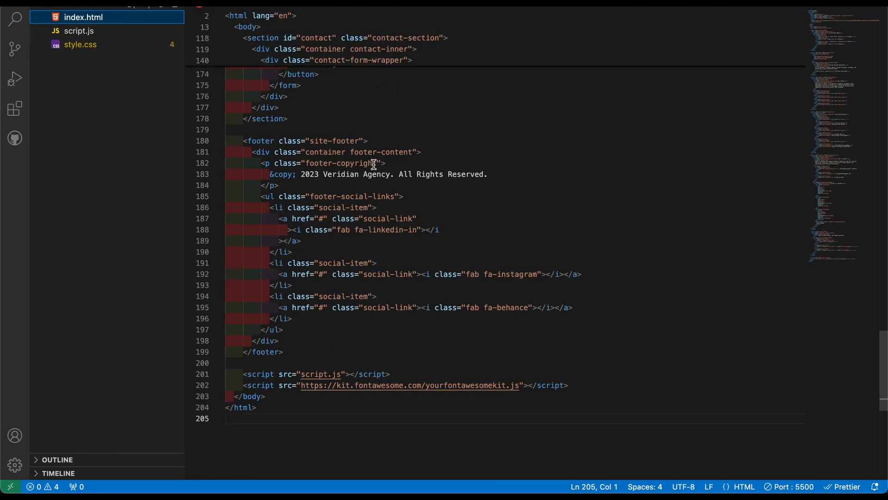
{"action": "right_click", "coordinate": [373, 163]}
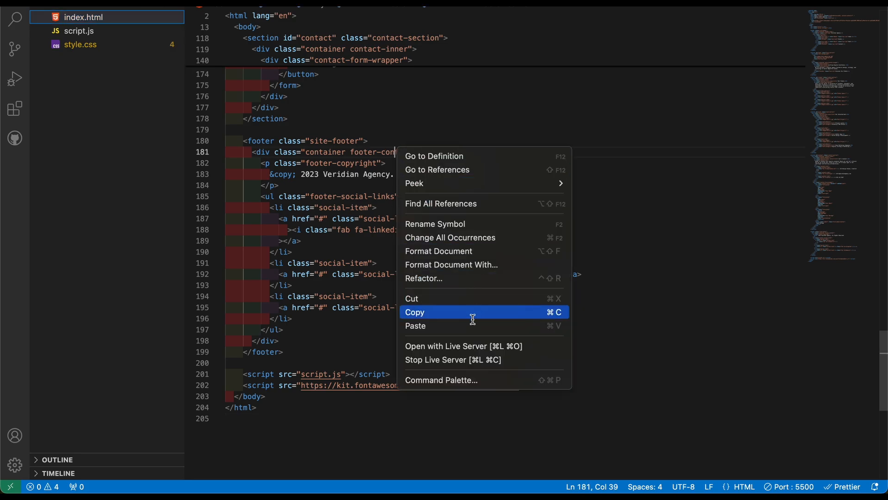
- Preview the Veridian Agency site live, checking the studio and work sections and the Discover Our Studio button
{"action": "left_click", "coordinate": [462, 346]}
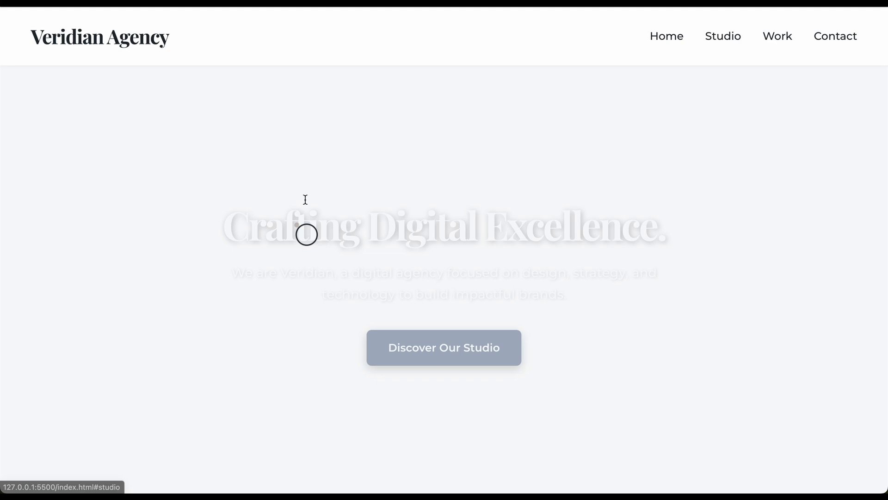
{"action": "mouse_move", "coordinate": [326, 195]}
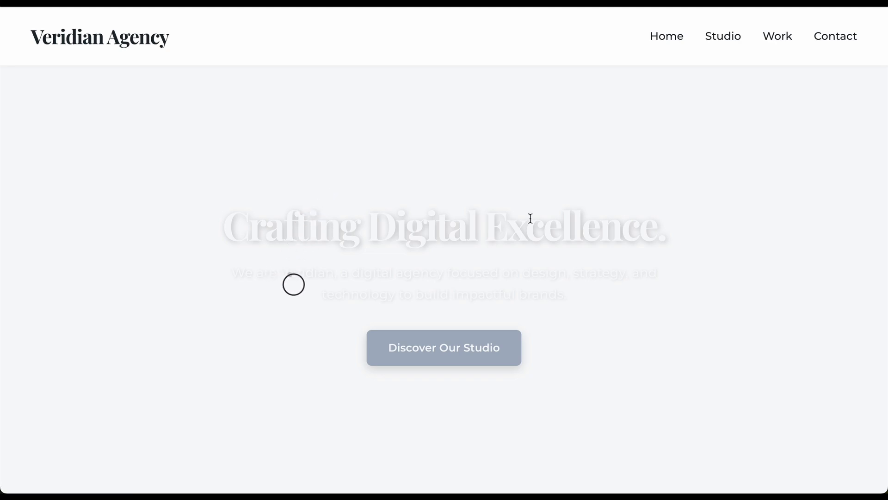
{"action": "scroll", "scroll_direction": "down", "scroll_amount": 3}
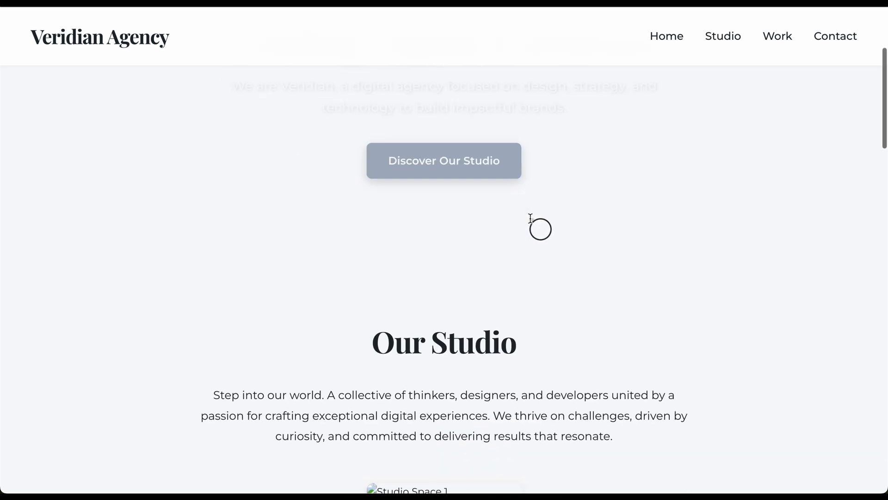
{"action": "scroll", "scroll_direction": "down", "scroll_amount": 3}
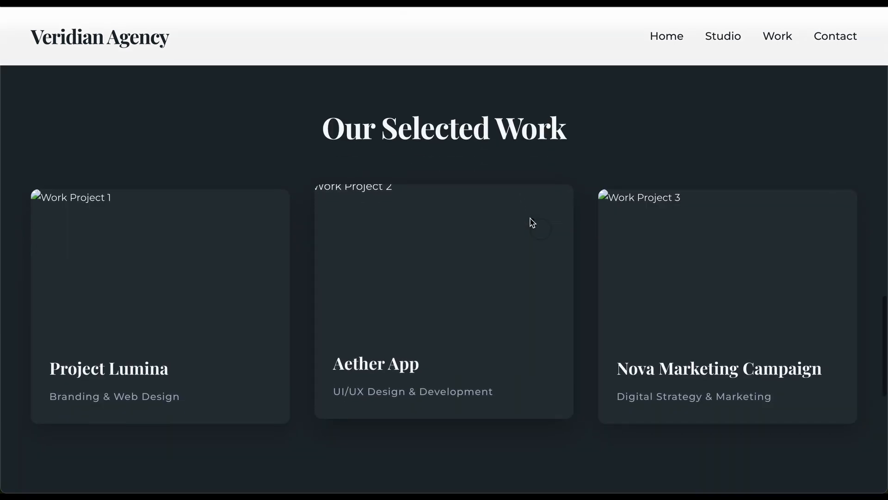
{"action": "left_click", "coordinate": [835, 36]}
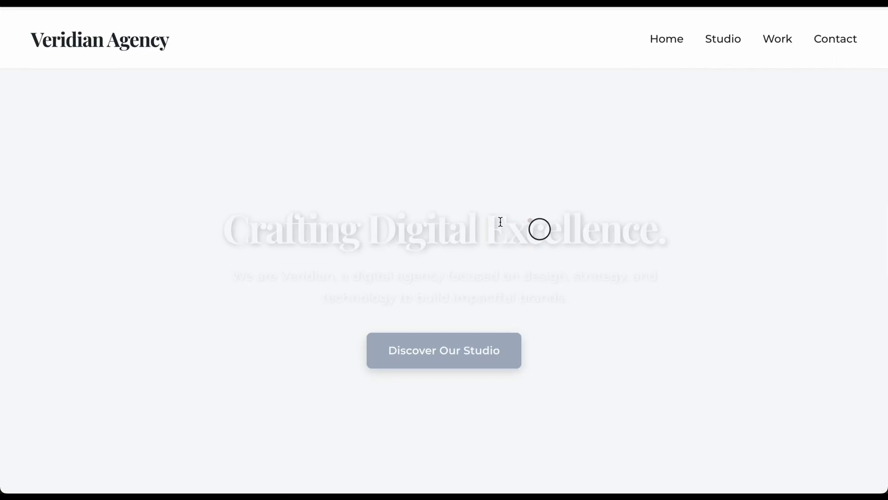
{"action": "mouse_move", "coordinate": [610, 205]}
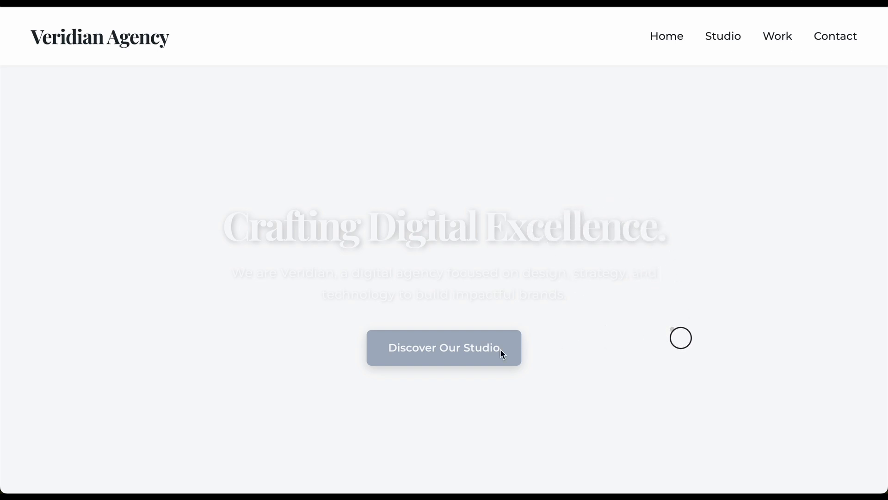
{"action": "left_click", "coordinate": [443, 347]}
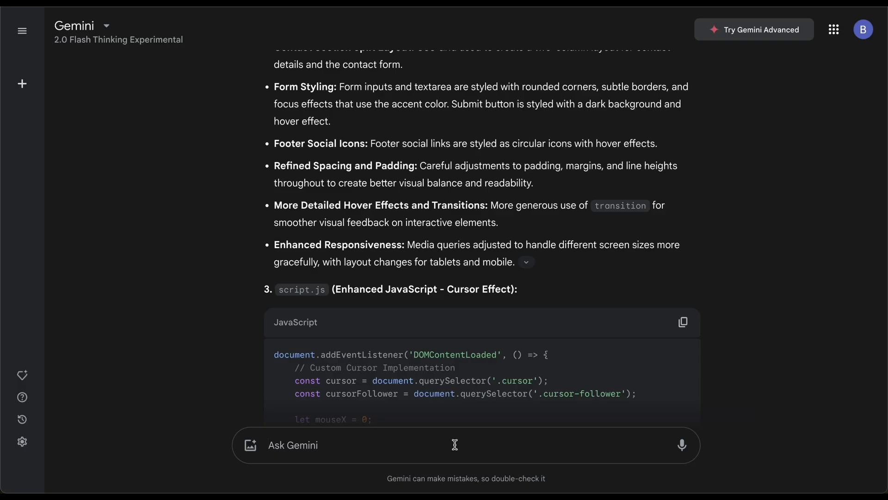
- Tell Gemini the images aren't loading and ask it to ensure they do
{"action": "type", "text": "the images are not loading can"}
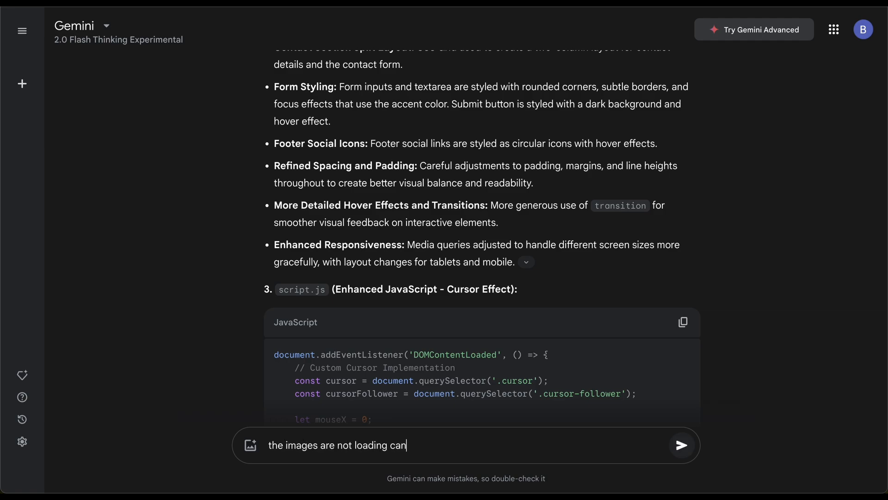
{"action": "type", "text": "you ensure the"}
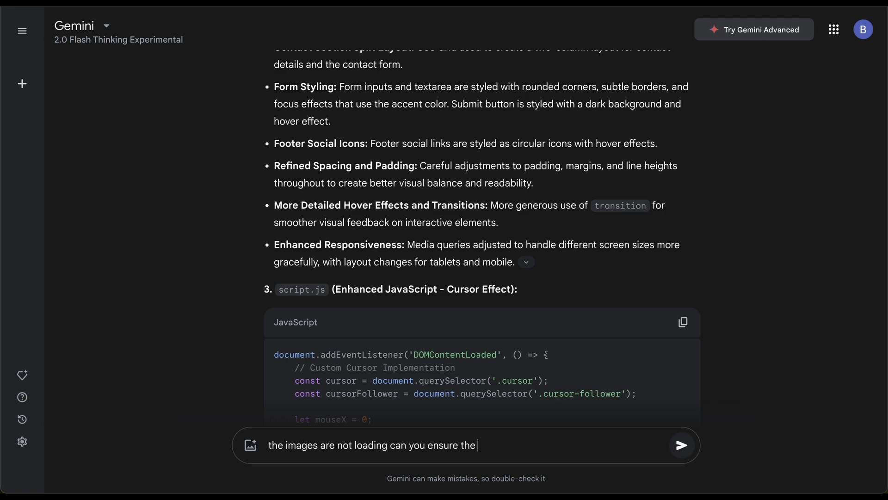
{"action": "type", "text": "images are correct or find new ones that actually"}
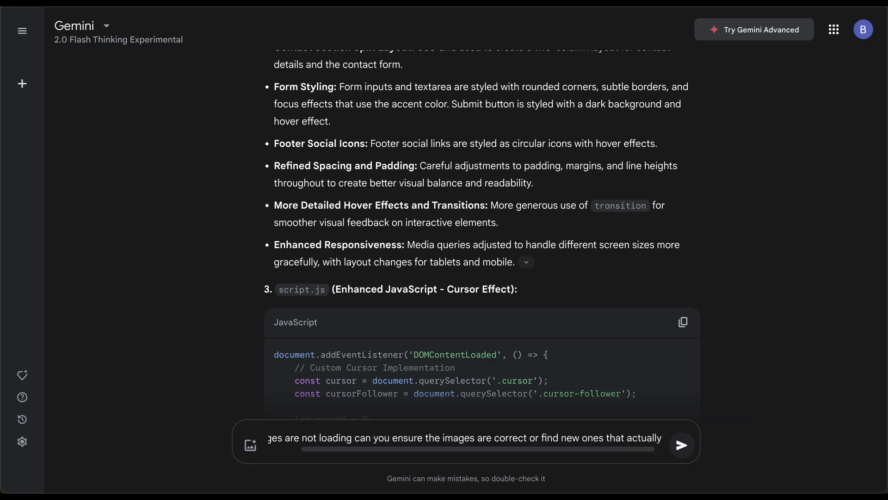
{"action": "left_click", "coordinate": [681, 445]}
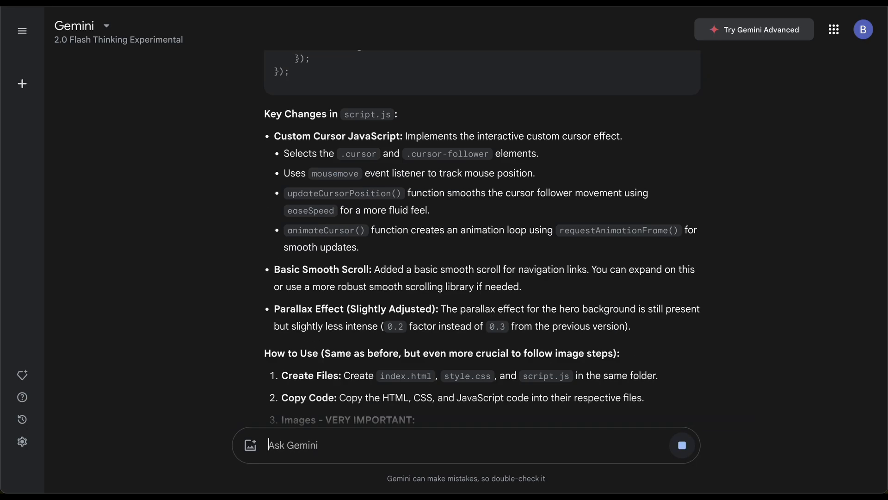
- Read Gemini's troubleshooting answer covering the images folder, direct Unsplash URLs and developer tools
{"action": "scroll", "scroll_direction": "down", "scroll_amount": 3}
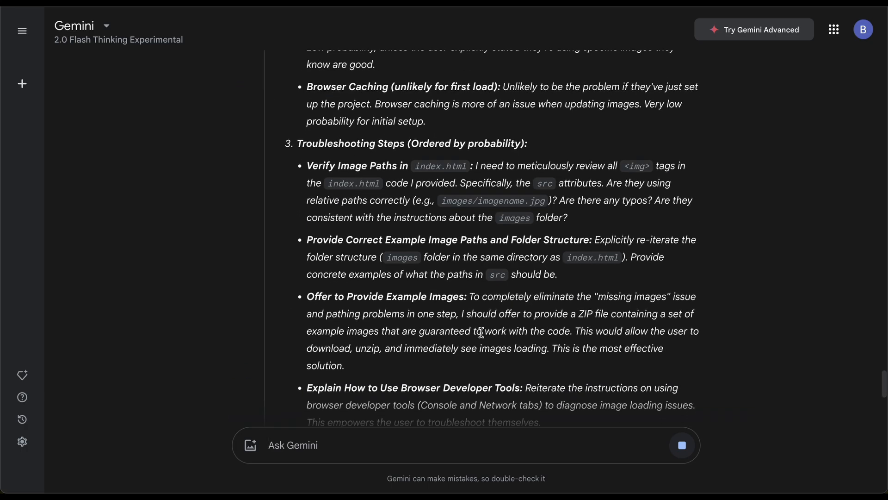
{"action": "scroll", "scroll_direction": "down", "scroll_amount": 3}
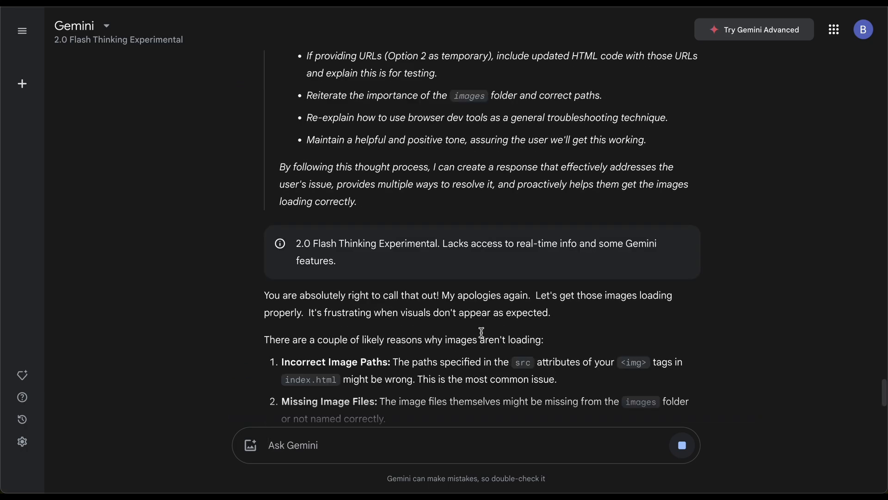
{"action": "scroll", "scroll_direction": "down", "scroll_amount": 3}
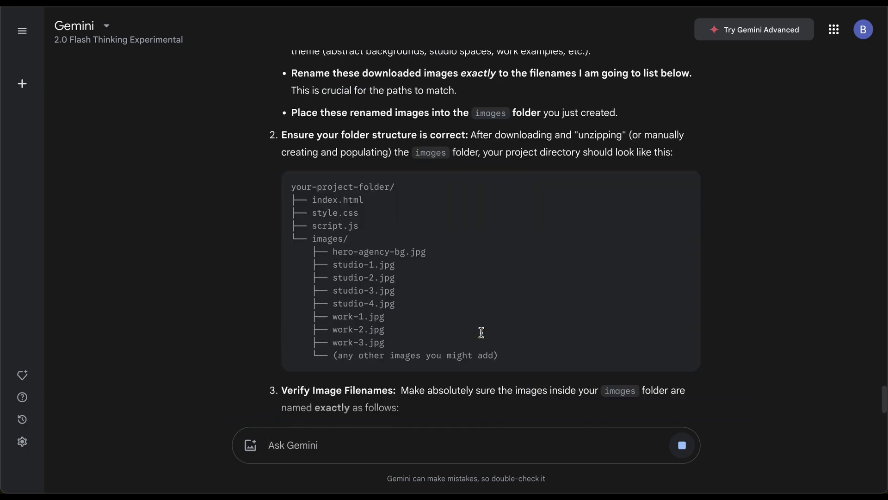
{"action": "scroll", "scroll_direction": "down", "scroll_amount": 3}
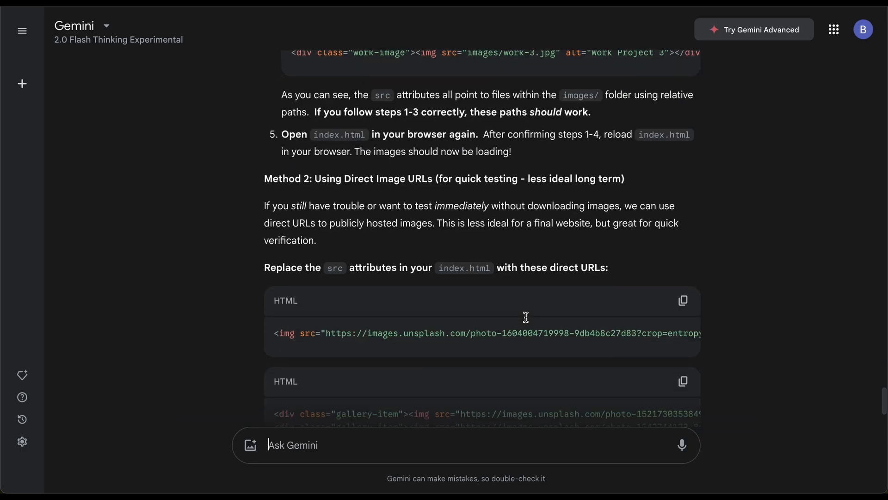
{"action": "scroll", "scroll_direction": "down", "scroll_amount": 3}
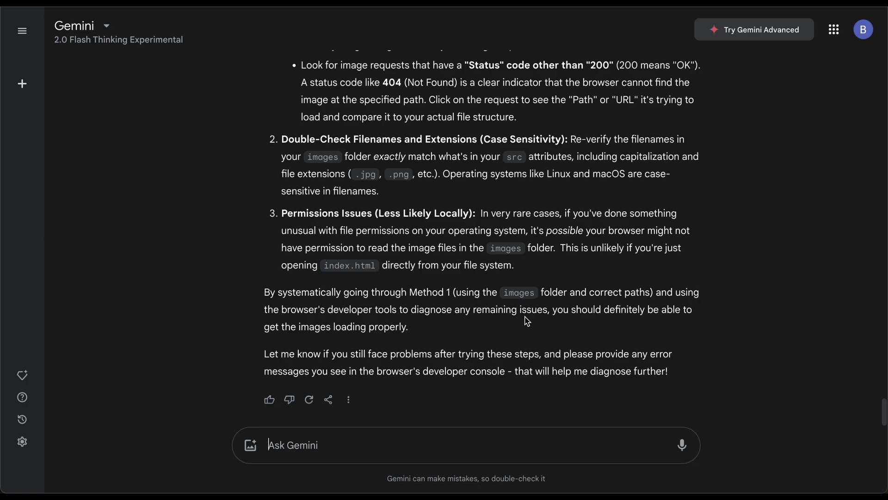
{"action": "type", "text": "send me the full index cod"}
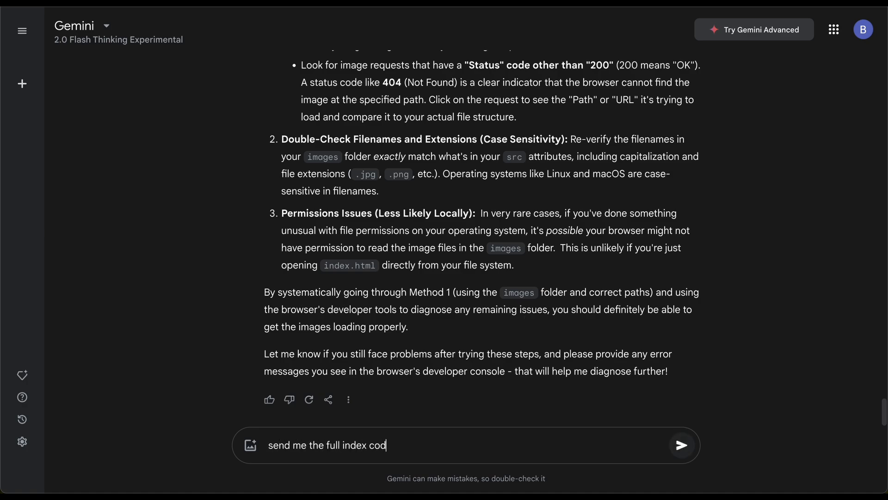
{"action": "left_click", "coordinate": [681, 445]}
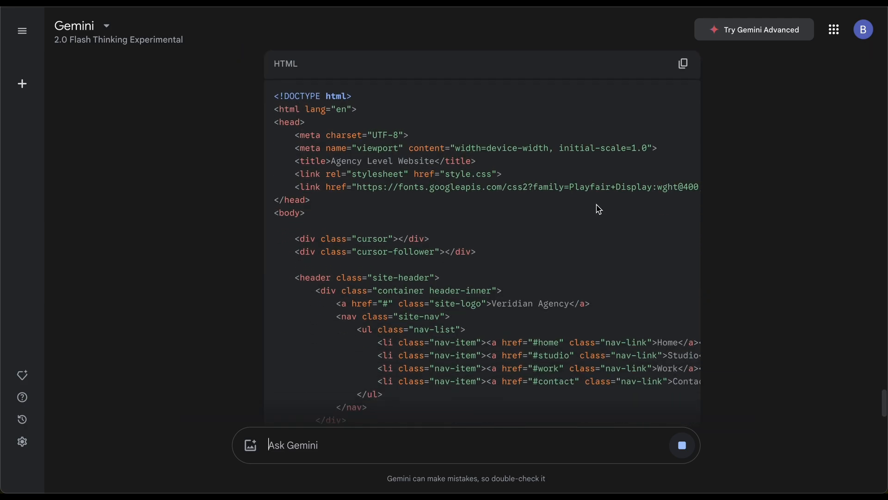
{"action": "scroll", "scroll_direction": "down", "scroll_amount": 3}
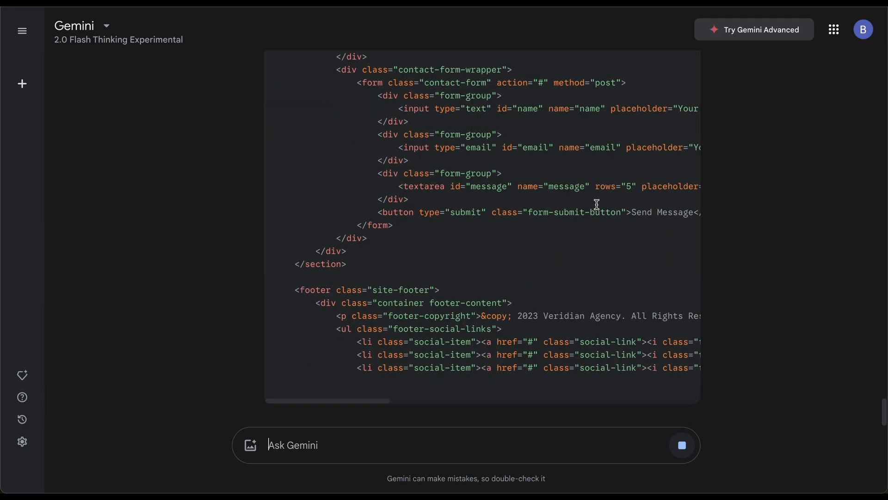
{"action": "scroll", "scroll_direction": "down", "scroll_amount": 3}
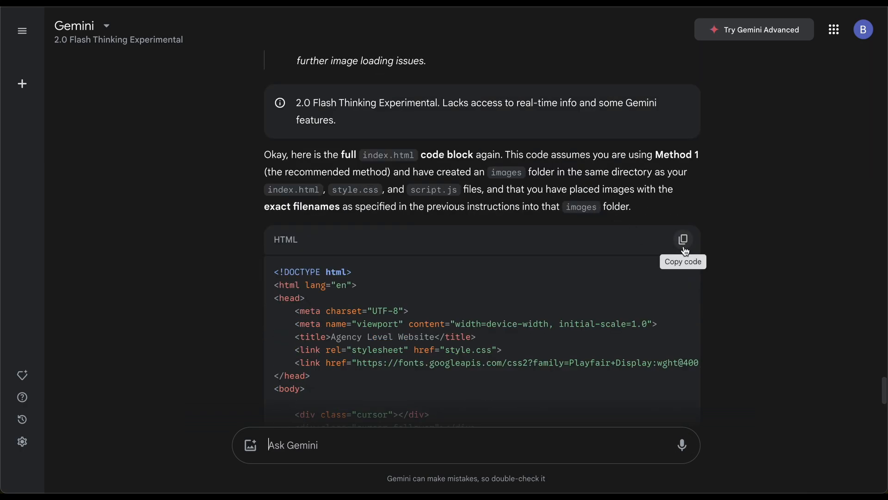
{"action": "left_click", "coordinate": [683, 239]}
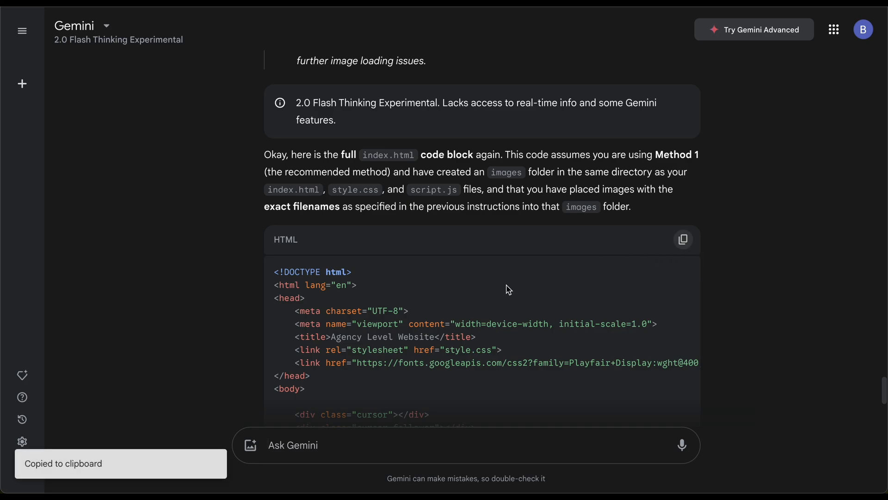
{"action": "scroll", "scroll_direction": "down", "scroll_amount": 3}
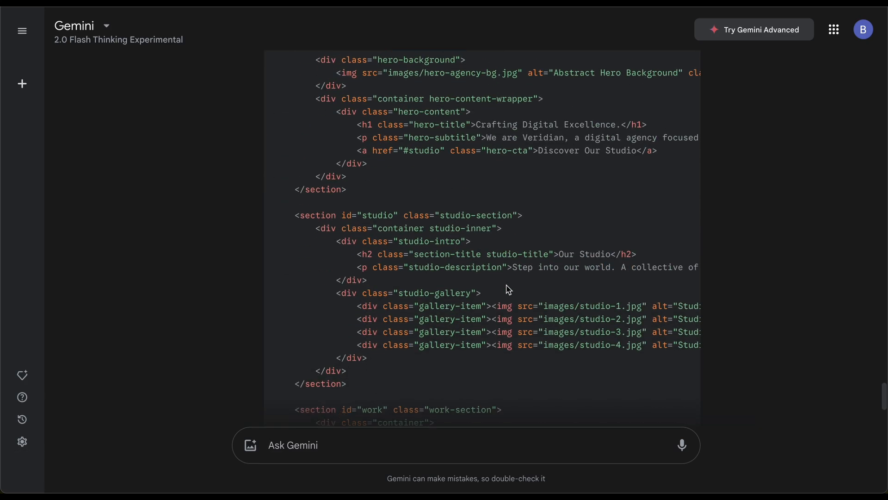
{"action": "scroll", "scroll_direction": "down", "scroll_amount": 3}
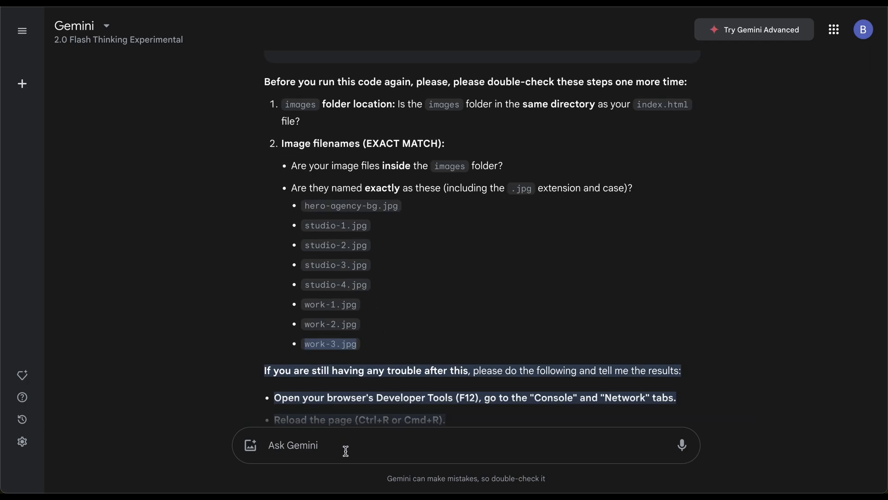
- Ask Gemini for index.html with direct image links instead of creating an images folder
{"action": "type", "text": "no i dont want to c"}
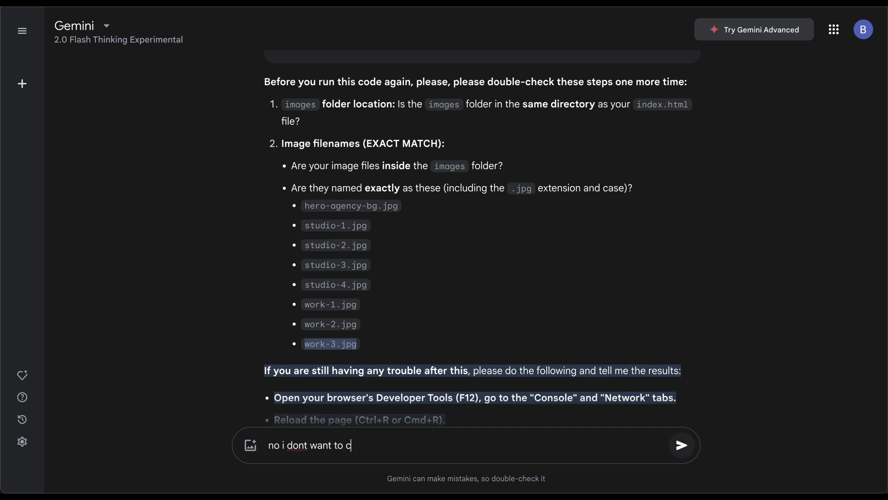
{"action": "type", "text": "reate an image folder, just"}
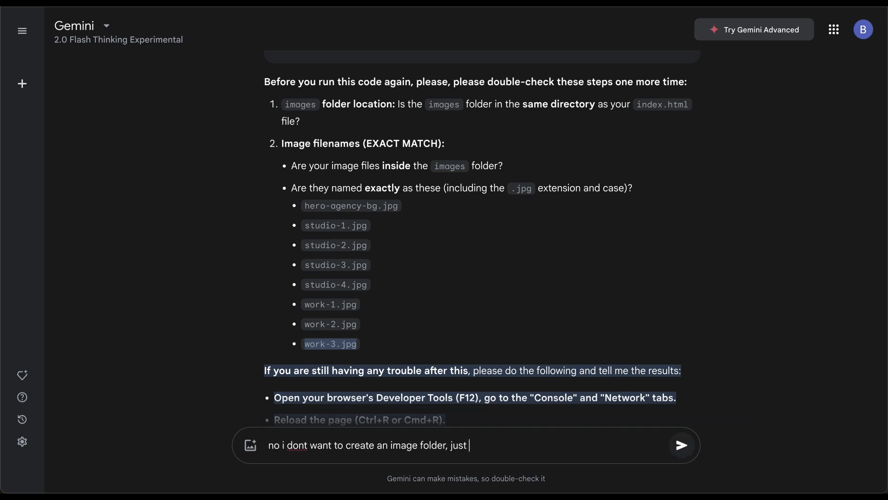
{"action": "type", "text": "ho"}
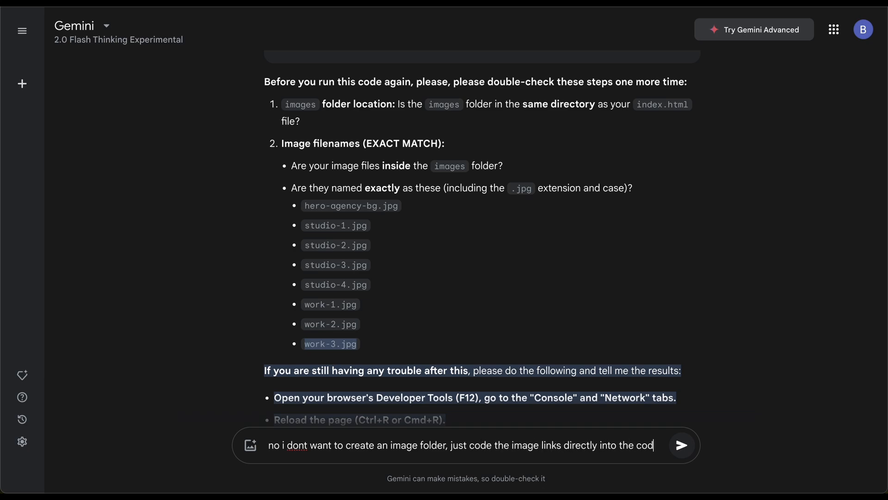
{"action": "left_click", "coordinate": [682, 445]}
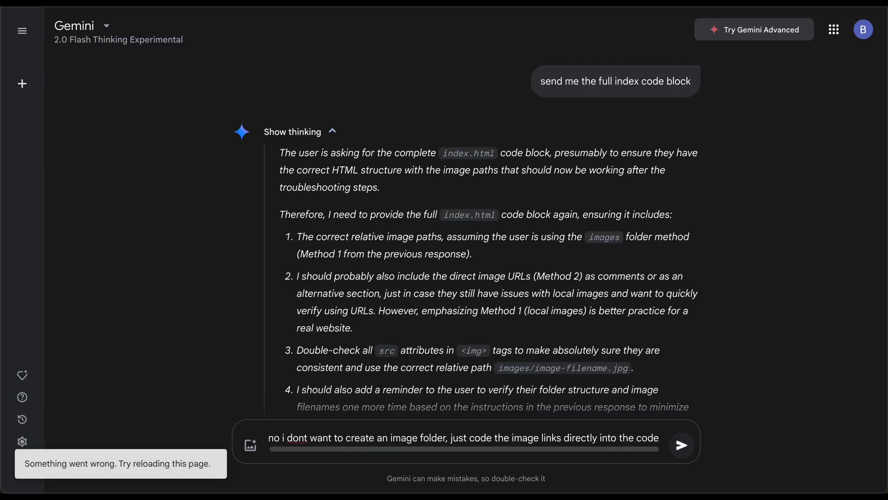
{"action": "left_click", "coordinate": [682, 445]}
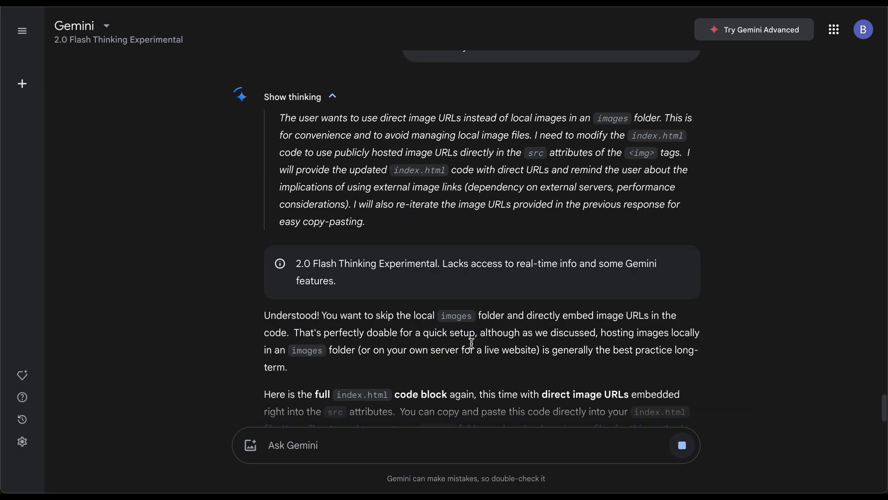
- Scroll through the reply and copy the full rewritten index.html with Unsplash URLs
{"action": "scroll", "scroll_direction": "down", "scroll_amount": 3}
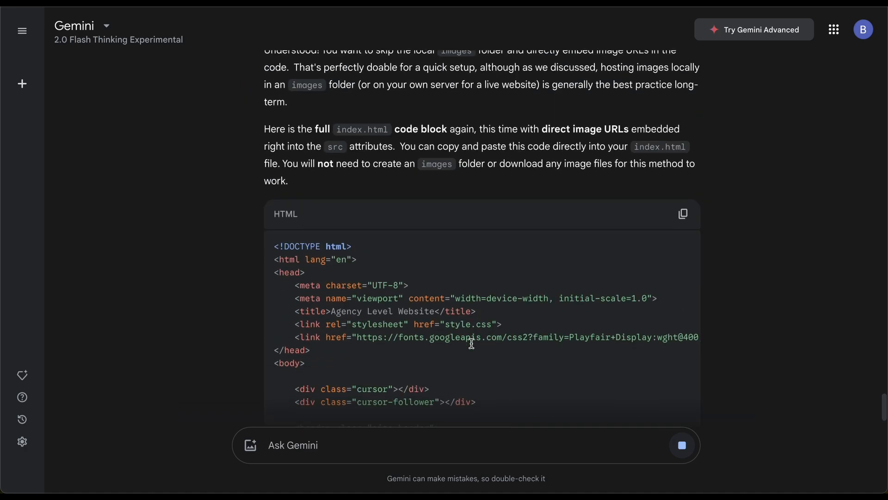
{"action": "scroll", "scroll_direction": "down", "scroll_amount": 3}
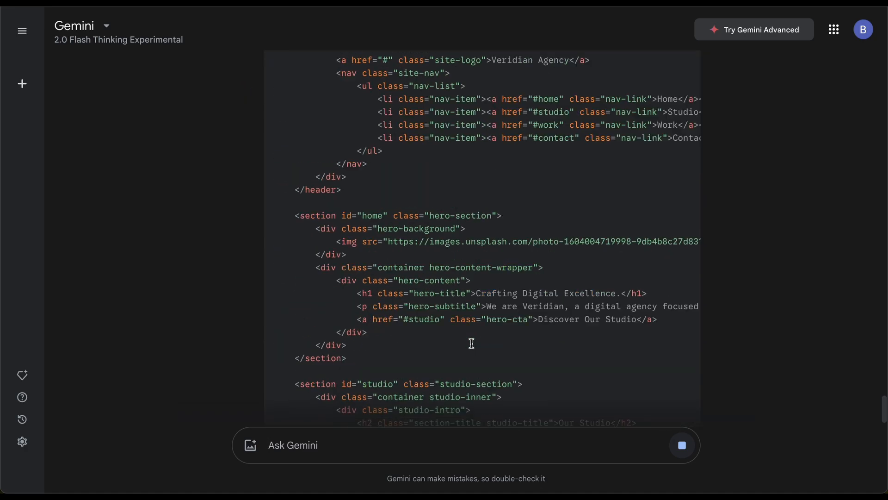
{"action": "scroll", "scroll_direction": "down", "scroll_amount": 3}
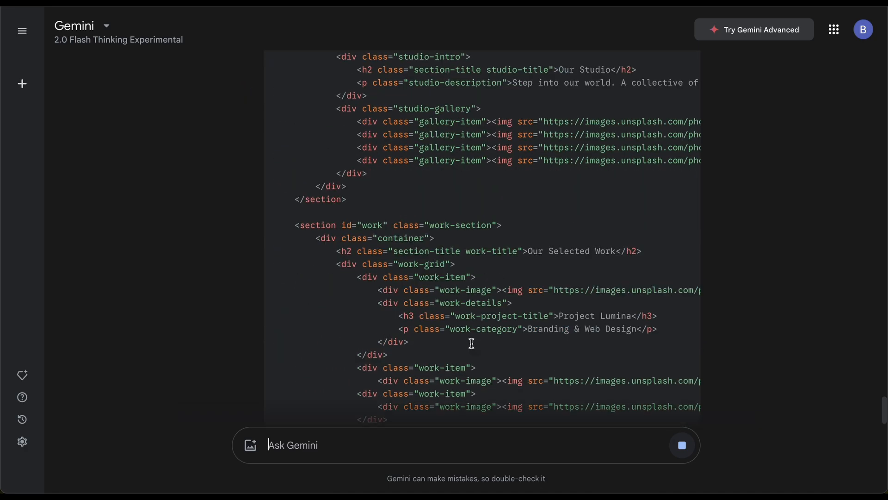
{"action": "scroll", "scroll_direction": "down", "scroll_amount": 3}
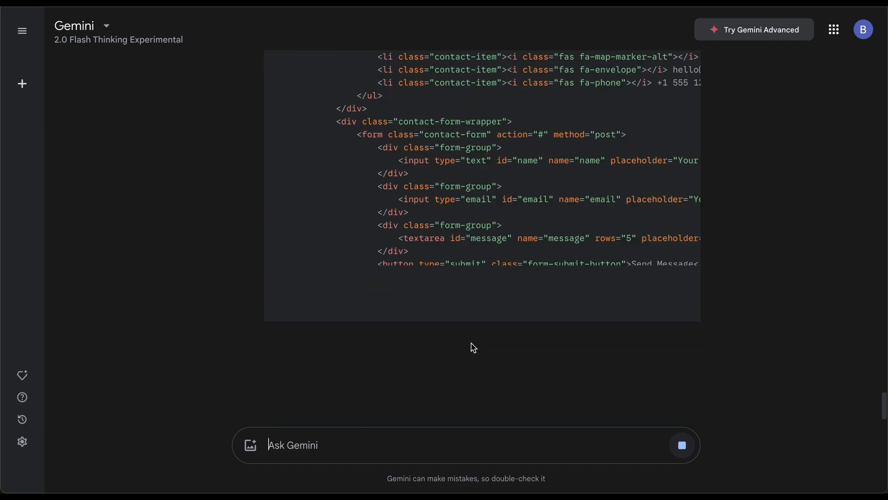
{"action": "scroll", "scroll_direction": "down", "scroll_amount": 3}
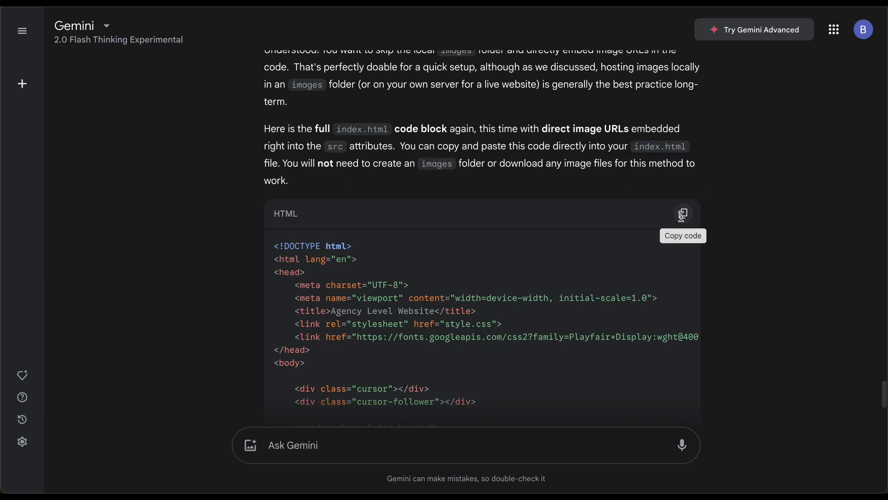
{"action": "left_click", "coordinate": [683, 213]}
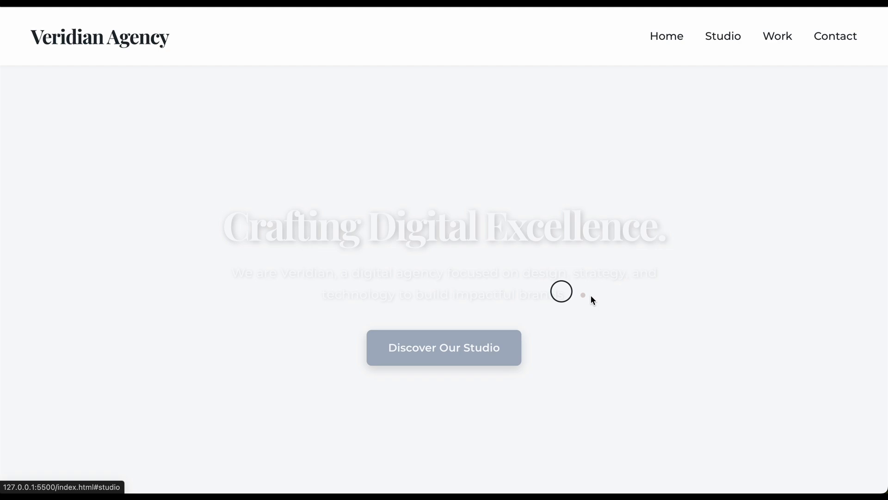
- Scroll the regenerated preview to check which studio and work photos now load
{"action": "scroll", "scroll_direction": "down", "scroll_amount": 3}
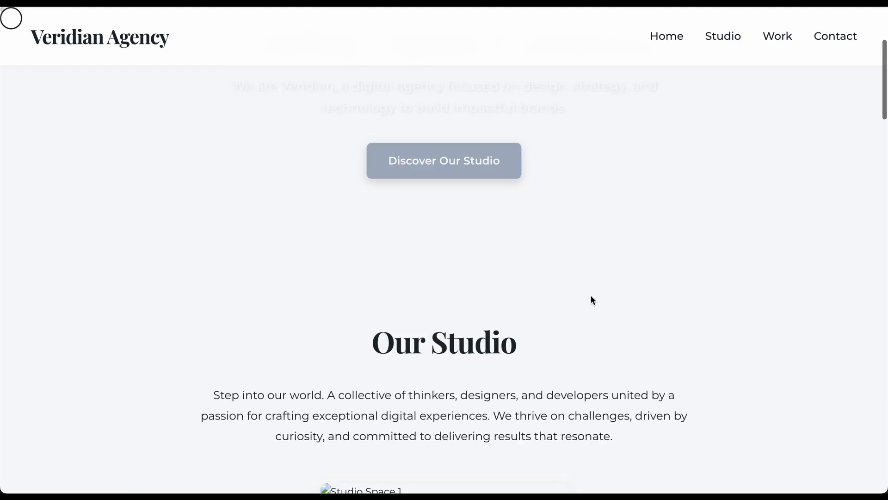
{"action": "scroll", "scroll_direction": "down", "scroll_amount": 3}
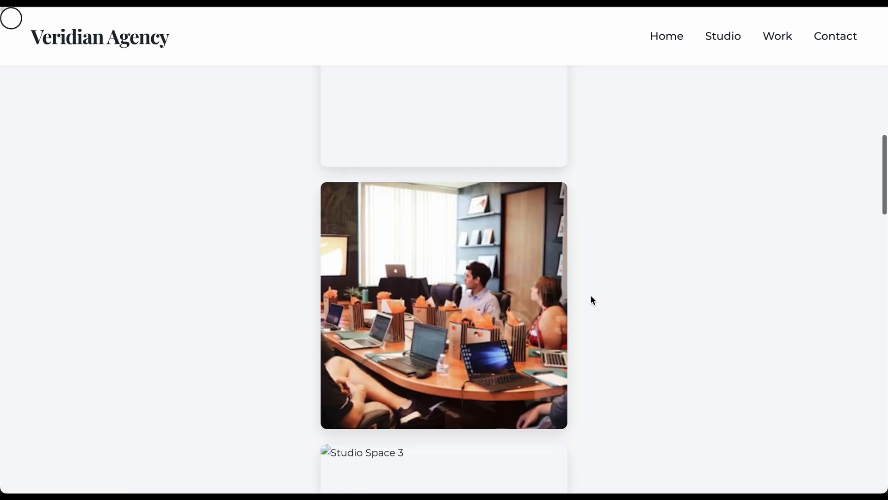
{"action": "scroll", "scroll_direction": "down", "scroll_amount": 3}
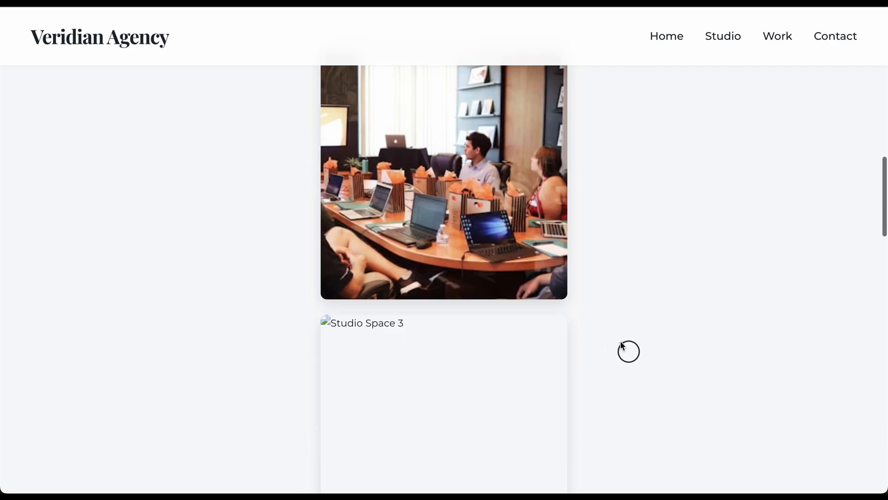
{"action": "scroll", "scroll_direction": "down", "scroll_amount": 3}
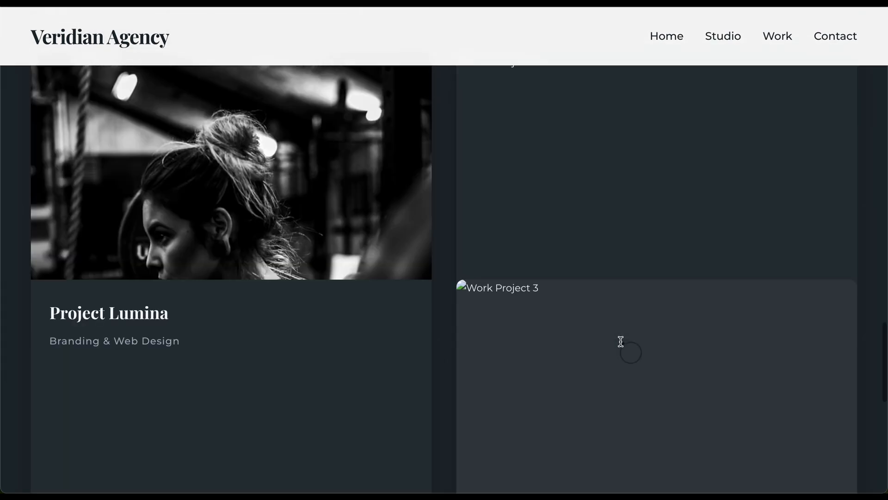
{"action": "scroll", "scroll_direction": "up", "scroll_amount": 3}
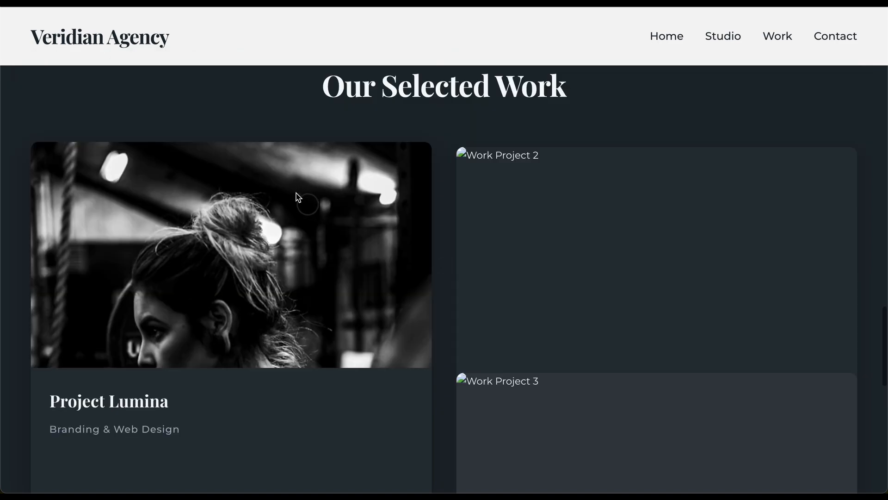
{"action": "left_click", "coordinate": [667, 36]}
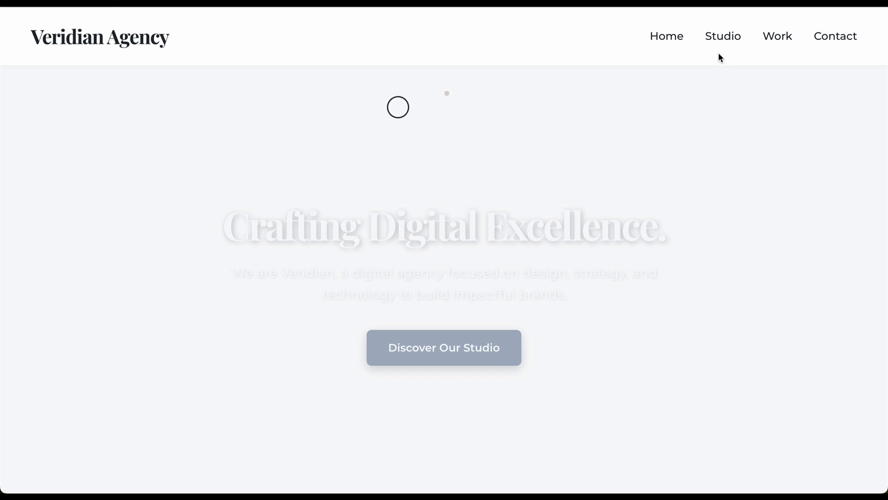
{"action": "mouse_move", "coordinate": [723, 36]}
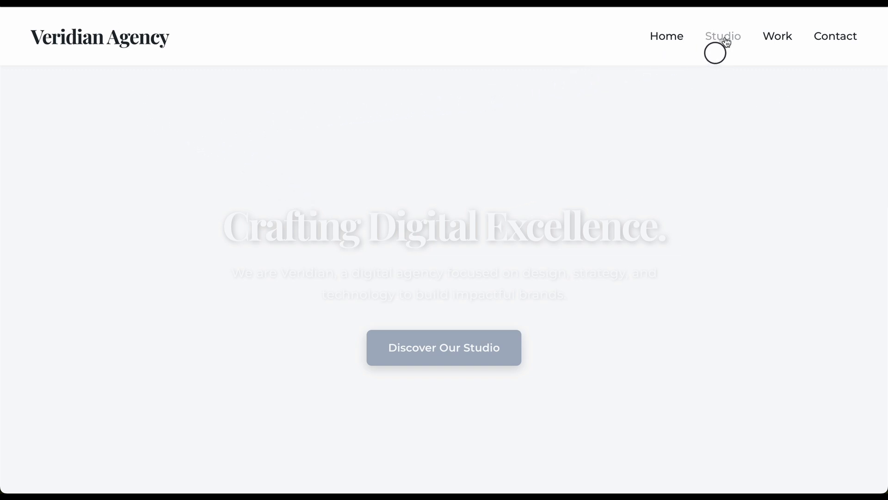
{"action": "mouse_move", "coordinate": [734, 47]}
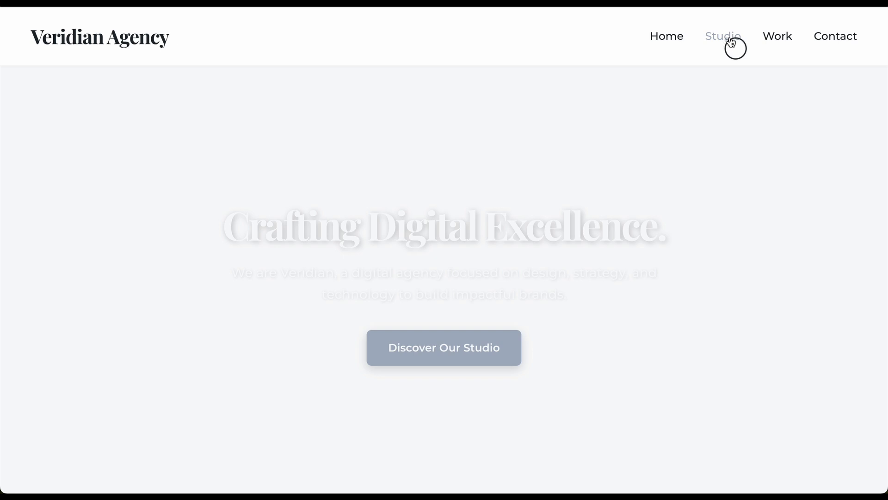
- Jump to the Studio and Contact sections via the nav links
{"action": "left_click", "coordinate": [778, 36]}
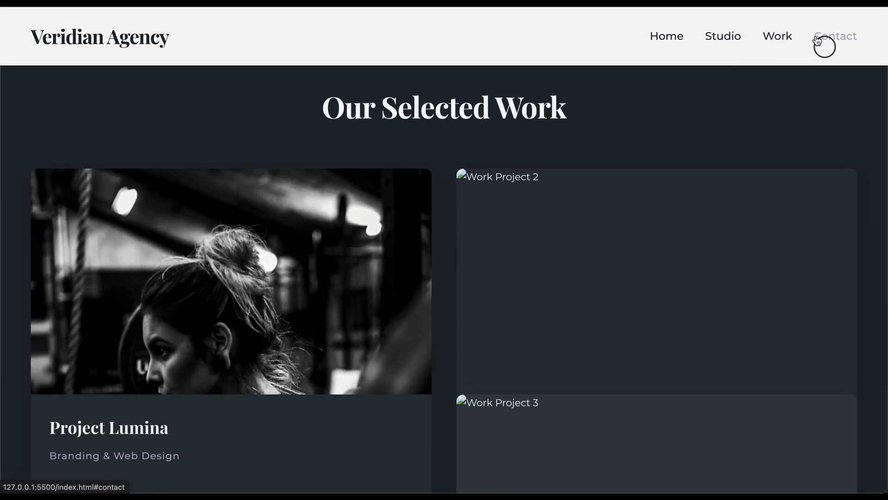
{"action": "left_click", "coordinate": [834, 36]}
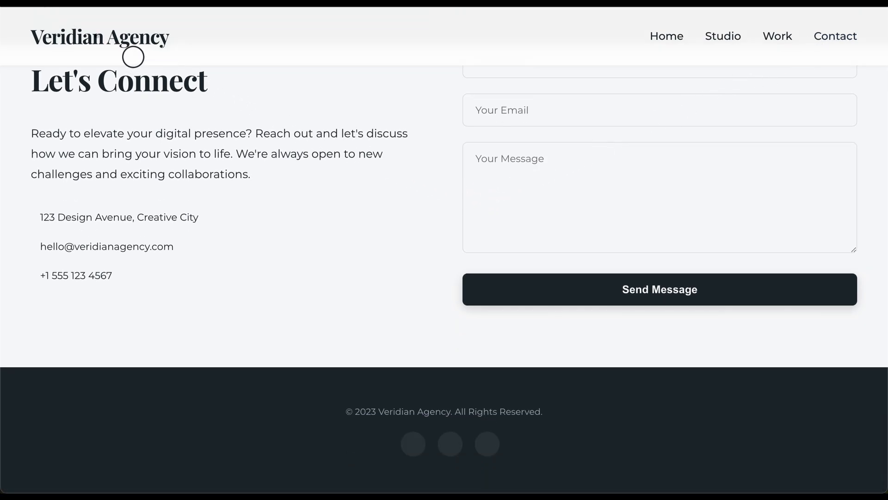
{"action": "mouse_move", "coordinate": [85, 36]}
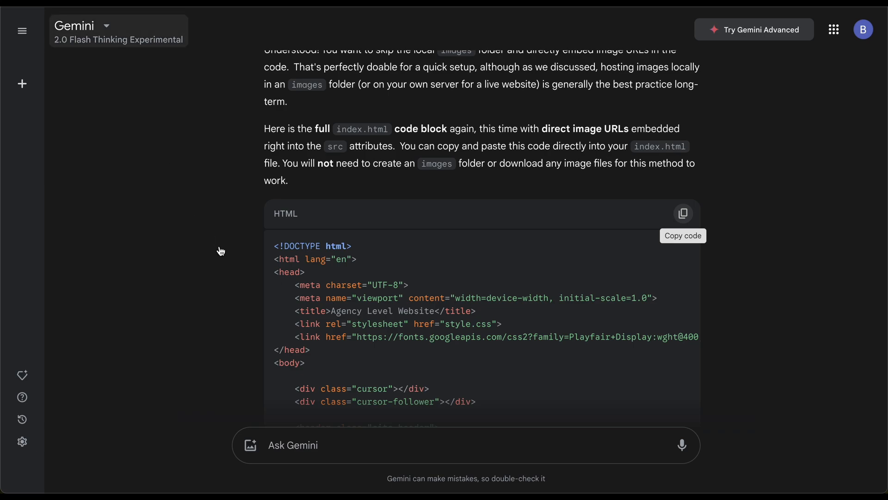
- Scroll Gemini's reply down to the 'To use this code' instructions
{"action": "scroll", "scroll_direction": "down", "scroll_amount": 3}
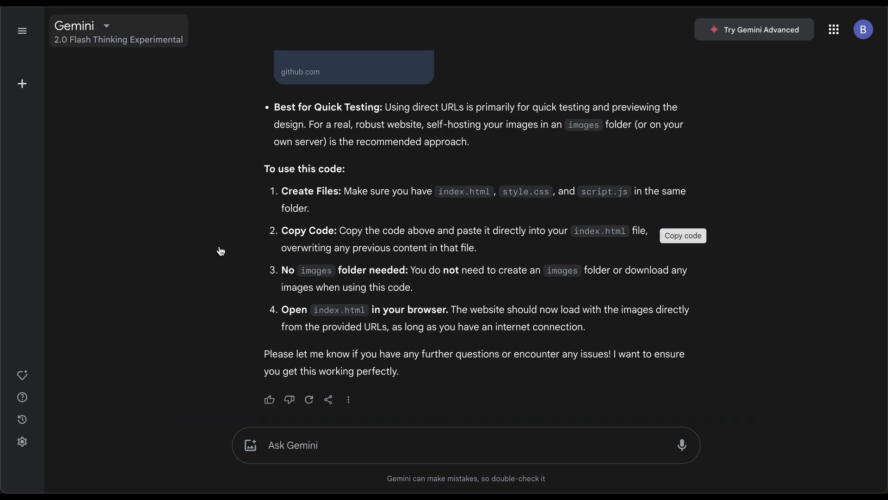